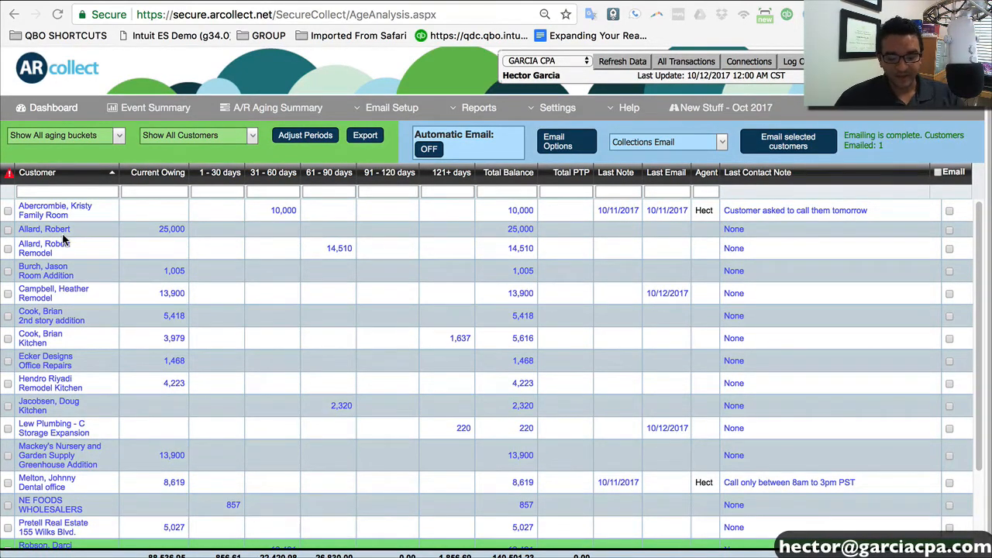
{"action": "mouse_move", "coordinate": [121, 254]}
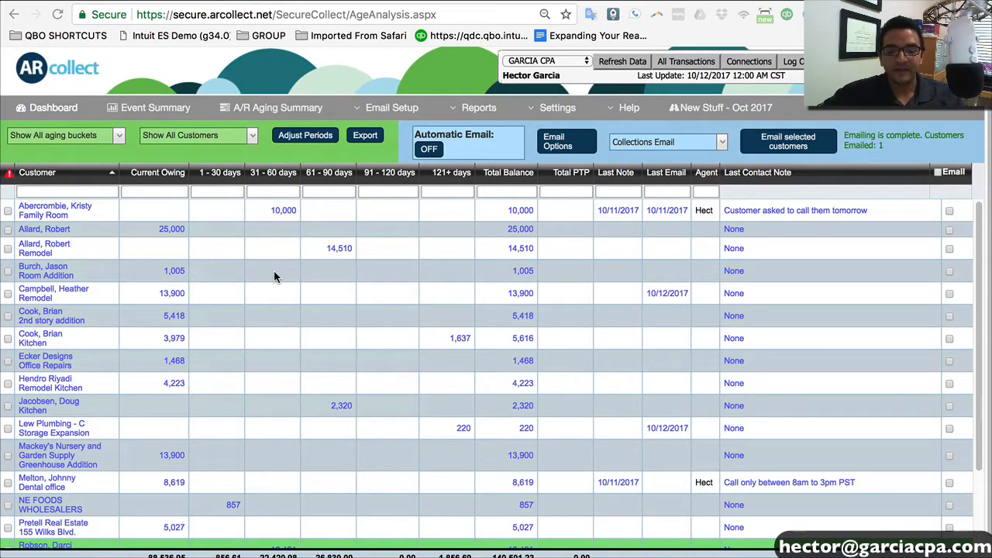
{"action": "mouse_move", "coordinate": [387, 174]}
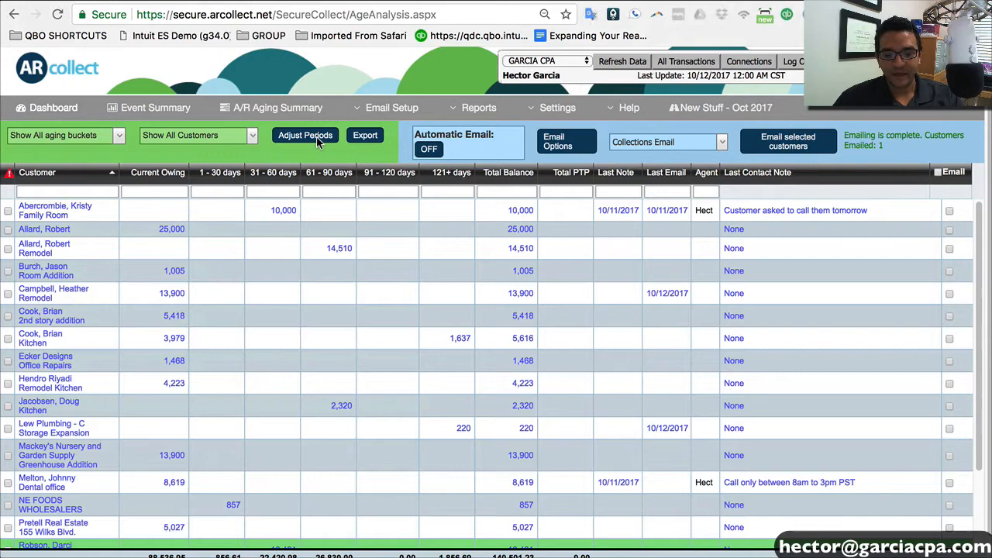
Step: Edit the four aging periods to 1–90, 91–120, 121–150 and 151–365 days and save
{"action": "left_click", "coordinate": [304, 135]}
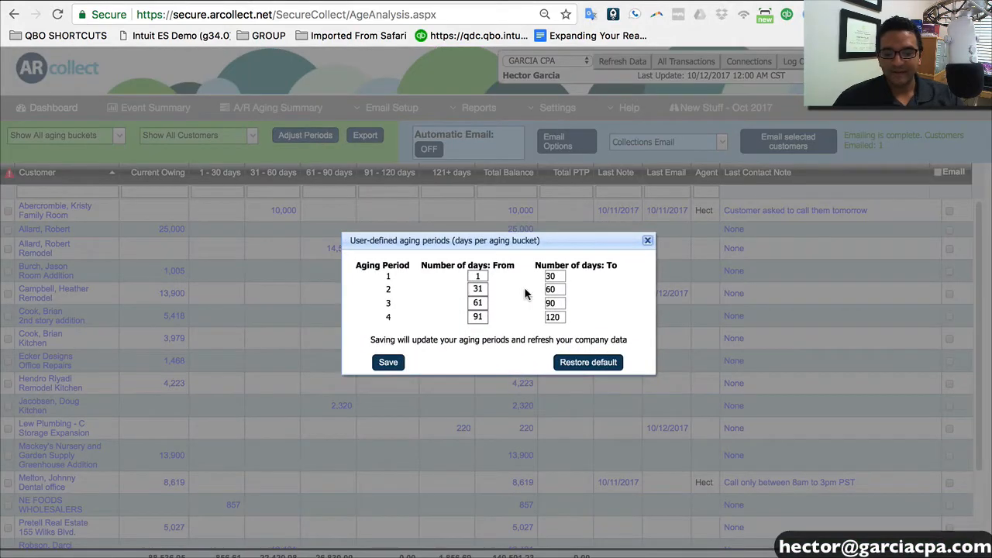
{"action": "left_click", "coordinate": [553, 276]}
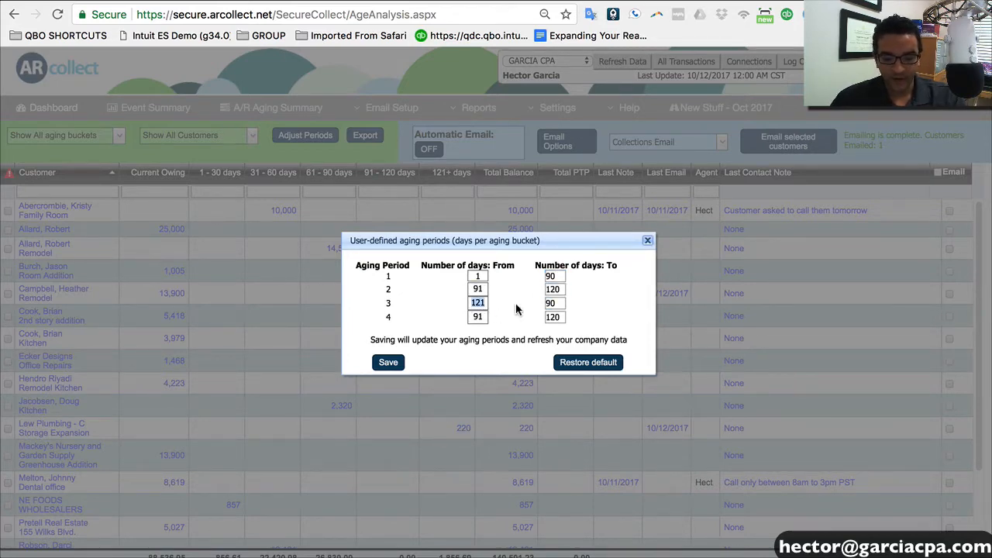
{"action": "left_click", "coordinate": [554, 302]}
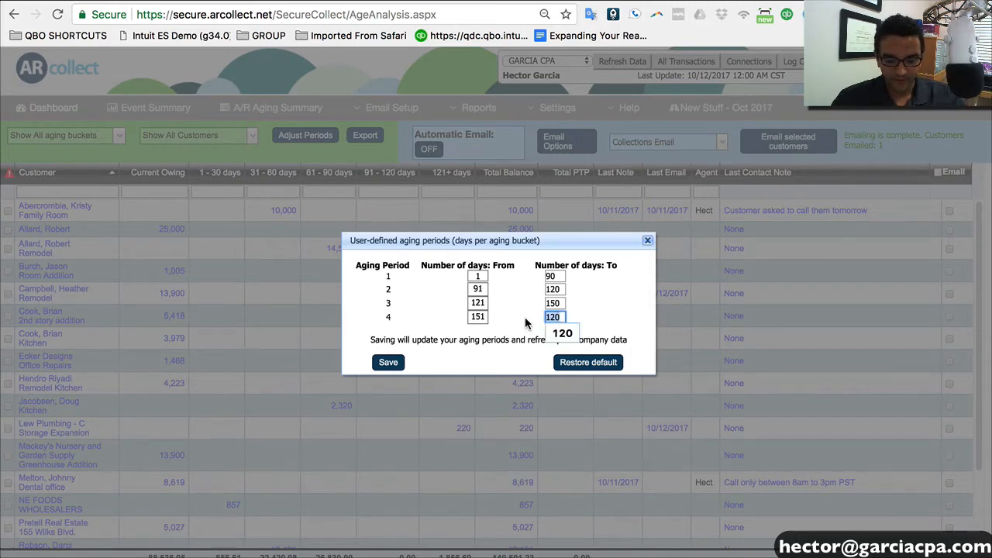
{"action": "left_click", "coordinate": [387, 362]}
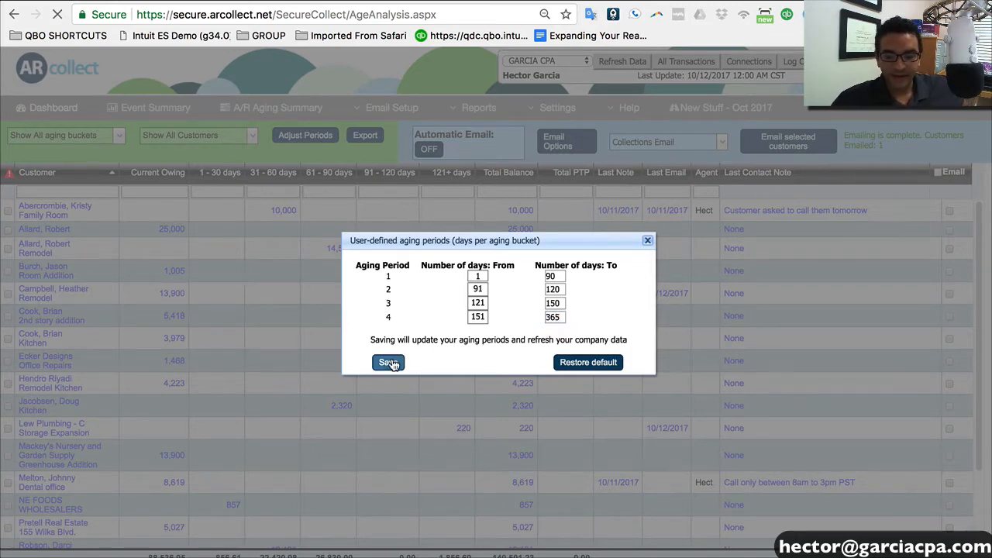
{"action": "left_click", "coordinate": [388, 363]}
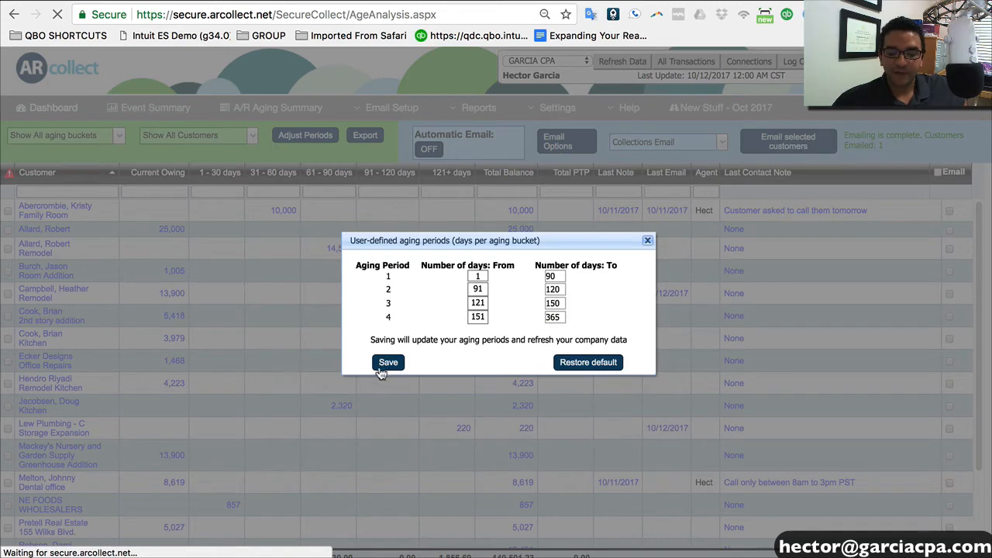
{"action": "left_click", "coordinate": [388, 363]}
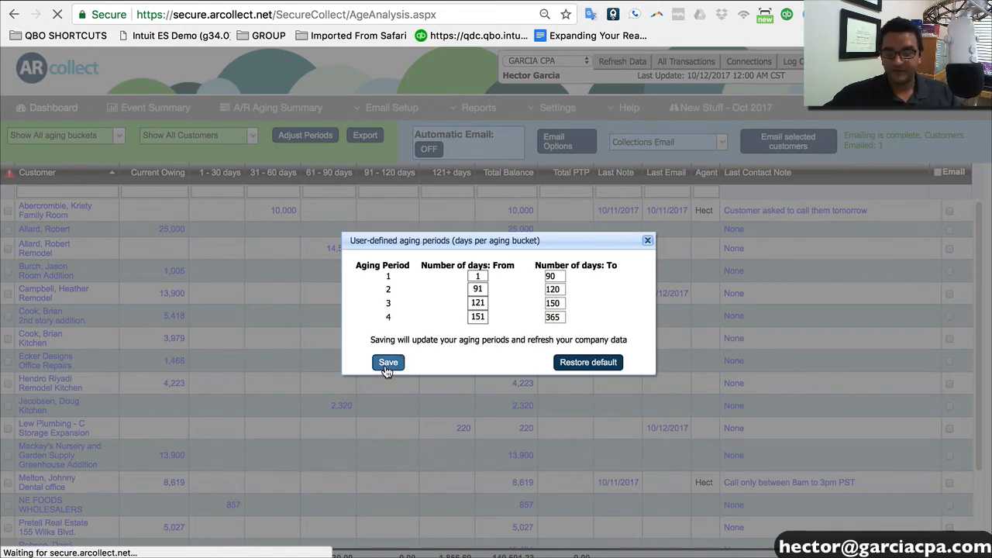
{"action": "left_click", "coordinate": [388, 363]}
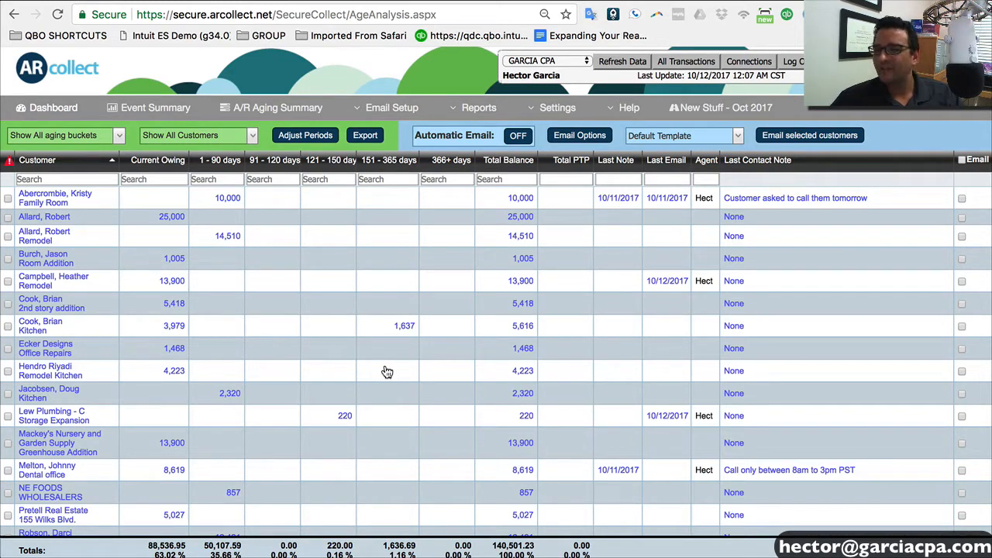
{"action": "left_click", "coordinate": [44, 257]}
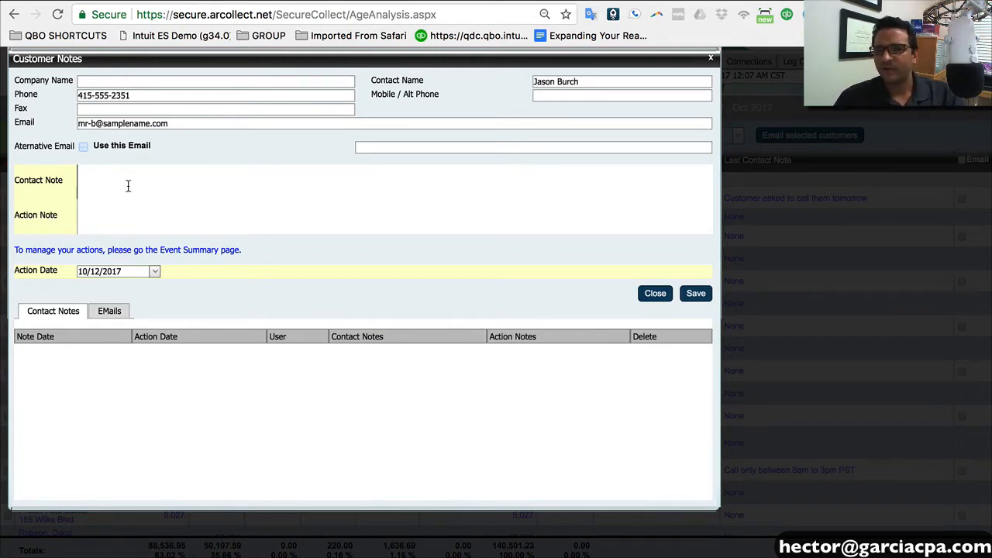
{"action": "type", "text": "d"}
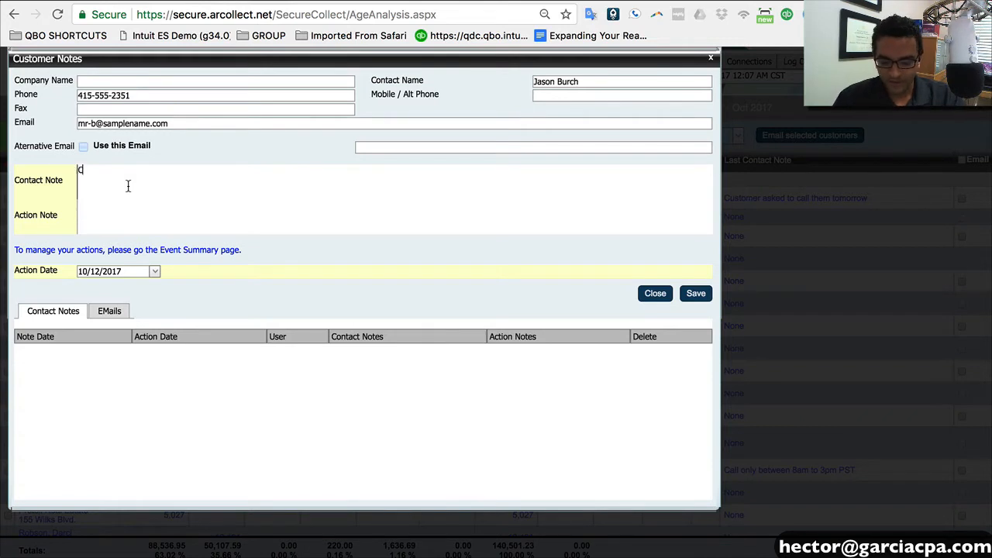
{"action": "type", "text": "Call next week when booss"}
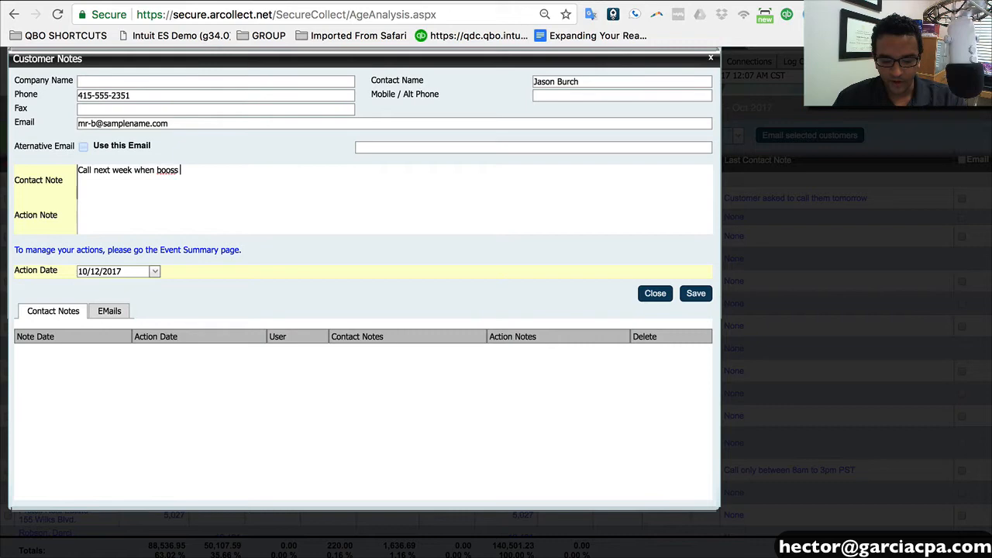
{"action": "type", "text": "arrives"}
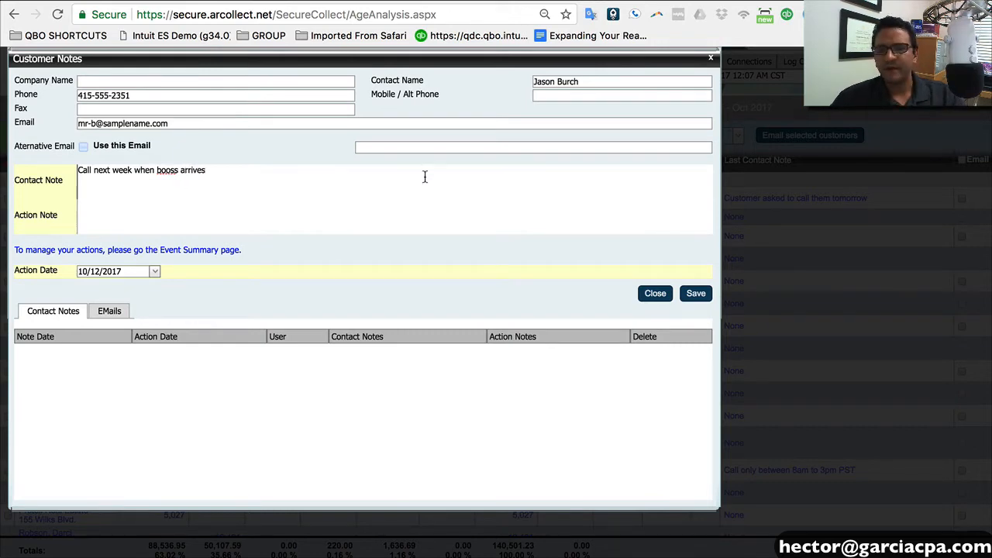
{"action": "left_click", "coordinate": [654, 293]}
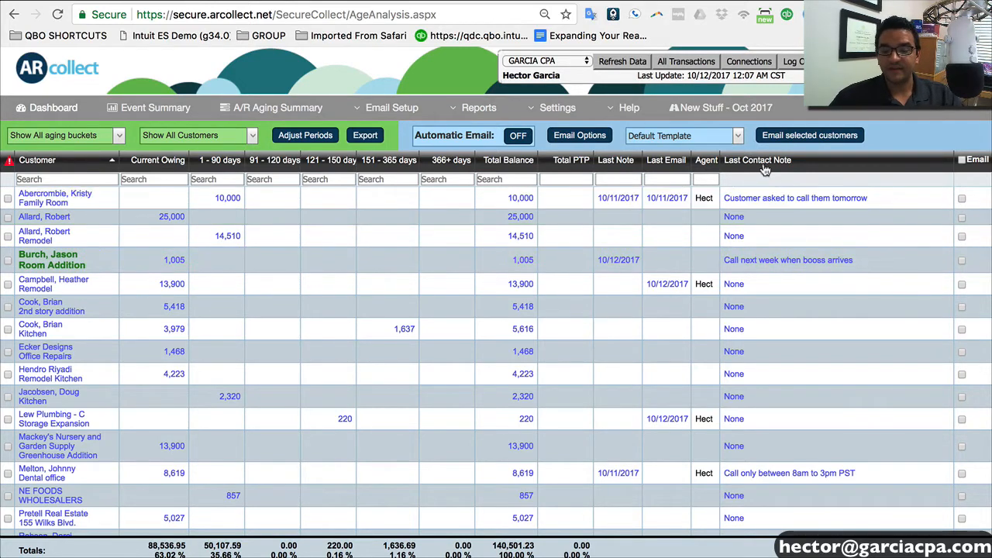
{"action": "left_click", "coordinate": [809, 307]}
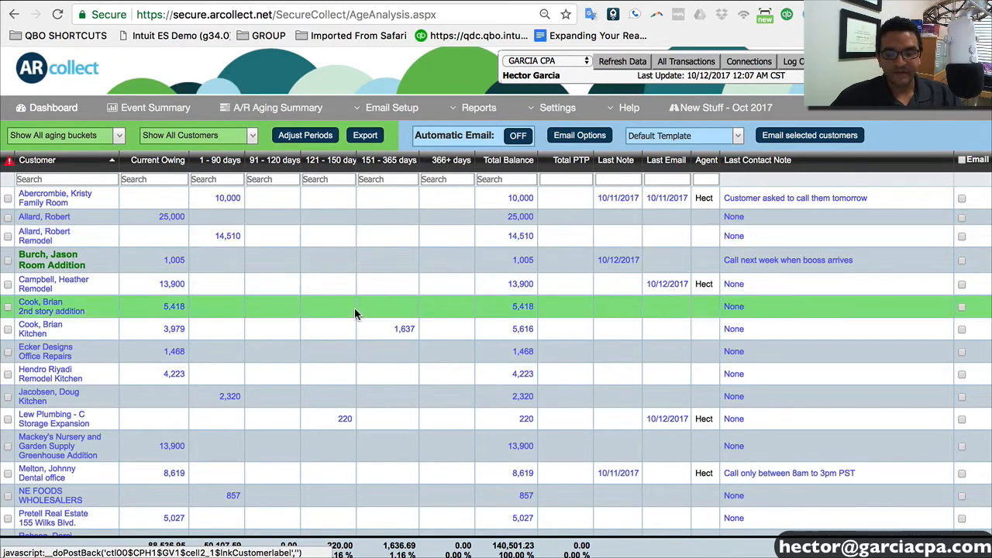
Step: Email payment reminders to the two marked customers, Brian Cook's Kitchen and Lew Plumbing's Storage Expansion
{"action": "left_click", "coordinate": [310, 328]}
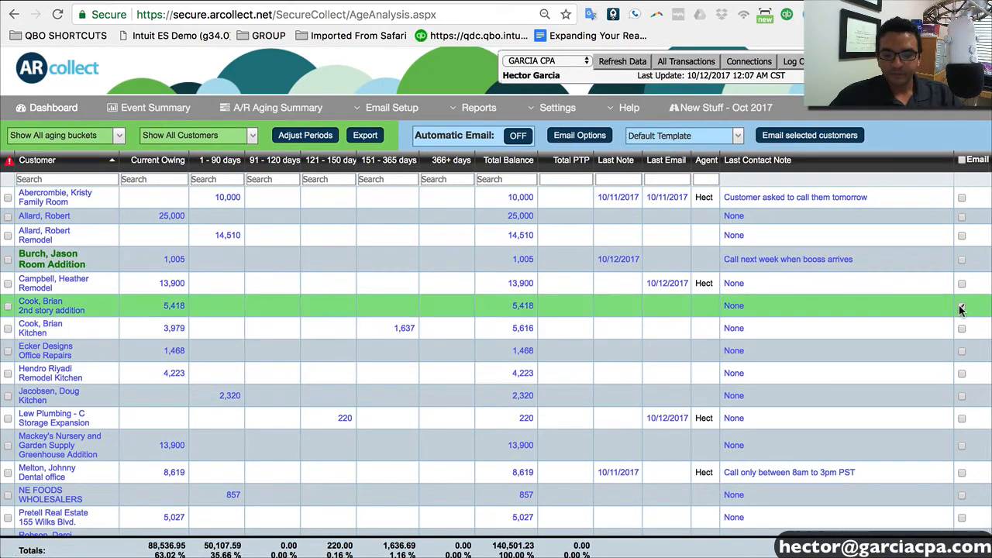
{"action": "left_click", "coordinate": [960, 305]}
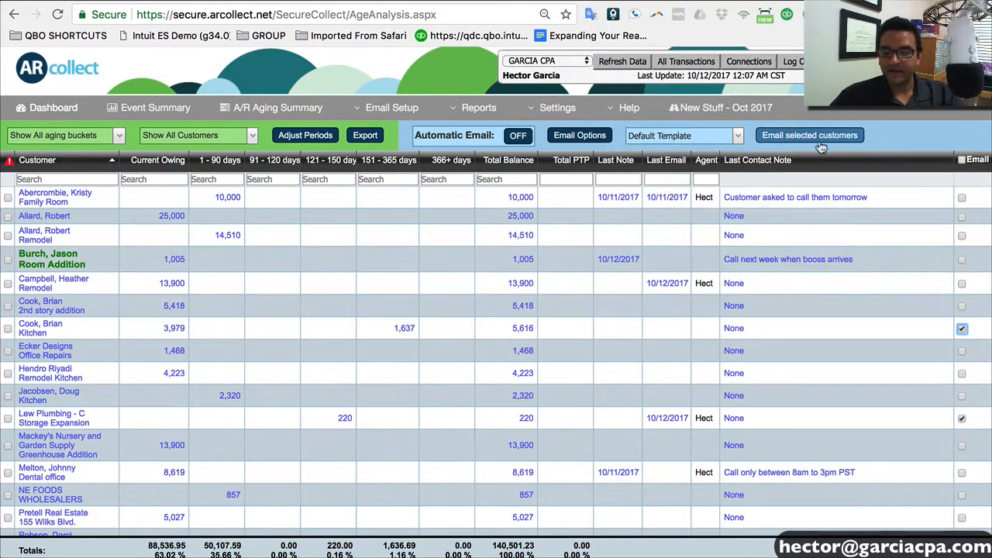
{"action": "left_click", "coordinate": [809, 135]}
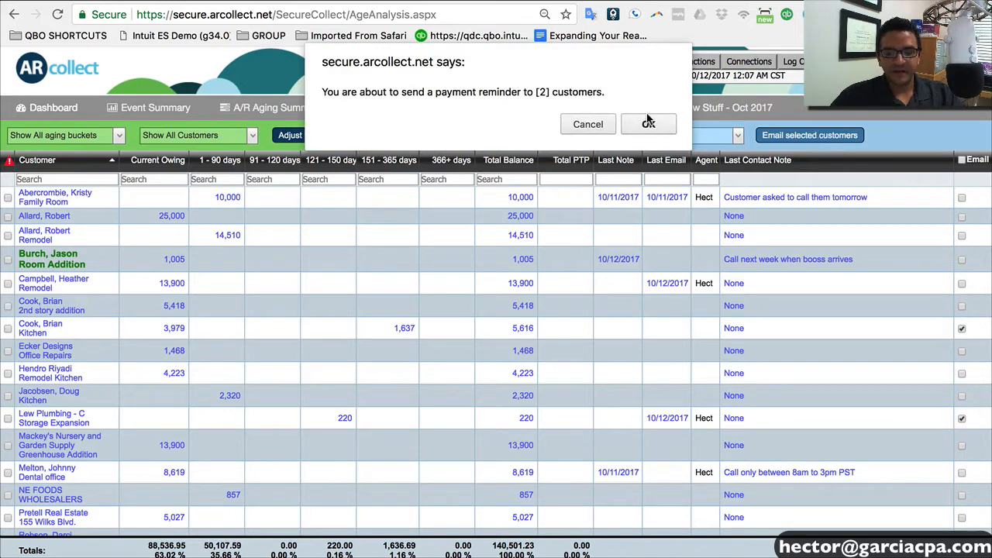
{"action": "left_click", "coordinate": [648, 124]}
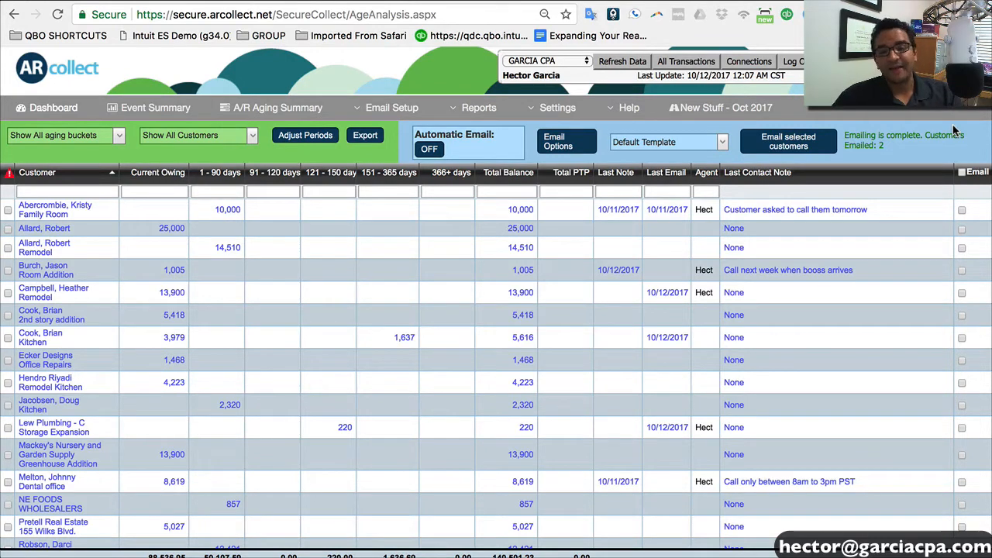
{"action": "mouse_move", "coordinate": [694, 122]}
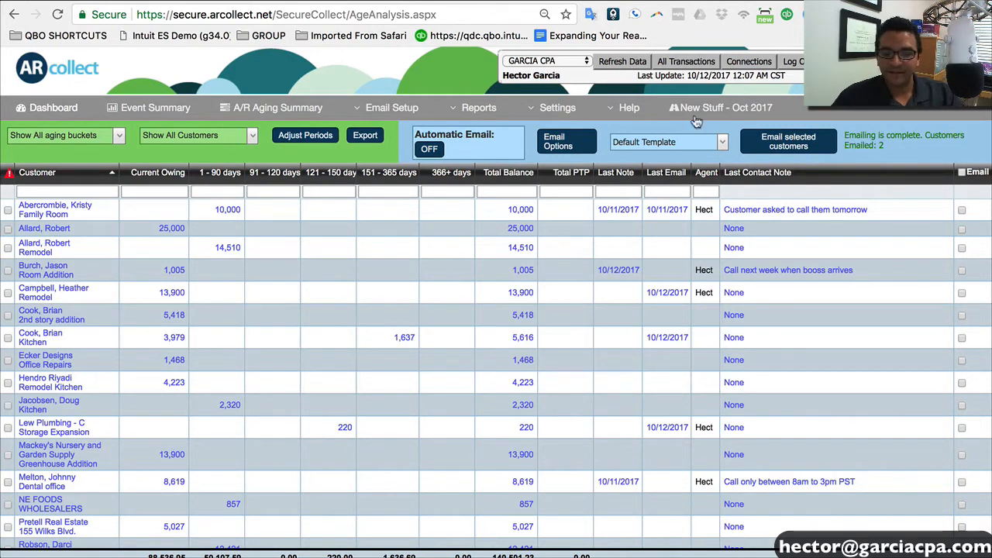
Step: Go to the Email Templates page from the Email Setup menu
{"action": "left_click", "coordinate": [390, 107]}
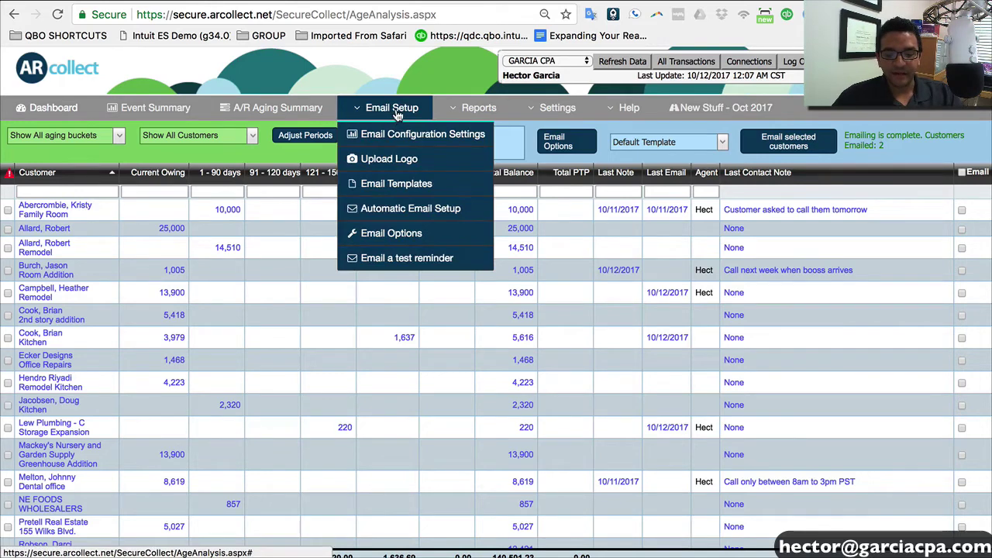
{"action": "left_click", "coordinate": [396, 183]}
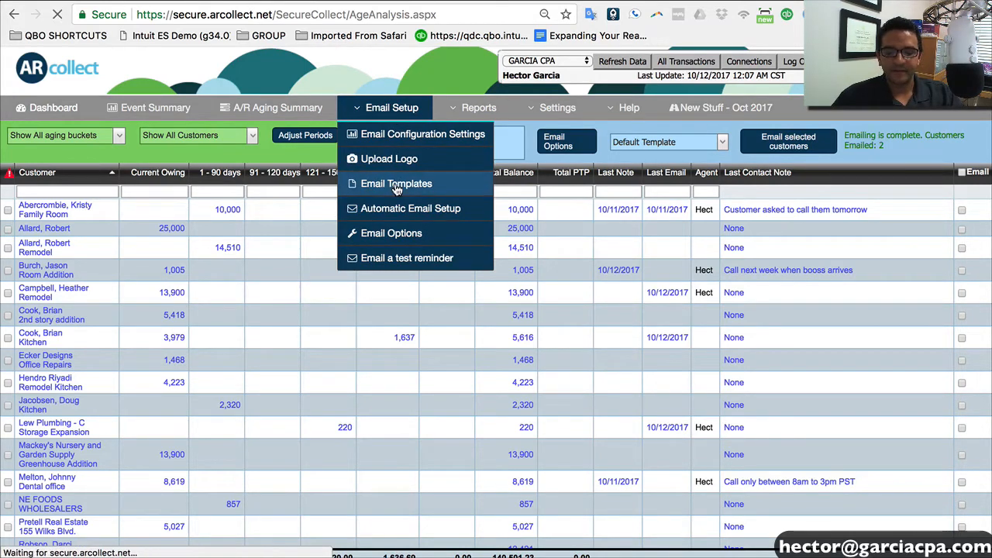
{"action": "left_click", "coordinate": [397, 183]}
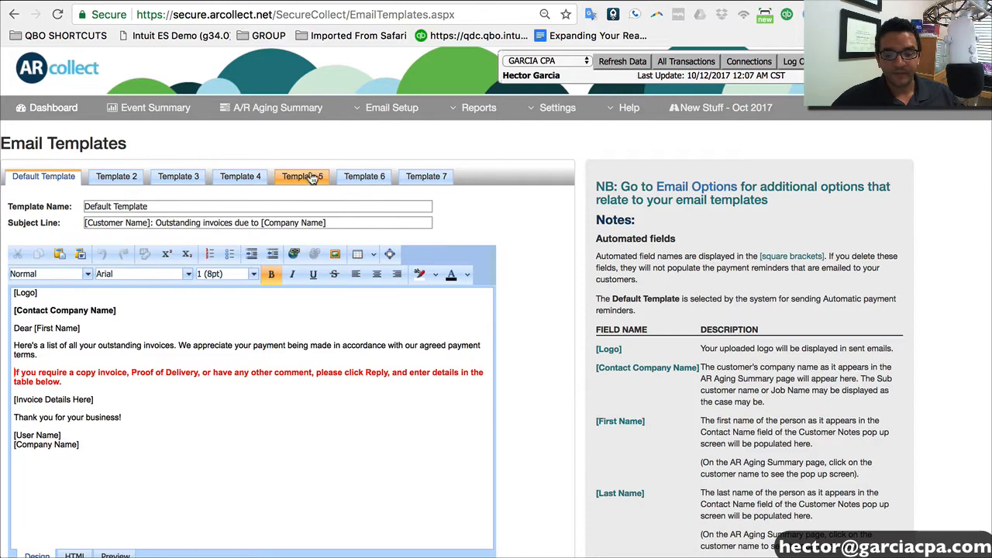
Step: Save the Template 6 'Collections Email' for 91–120-day overdue invoices
{"action": "left_click", "coordinate": [363, 176]}
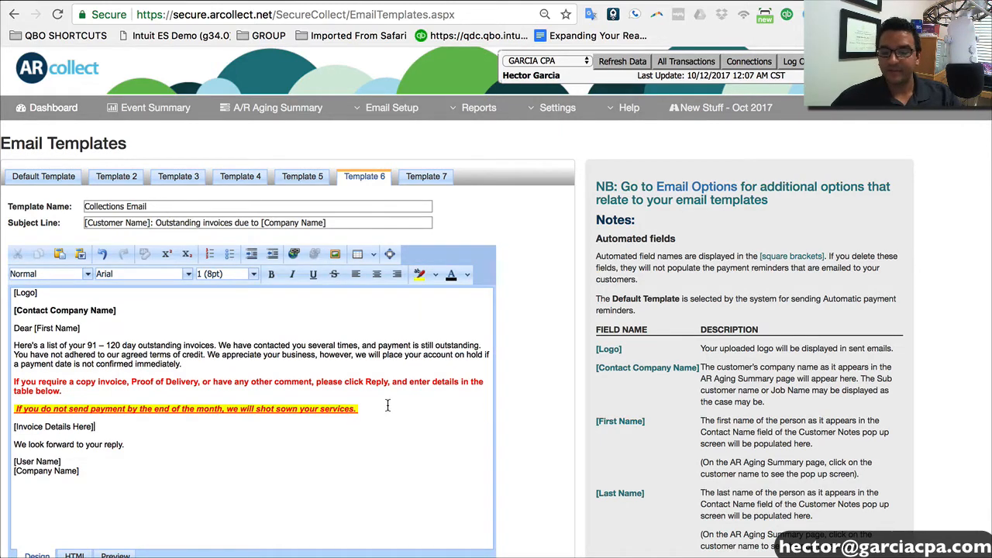
{"action": "scroll", "scroll_direction": "down", "scroll_amount": 3}
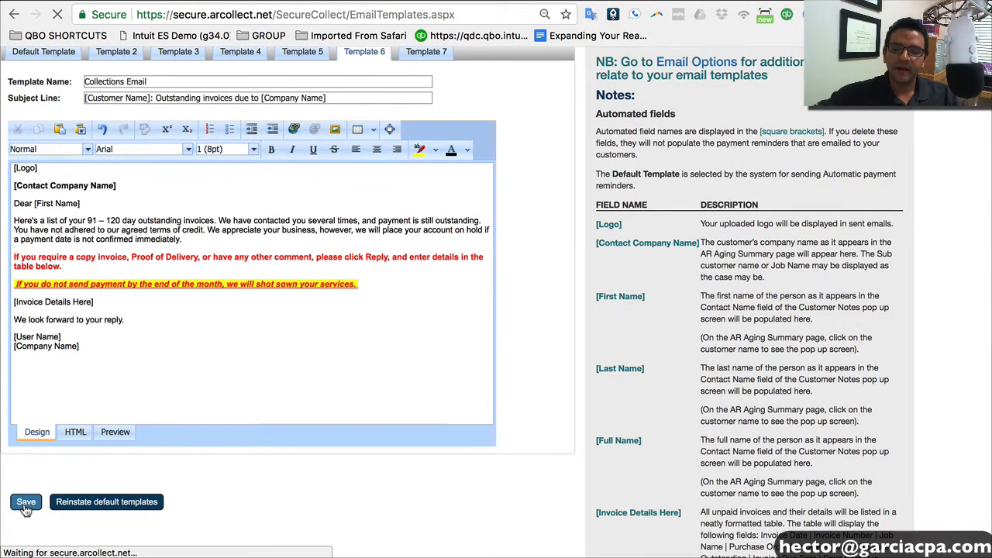
{"action": "left_click", "coordinate": [25, 502]}
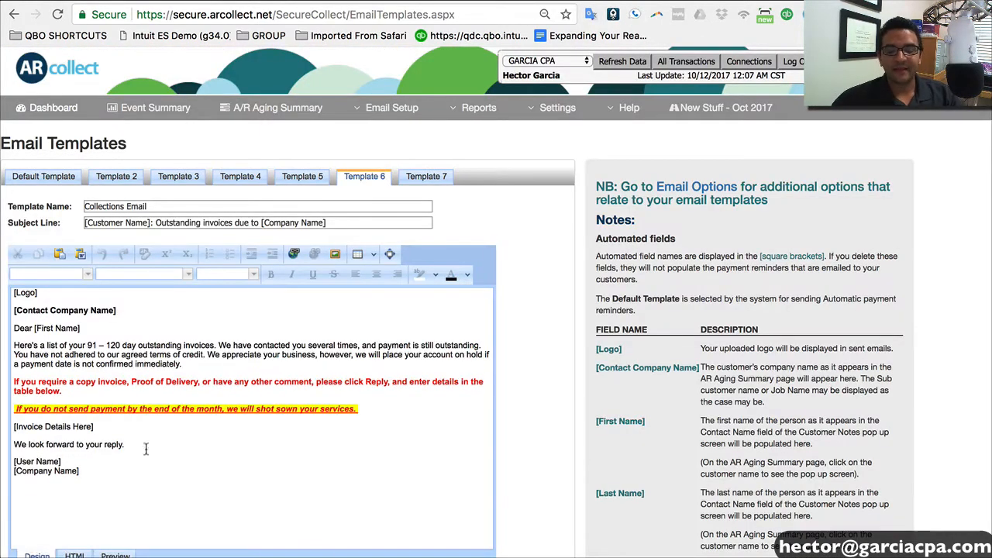
{"action": "left_click", "coordinate": [278, 109]}
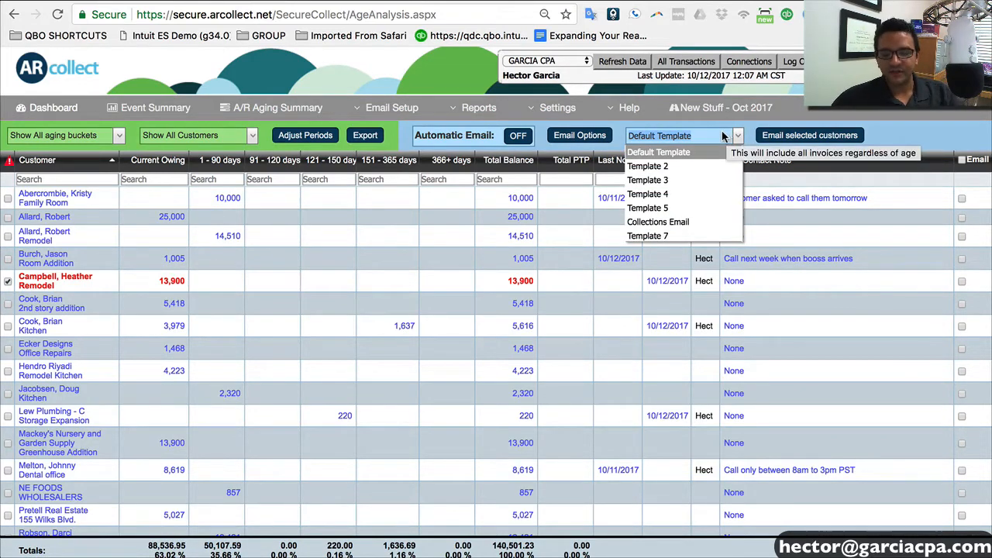
Step: Choose Collections Email as the reminder template and confirm the send to the checked customers
{"action": "left_click", "coordinate": [657, 221]}
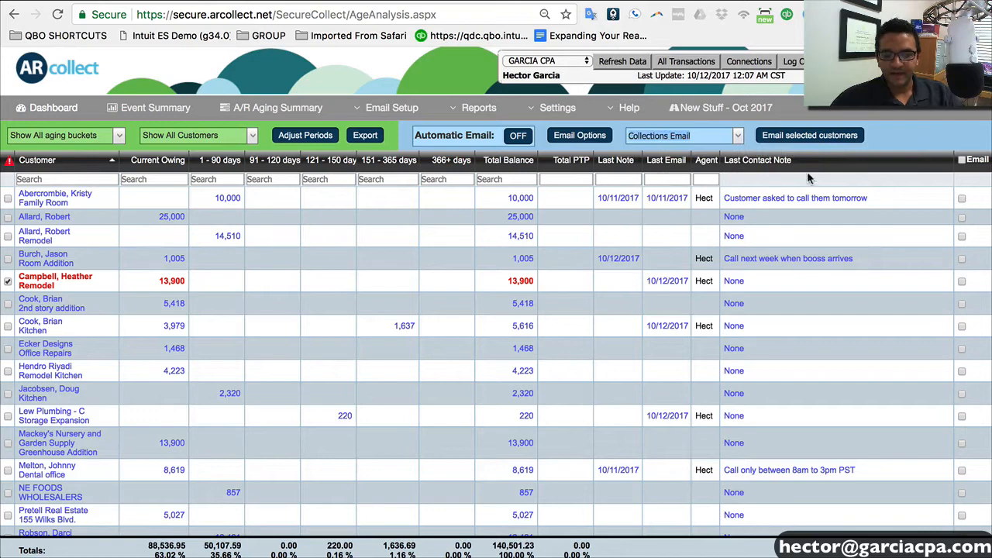
{"action": "left_click", "coordinate": [809, 135]}
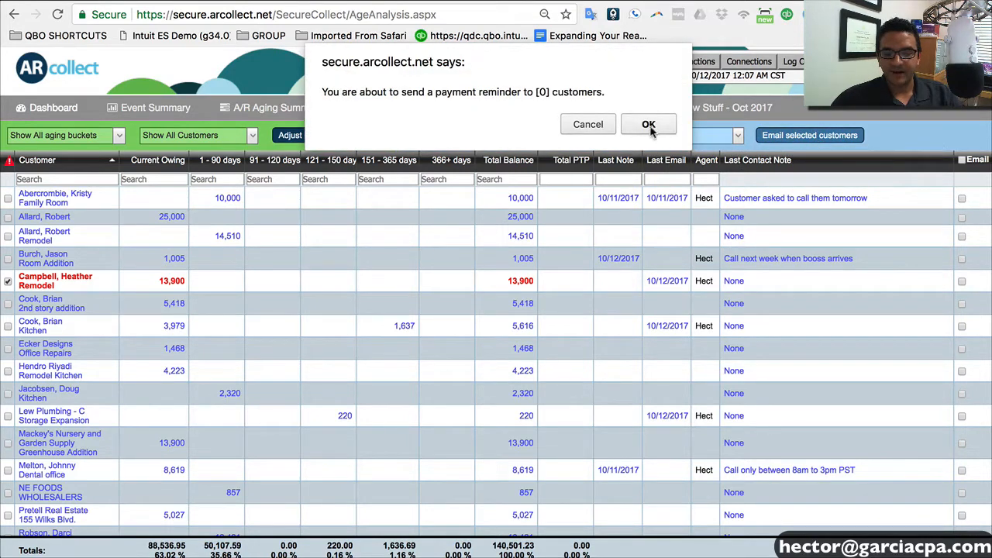
{"action": "left_click", "coordinate": [647, 124]}
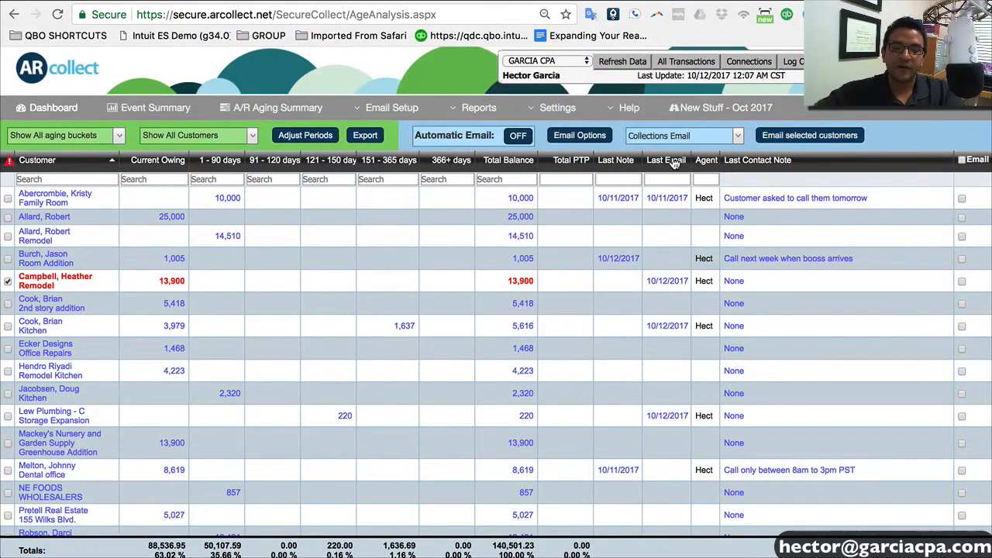
{"action": "mouse_move", "coordinate": [666, 159]}
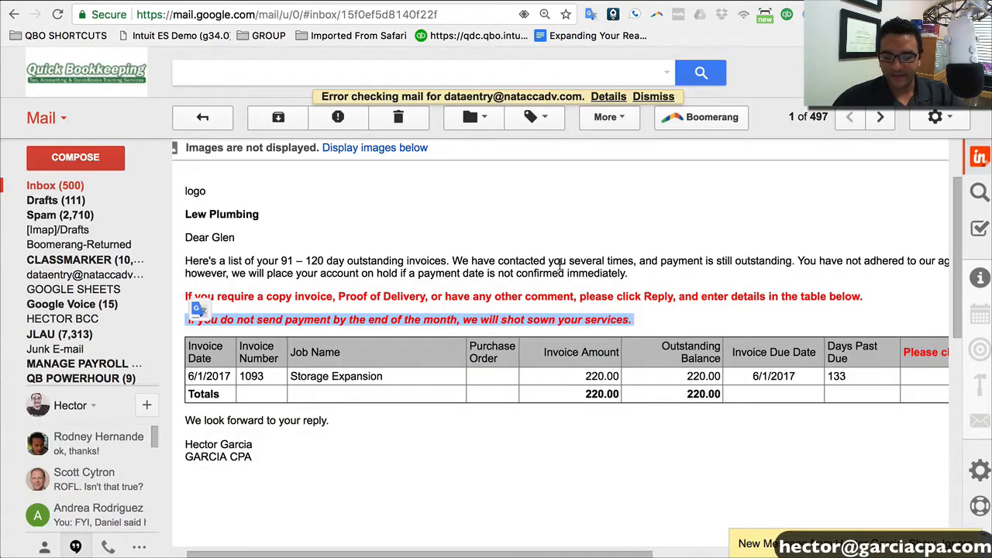
Step: Scroll through the Lew Plumbing reminder for invoice 1093 of 220.00 in Gmail
{"action": "scroll", "scroll_direction": "up", "scroll_amount": 3}
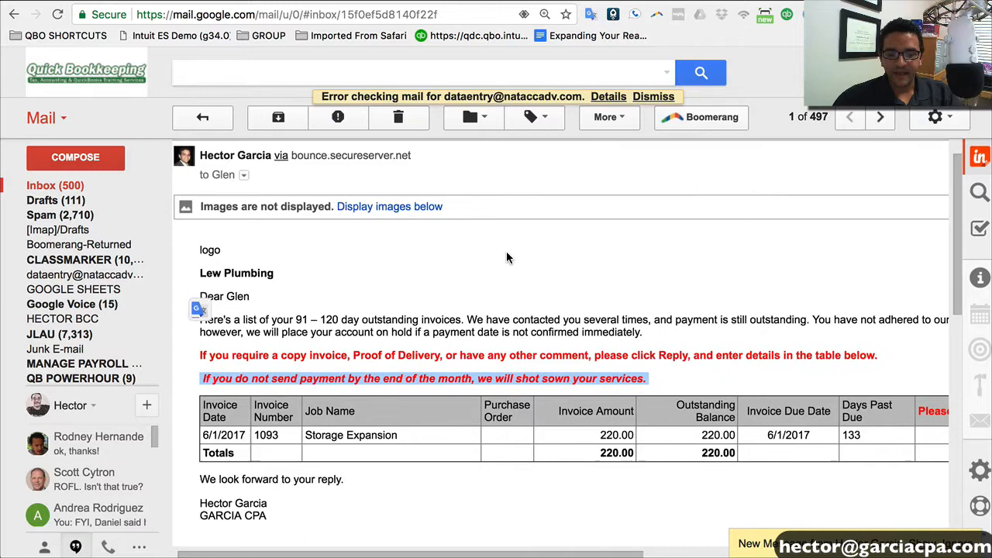
{"action": "scroll", "scroll_direction": "down", "scroll_amount": 3}
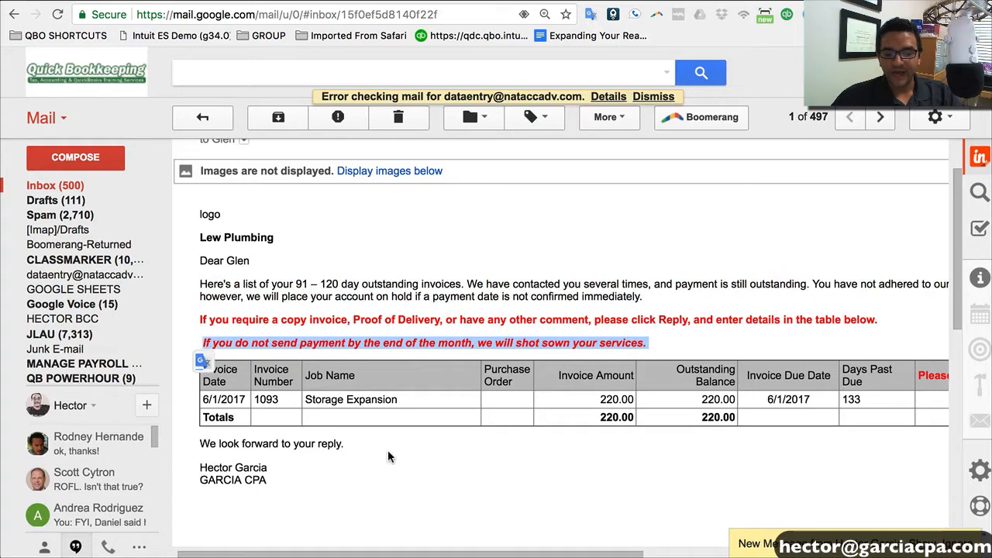
{"action": "scroll", "scroll_direction": "down", "scroll_amount": 3}
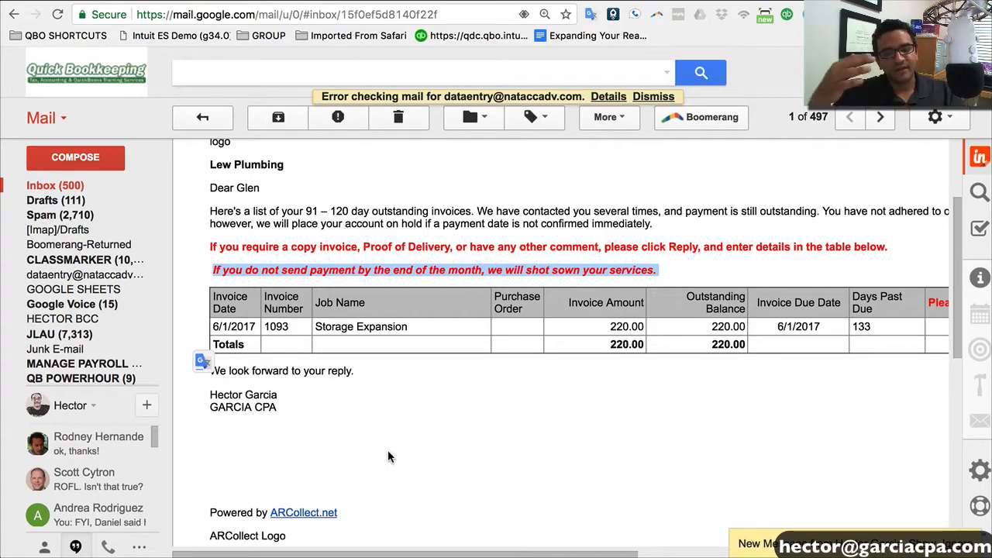
{"action": "mouse_move", "coordinate": [127, 200]}
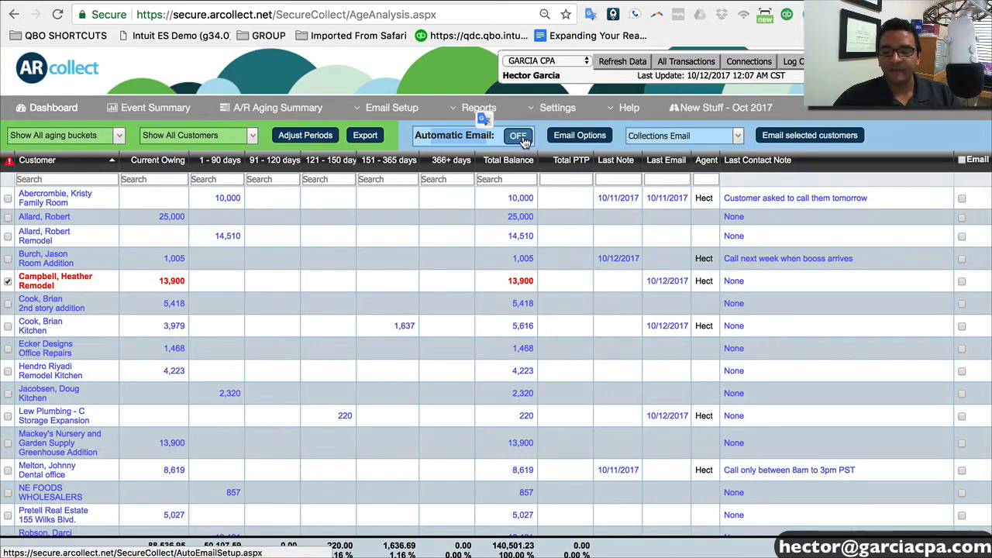
Step: Change the automated email threshold from 90 to 20 days past due and save
{"action": "left_click", "coordinate": [517, 135]}
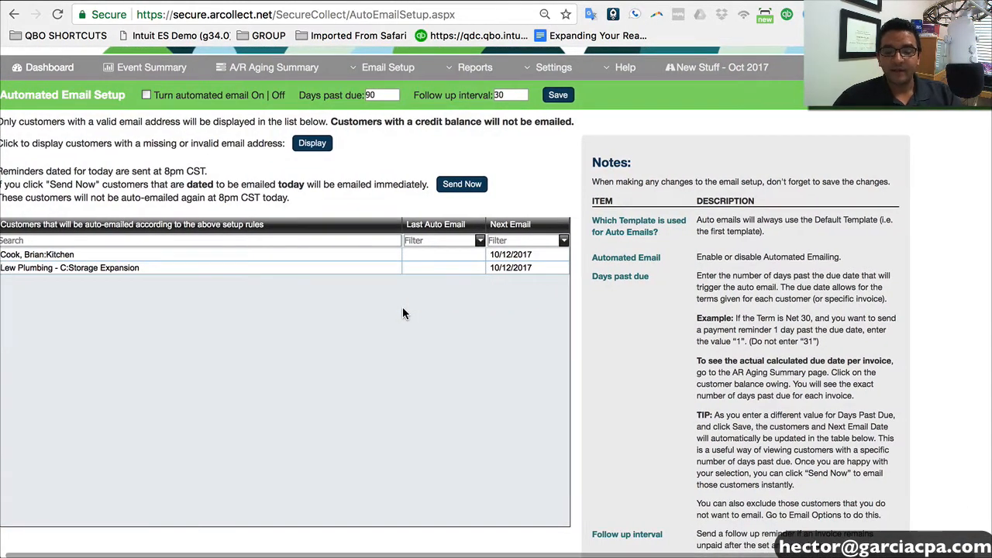
{"action": "scroll", "scroll_direction": "up", "scroll_amount": 3}
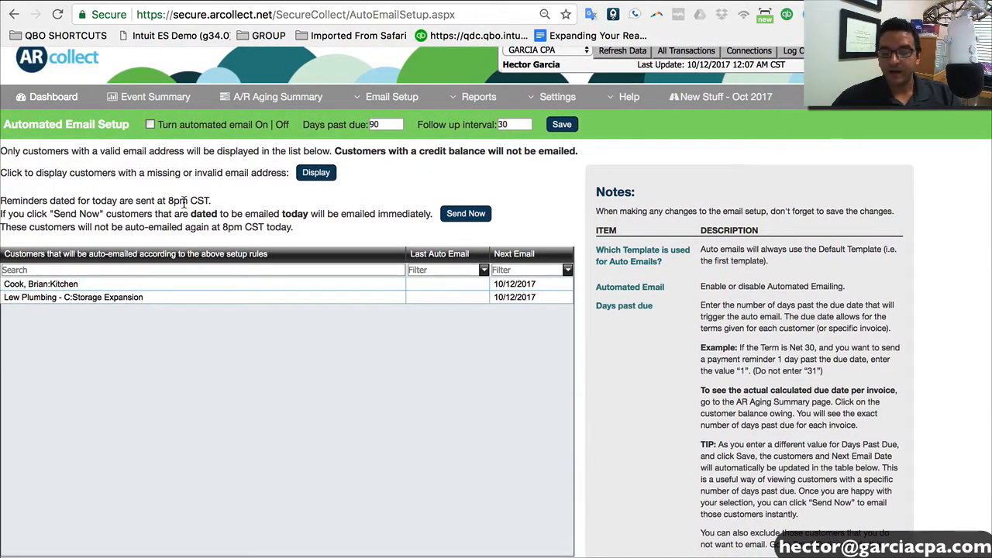
{"action": "left_click", "coordinate": [385, 124]}
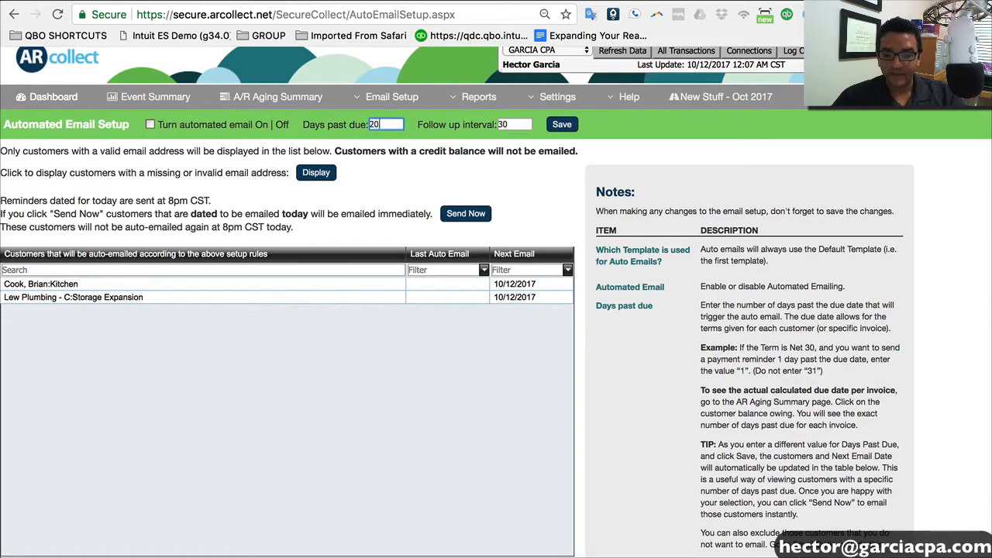
{"action": "left_click", "coordinate": [560, 124]}
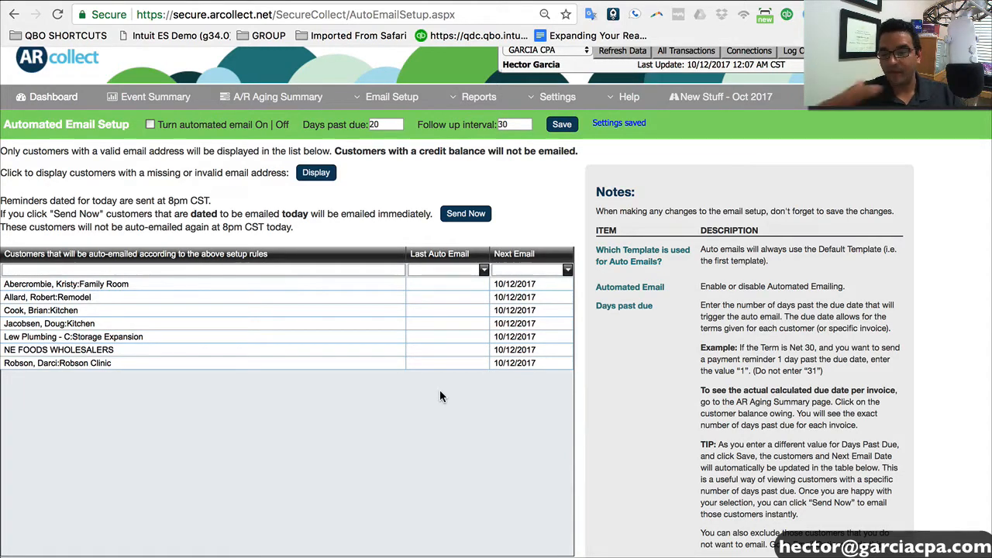
{"action": "mouse_move", "coordinate": [193, 173]}
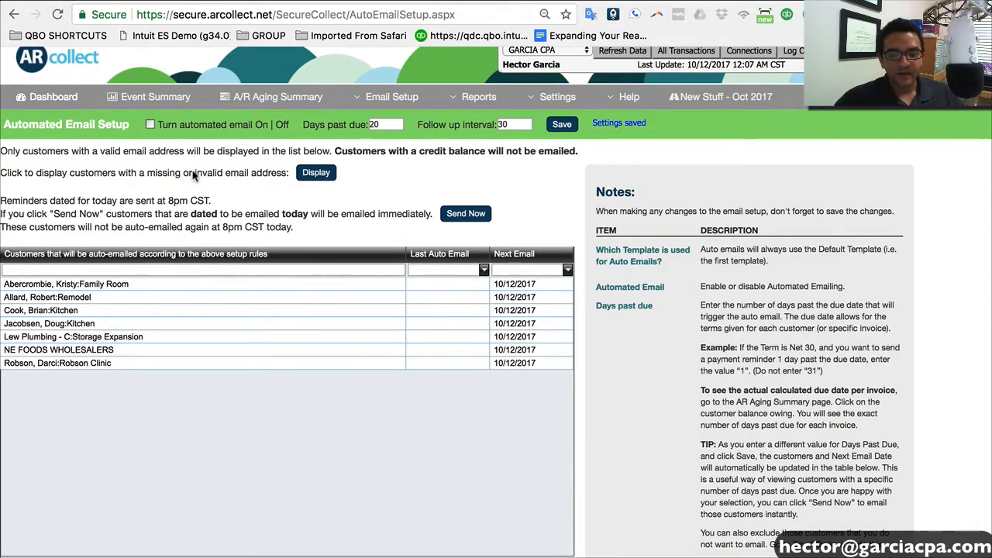
{"action": "left_click", "coordinate": [150, 124]}
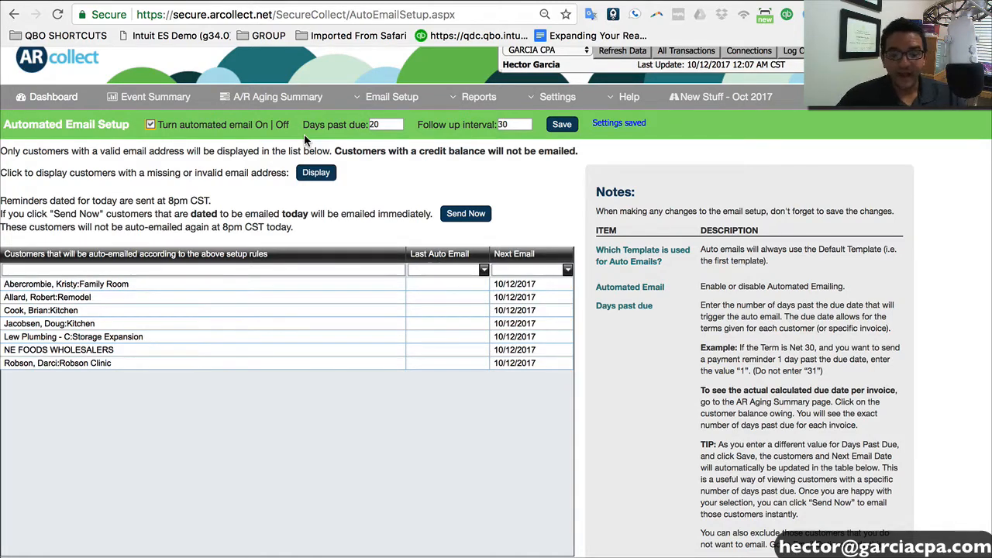
Step: Send reminders now and respond to the seven-customer confirmation prompt
{"action": "left_click", "coordinate": [465, 214]}
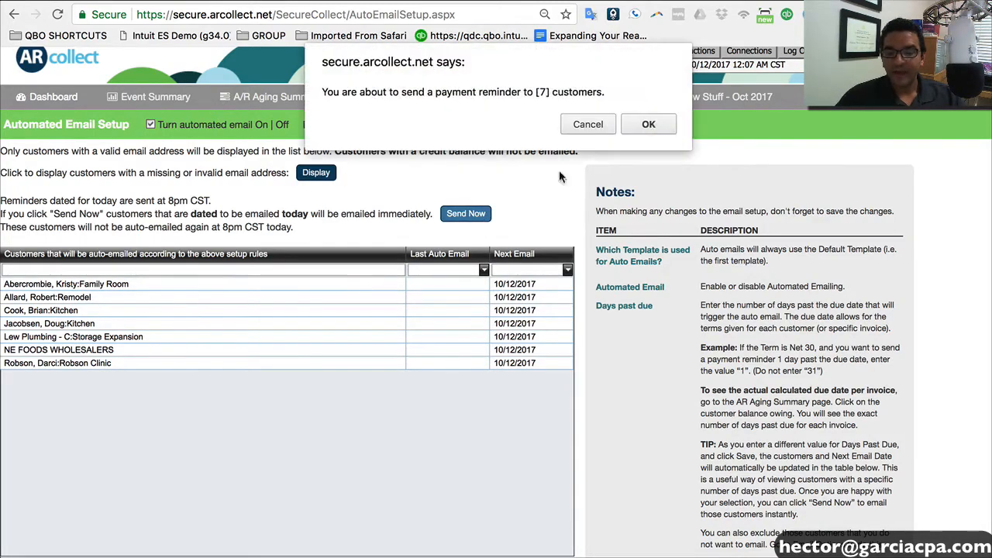
{"action": "left_click", "coordinate": [648, 124]}
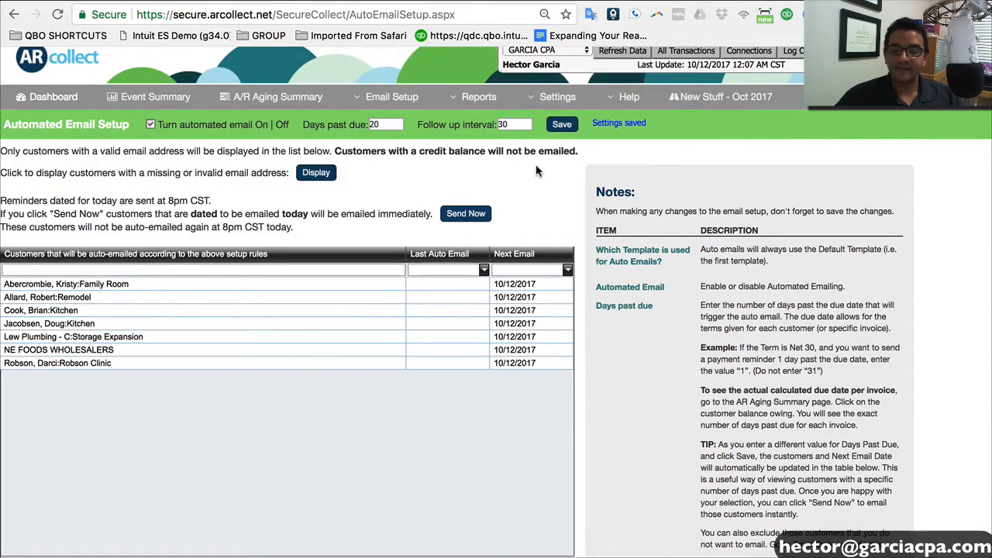
{"action": "mouse_move", "coordinate": [454, 146]}
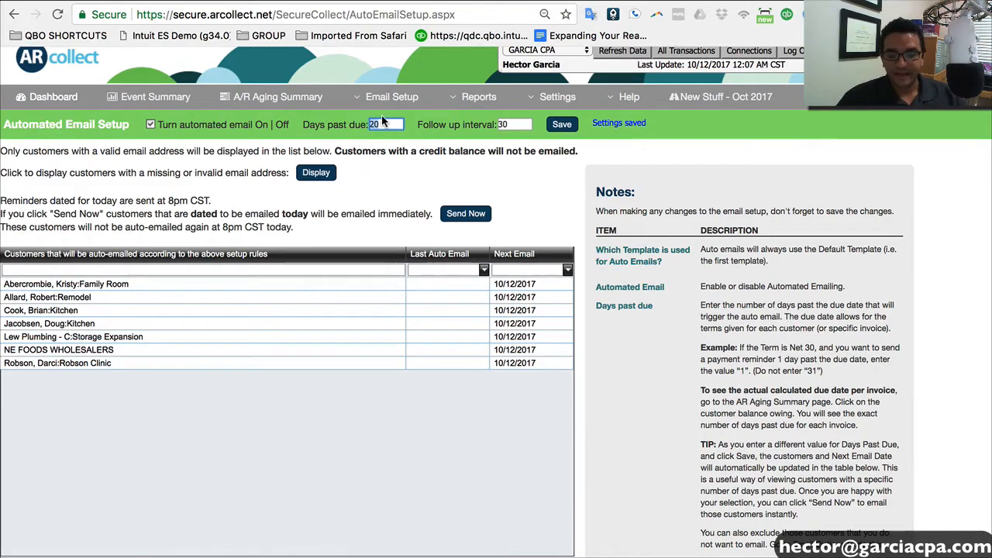
{"action": "left_click", "coordinate": [390, 96]}
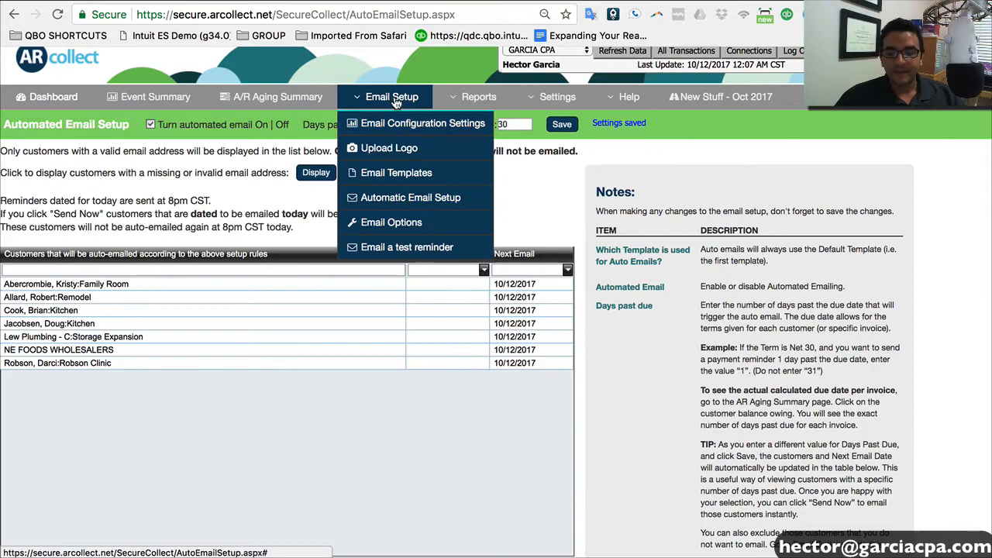
Step: Return to the aging summary and open the Email Options page
{"action": "left_click", "coordinate": [276, 96]}
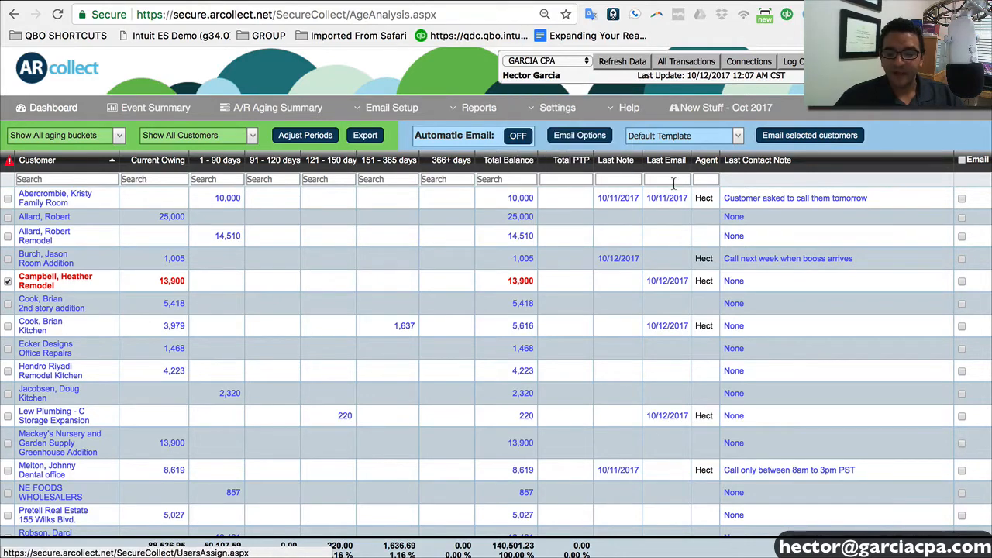
{"action": "left_click", "coordinate": [580, 134]}
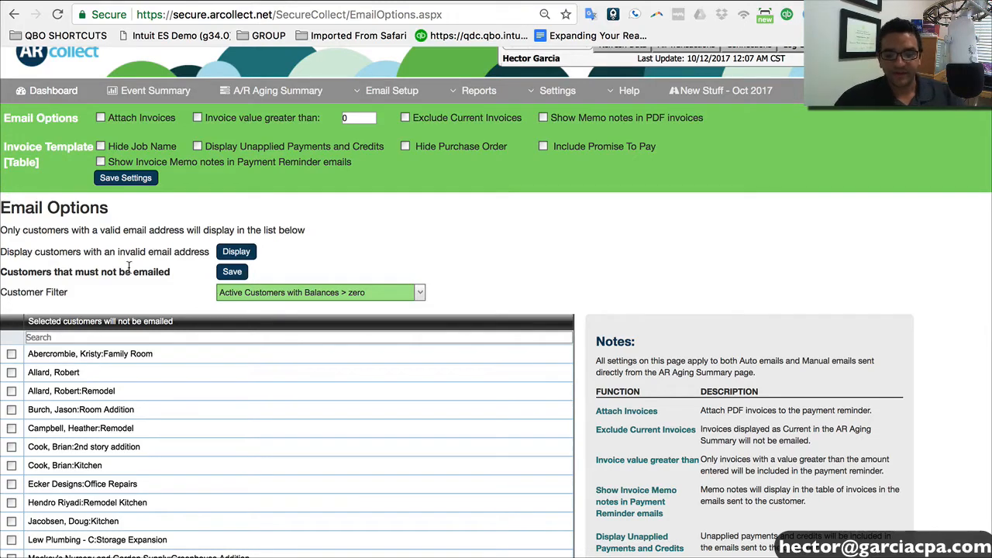
Step: Toggle the attach-invoices and exclude-current-invoices options, leaving the minimum invoice value option checked at 0
{"action": "left_click", "coordinate": [100, 118]}
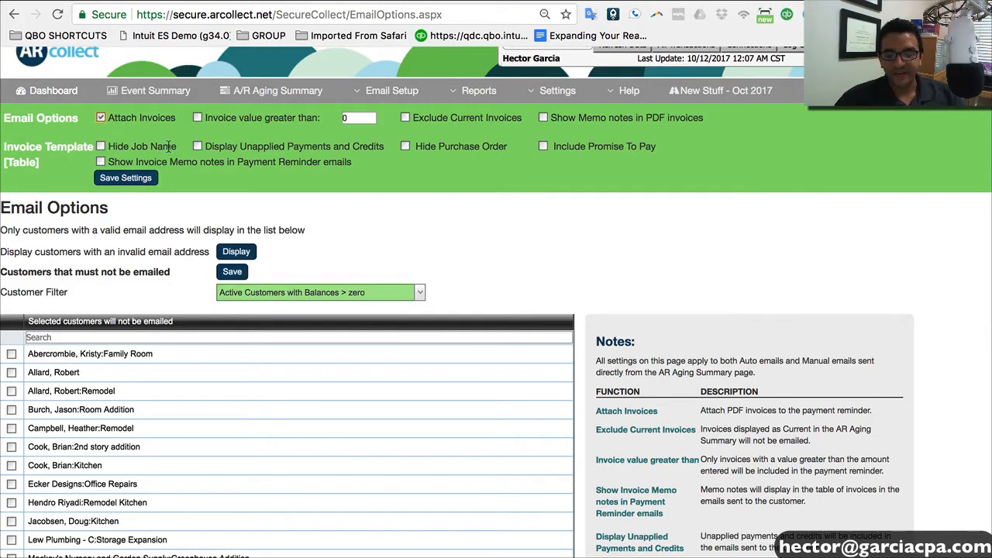
{"action": "scroll", "scroll_direction": "up", "scroll_amount": 3}
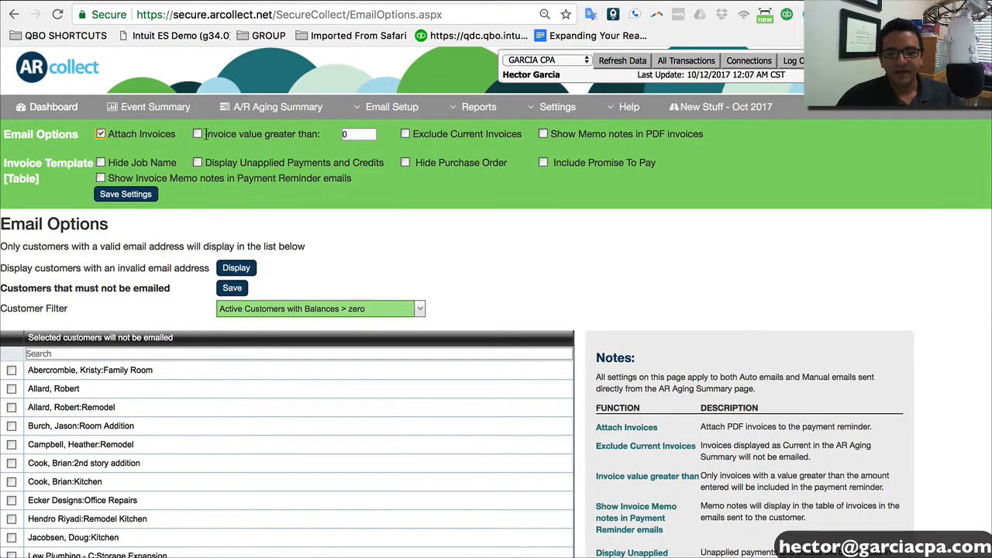
{"action": "left_click", "coordinate": [198, 133]}
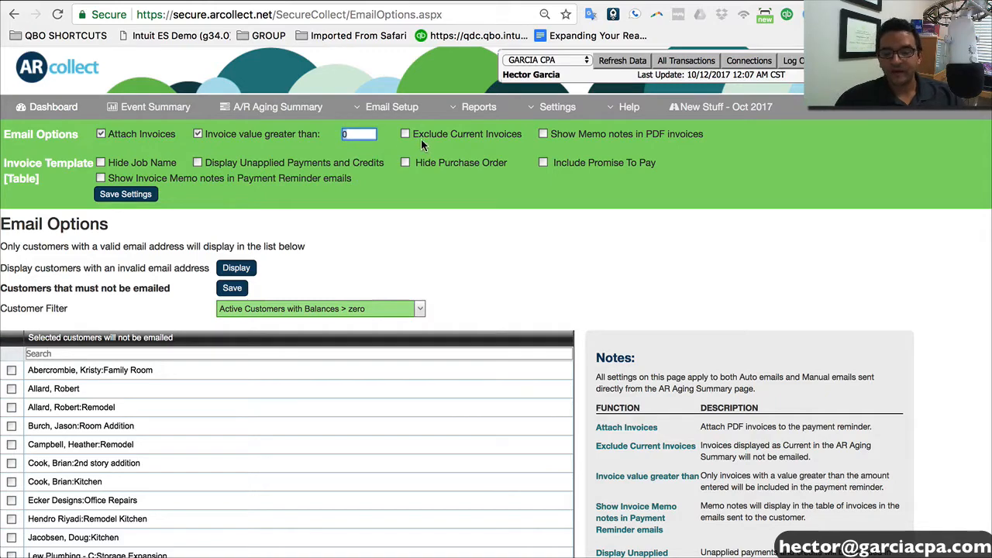
{"action": "left_click", "coordinate": [404, 134]}
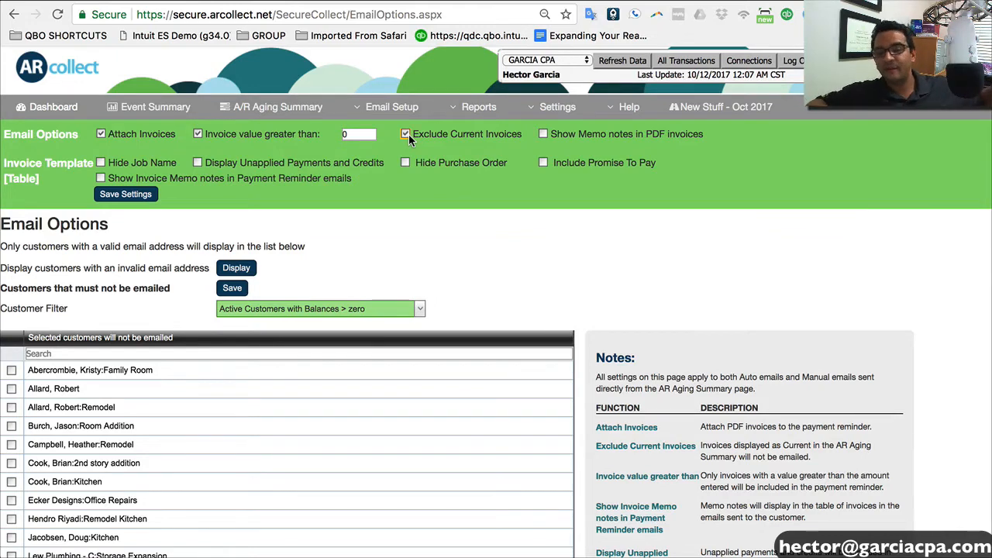
{"action": "left_click", "coordinate": [406, 133]}
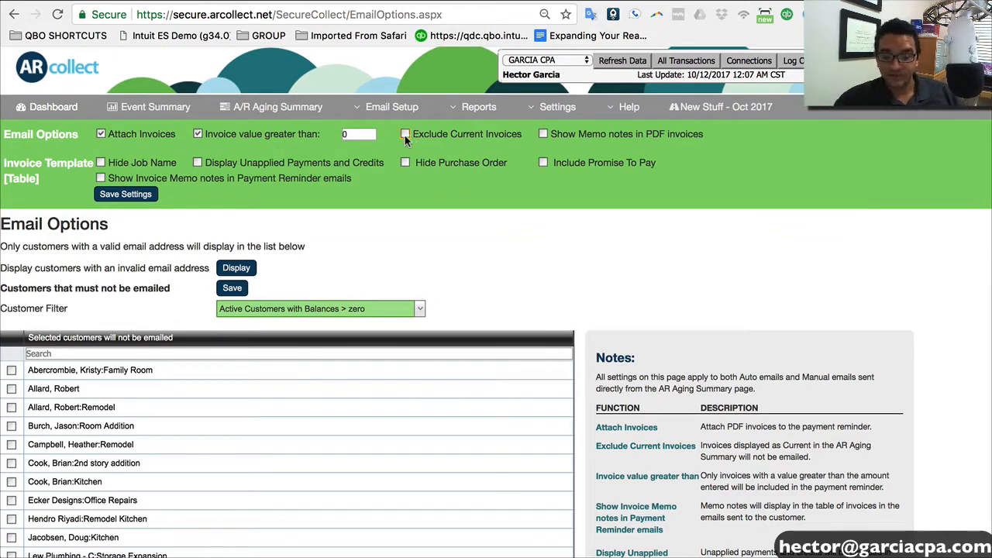
{"action": "left_click", "coordinate": [101, 133]}
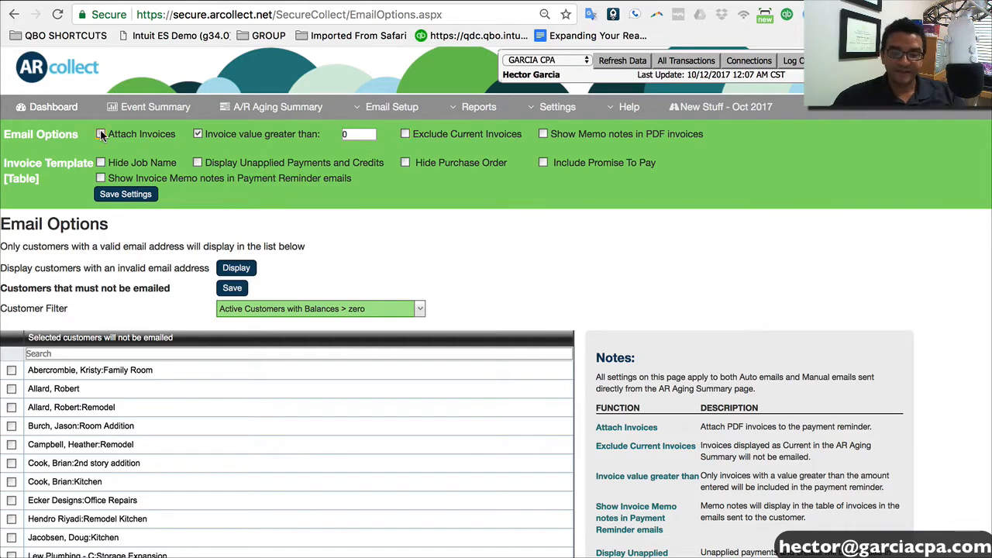
{"action": "left_click", "coordinate": [100, 134]}
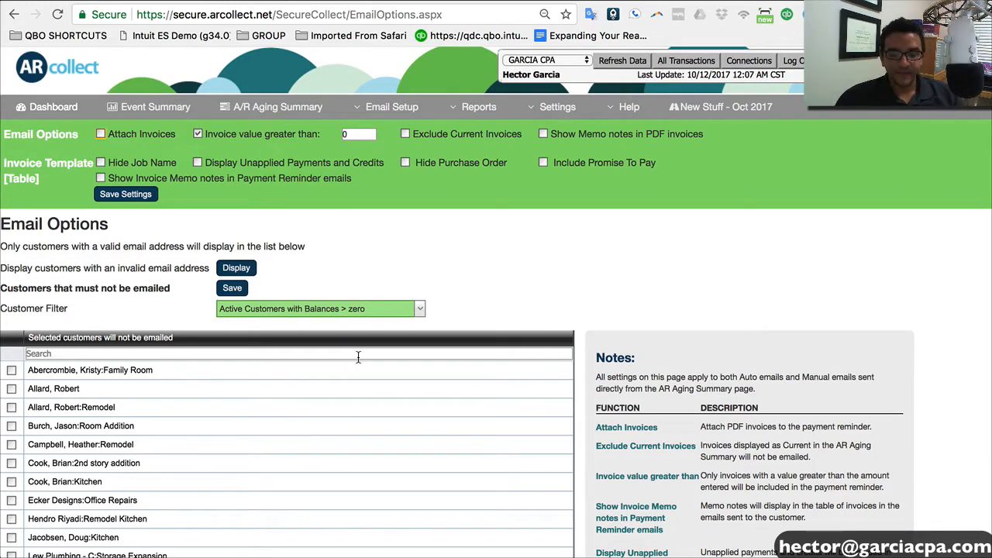
Step: Tick the kitchen remodel job in the do-not-email customer list
{"action": "scroll", "scroll_direction": "down", "scroll_amount": 3}
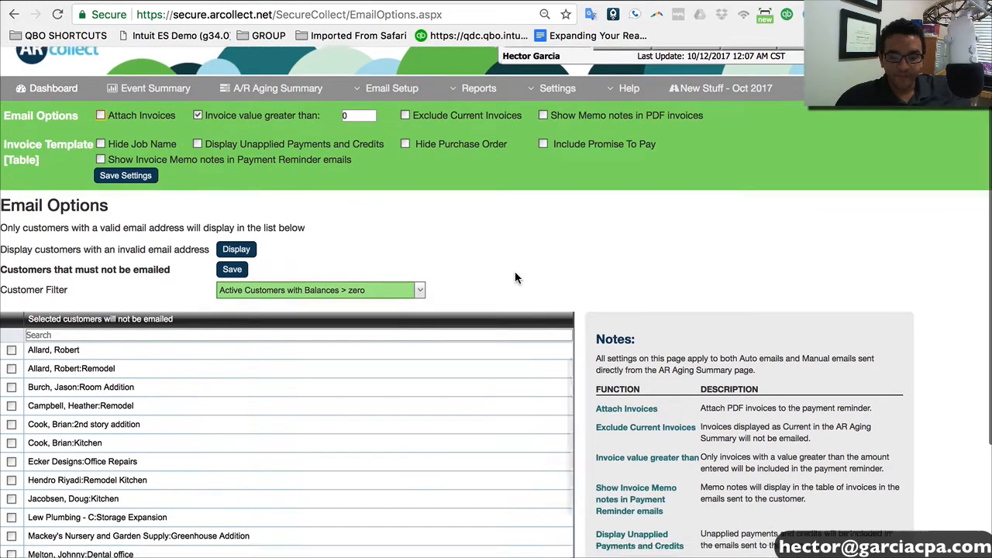
{"action": "scroll", "scroll_direction": "down", "scroll_amount": 3}
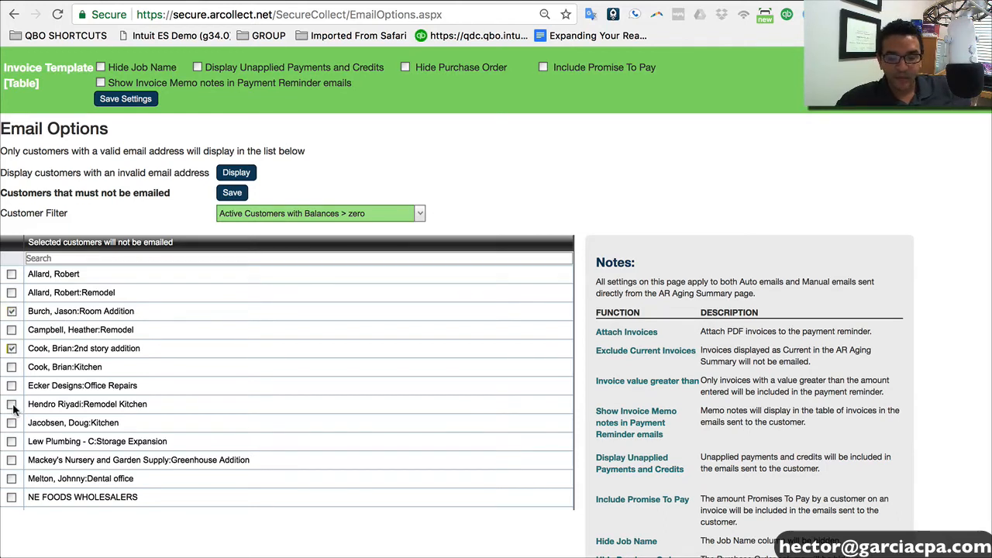
{"action": "left_click", "coordinate": [12, 403]}
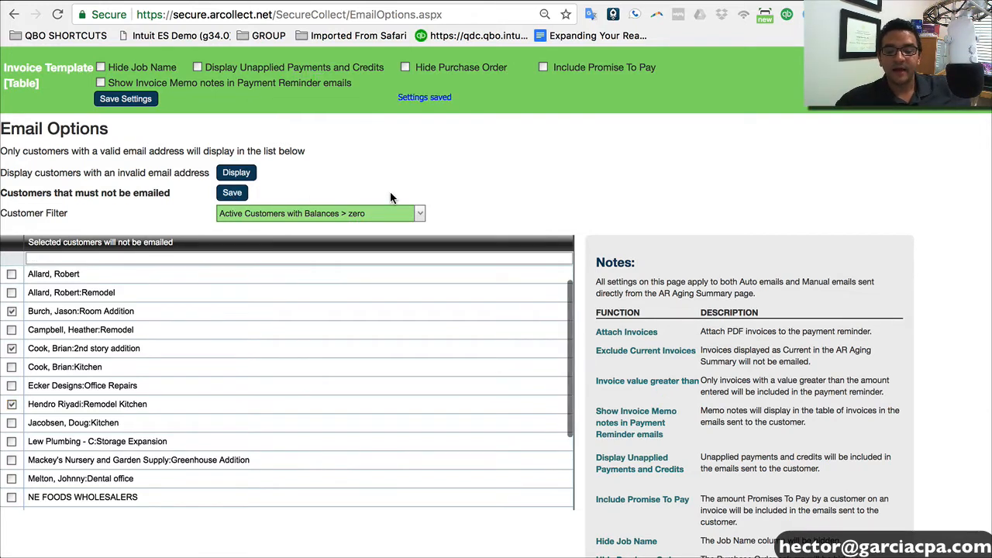
{"action": "scroll", "scroll_direction": "up", "scroll_amount": 3}
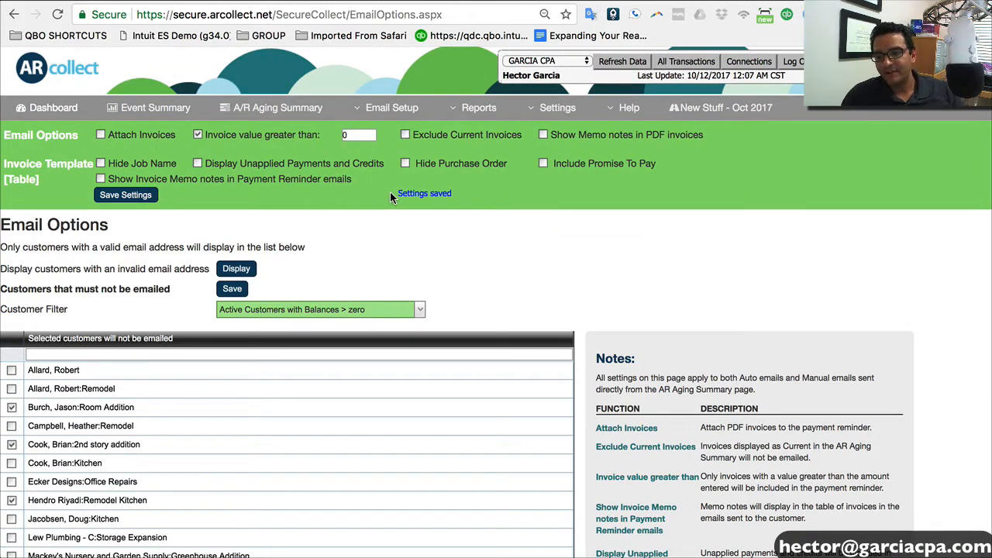
{"action": "mouse_move", "coordinate": [403, 209]}
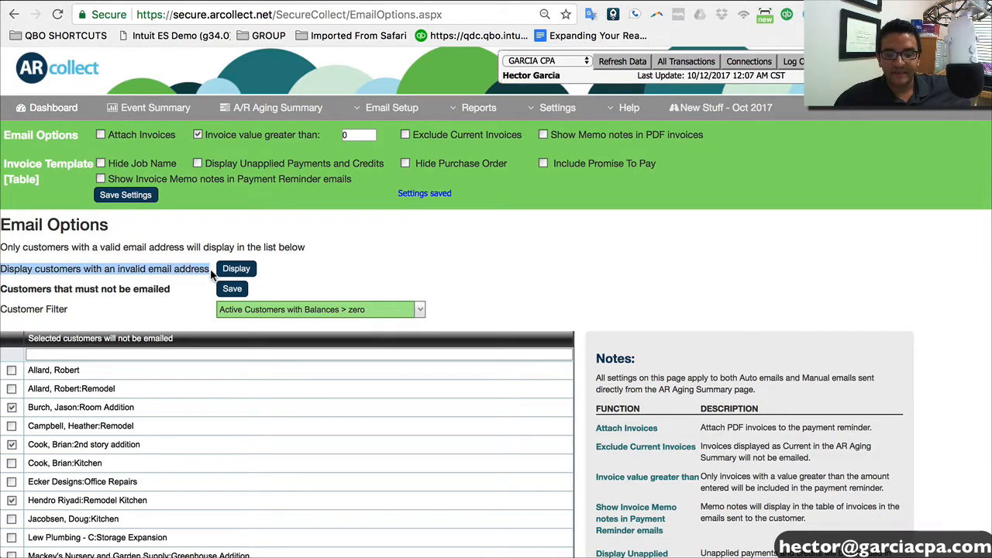
Step: Display the invalid-email customers and select WHOLESALE BUSINESS
{"action": "left_click", "coordinate": [235, 268]}
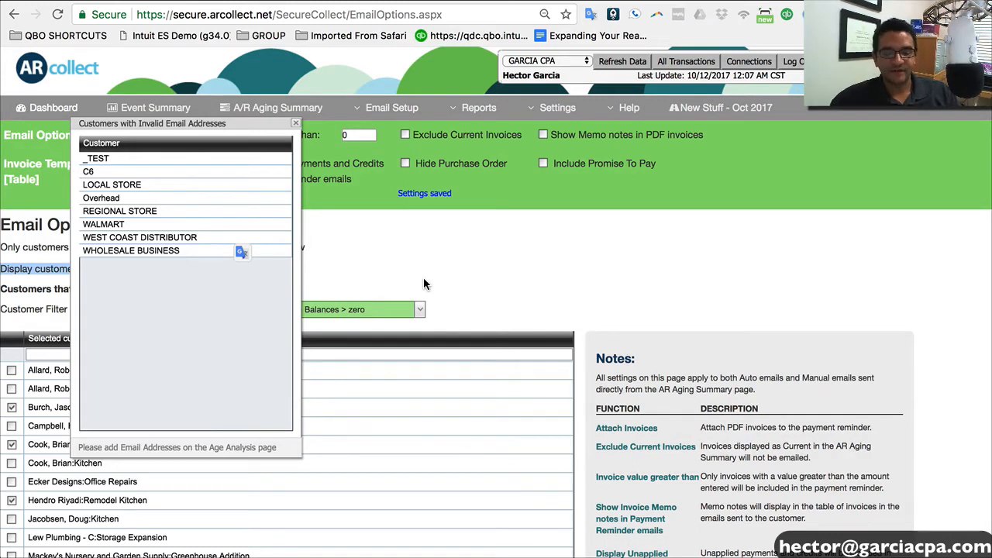
{"action": "left_click", "coordinate": [139, 237]}
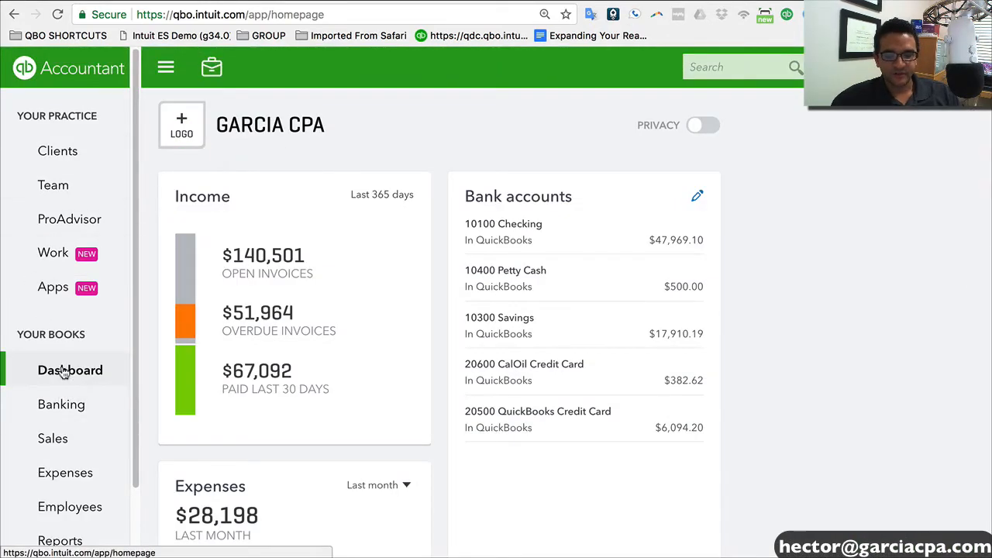
Step: Find WHOLESALE BUSINESS in the QuickBooks Online customer list under Sales
{"action": "left_click", "coordinate": [53, 437]}
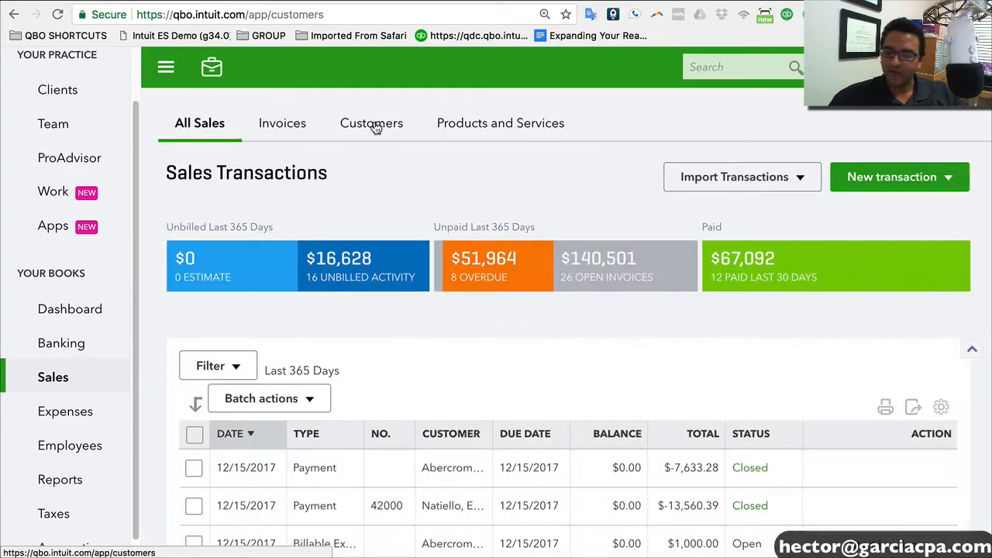
{"action": "left_click", "coordinate": [371, 122]}
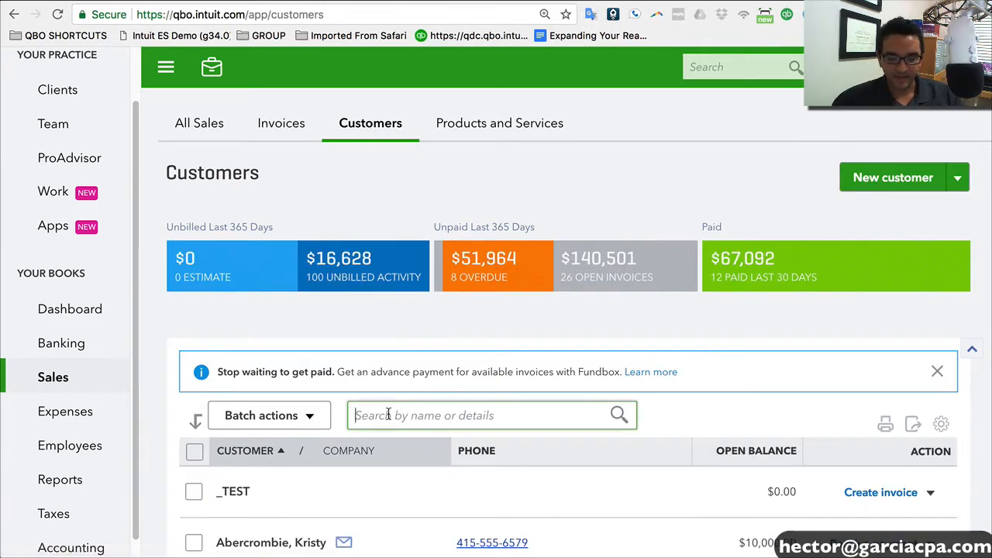
{"action": "type", "text": "whole"}
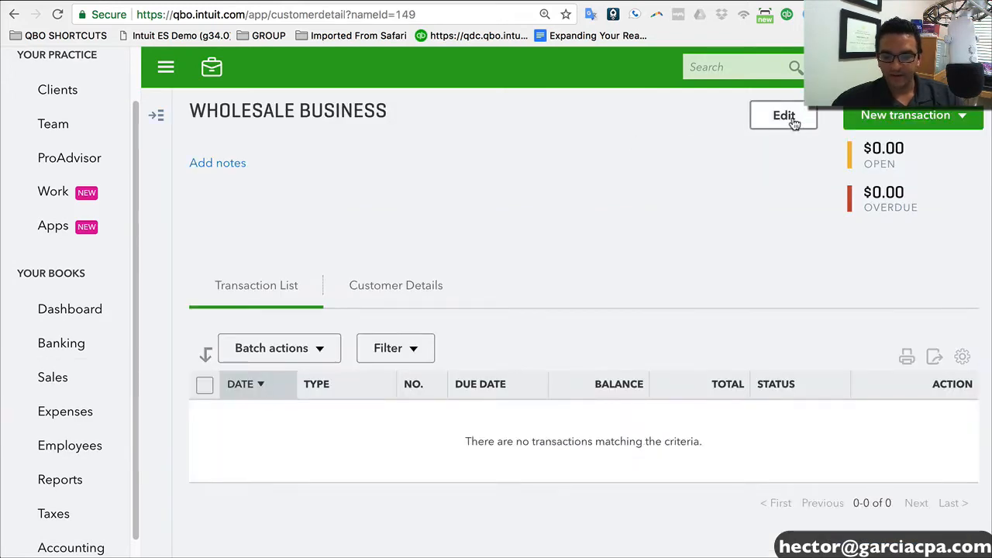
{"action": "left_click", "coordinate": [783, 115]}
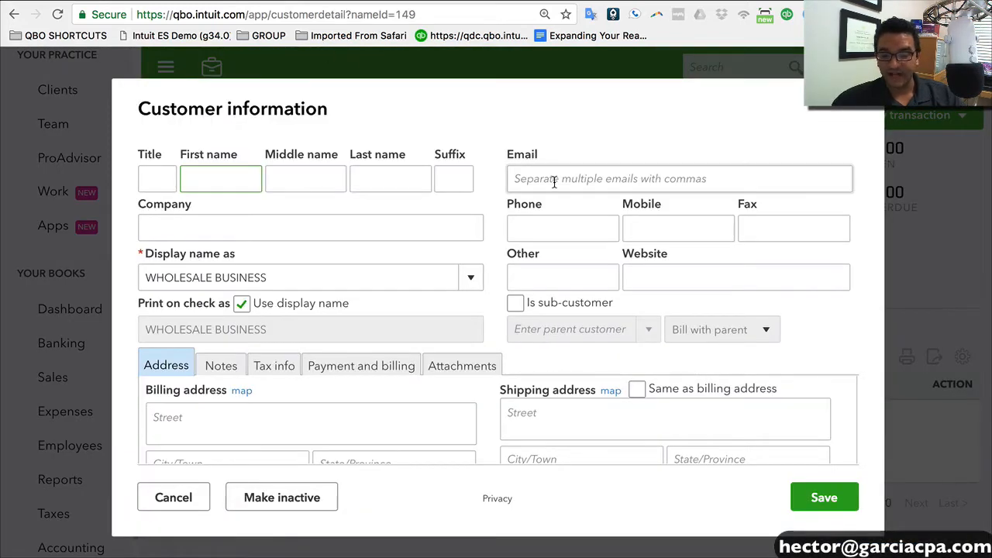
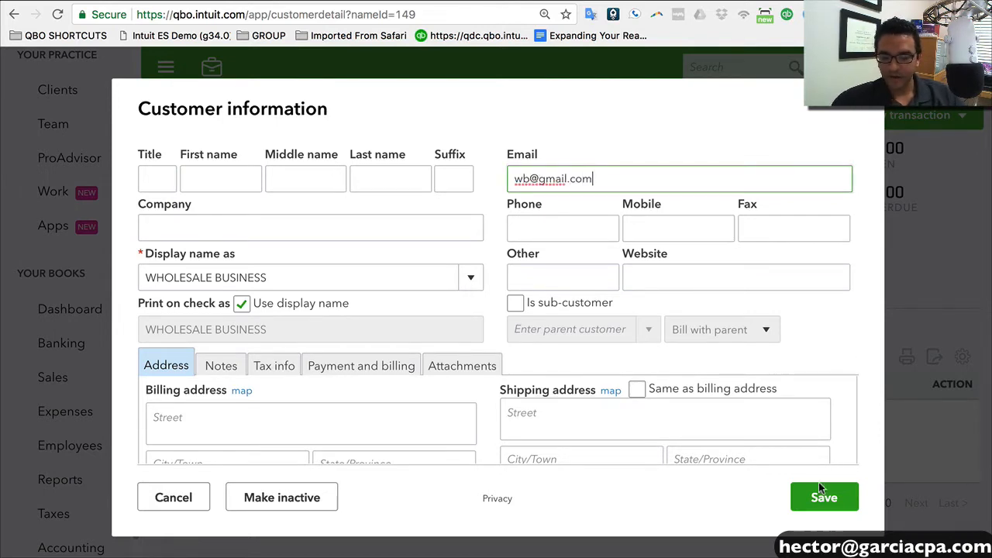
{"action": "left_click", "coordinate": [824, 496]}
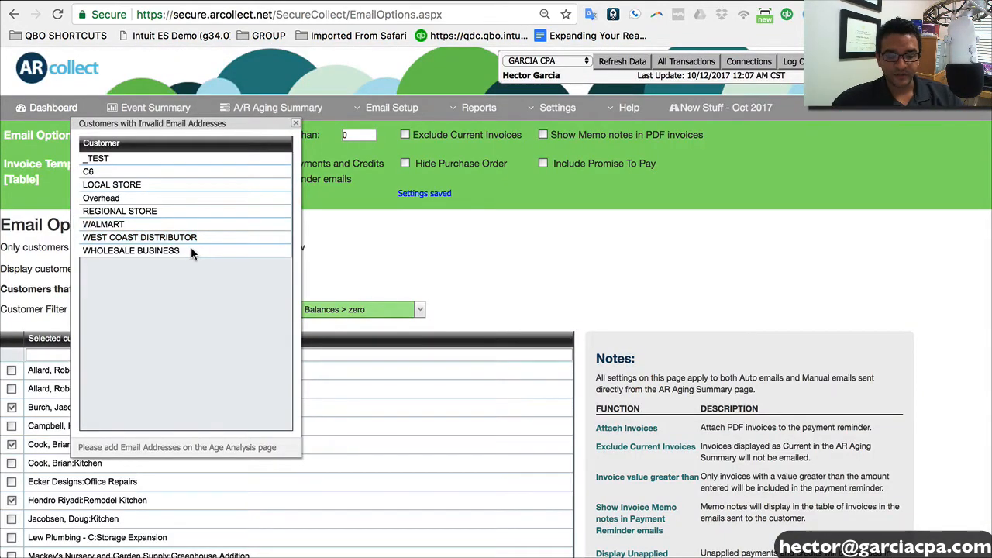
Step: Refresh the QuickBooks data, recheck the invalid-email list, then show the A/R aging summary
{"action": "left_click", "coordinate": [130, 251]}
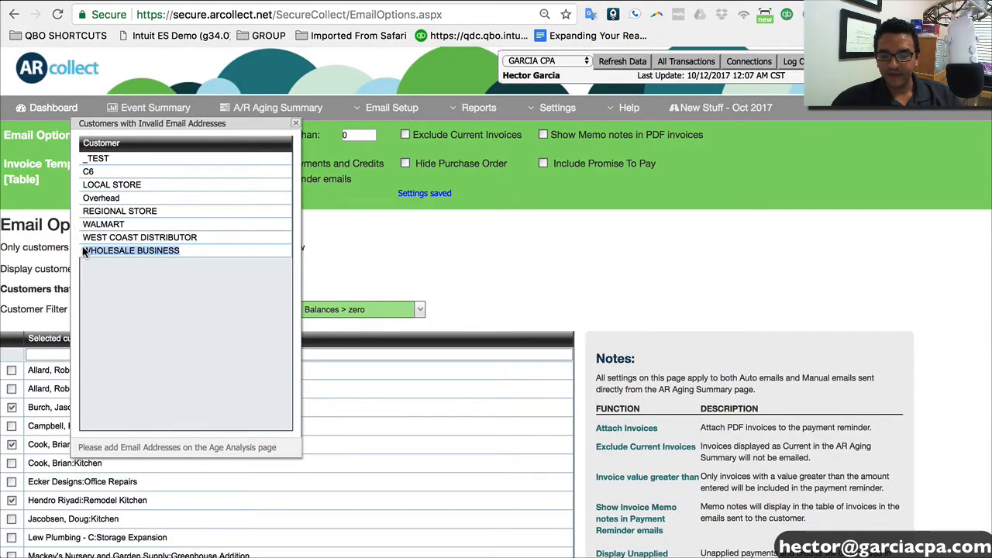
{"action": "left_click", "coordinate": [130, 251]}
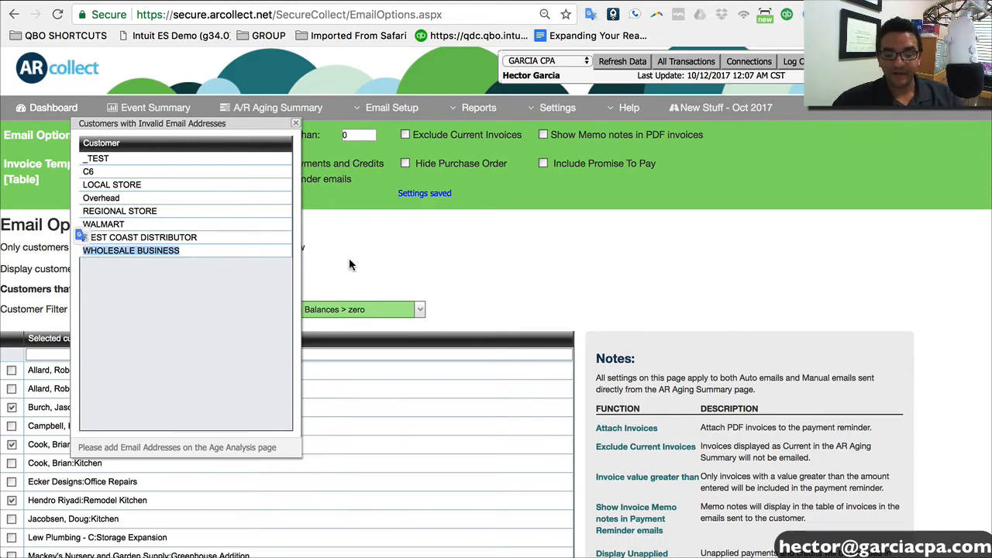
{"action": "left_click", "coordinate": [623, 62]}
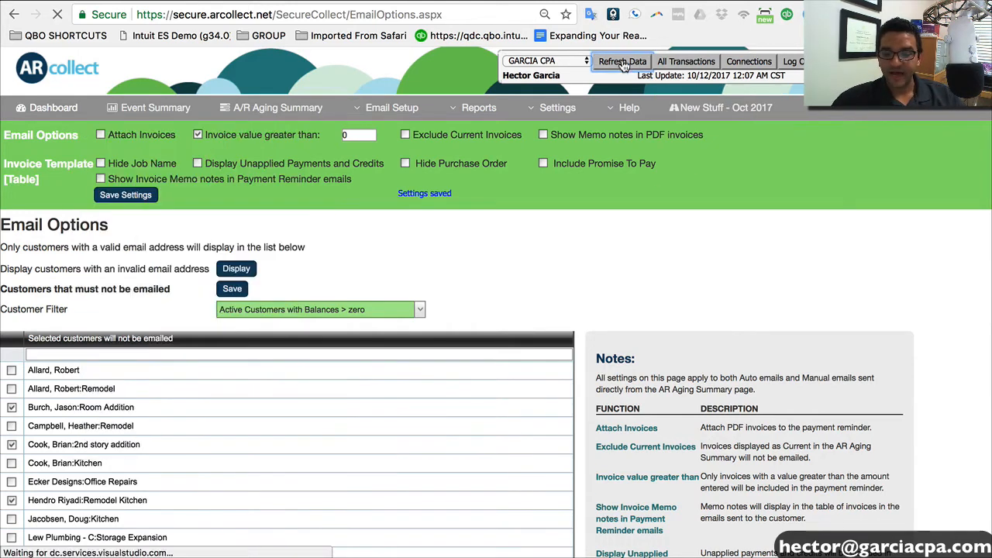
{"action": "left_click", "coordinate": [622, 62]}
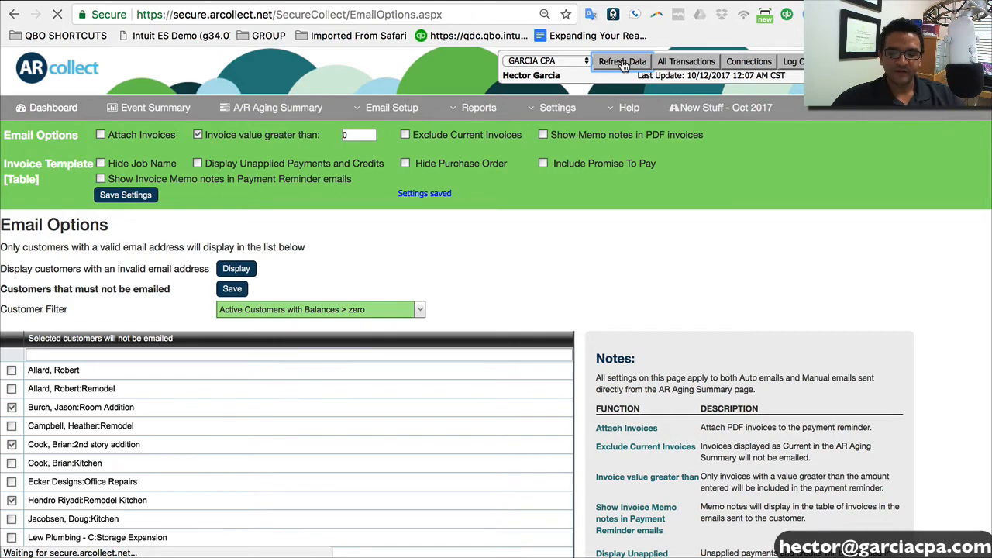
{"action": "left_click", "coordinate": [236, 268]}
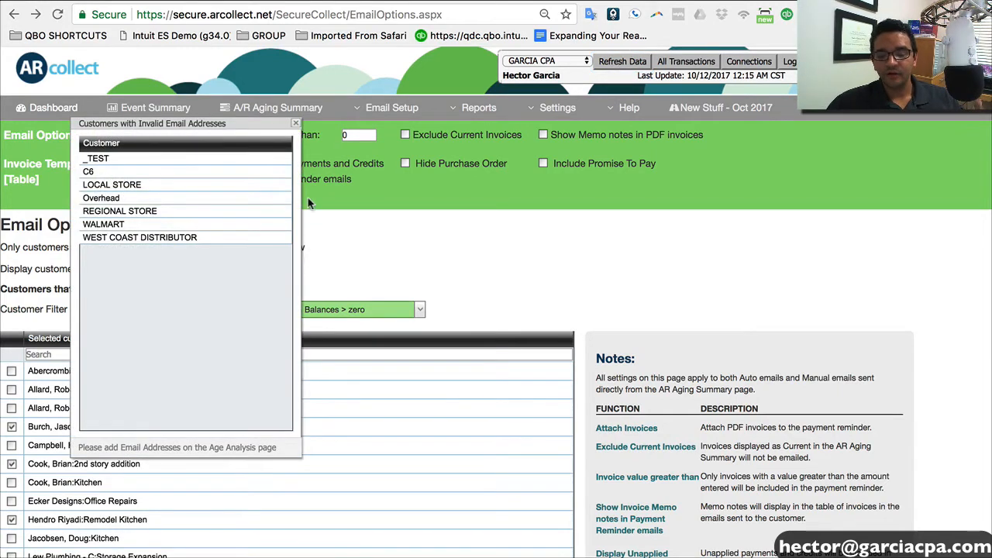
{"action": "mouse_move", "coordinate": [118, 260]}
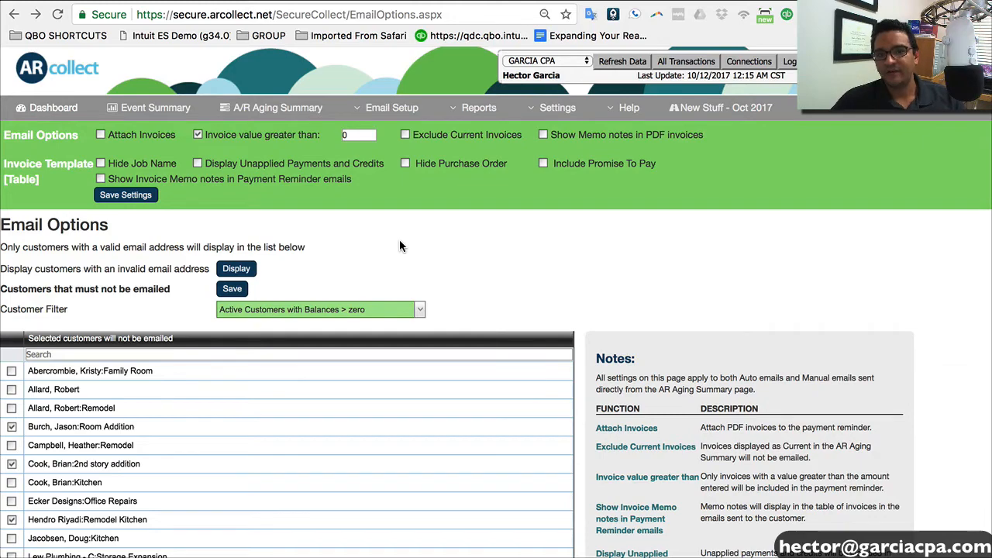
{"action": "left_click", "coordinate": [276, 107]}
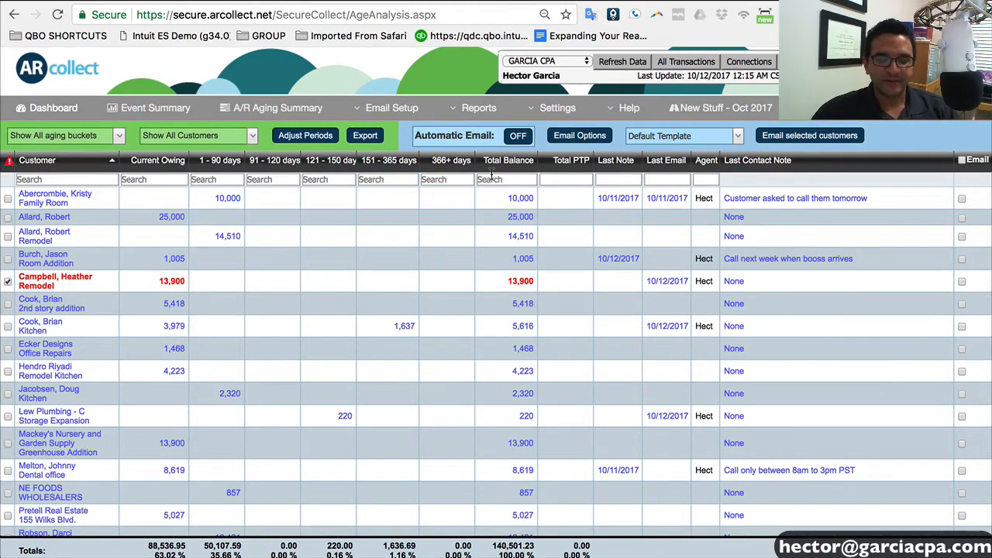
{"action": "scroll", "scroll_direction": "down", "scroll_amount": 3}
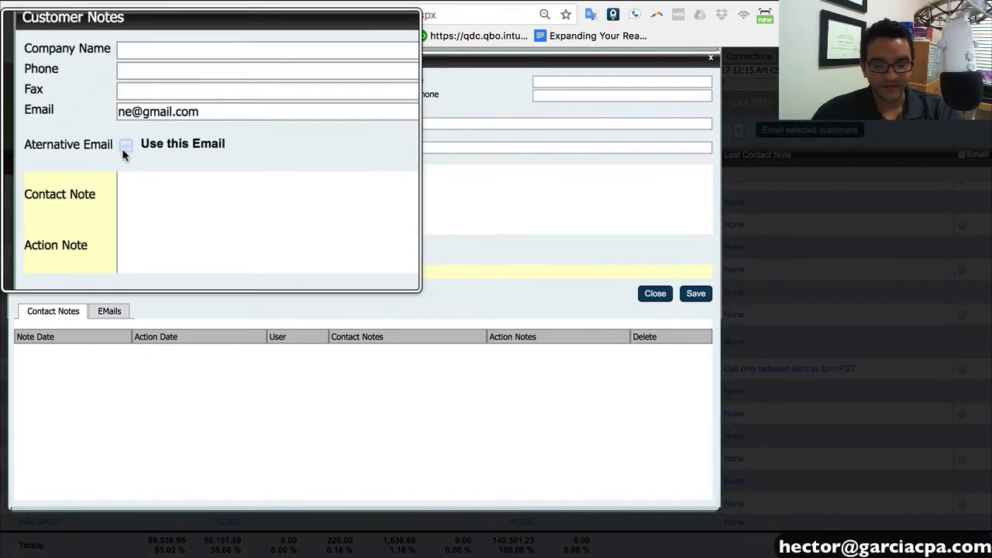
{"action": "left_click", "coordinate": [125, 146]}
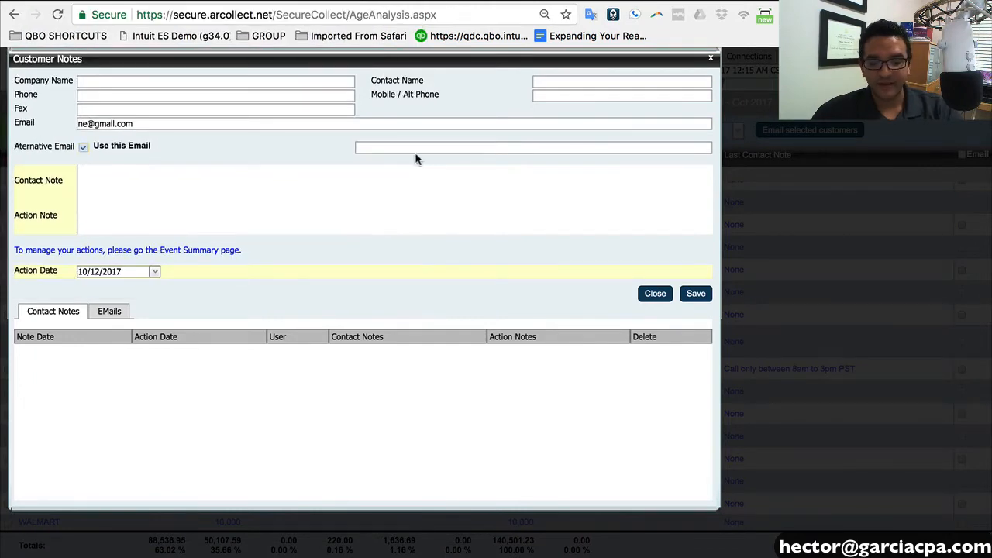
{"action": "left_click", "coordinate": [533, 145]}
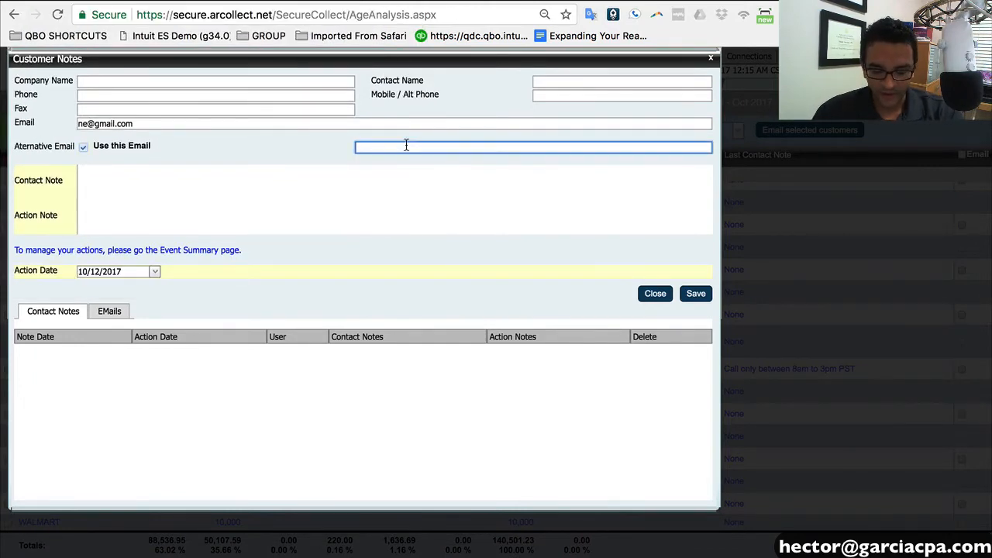
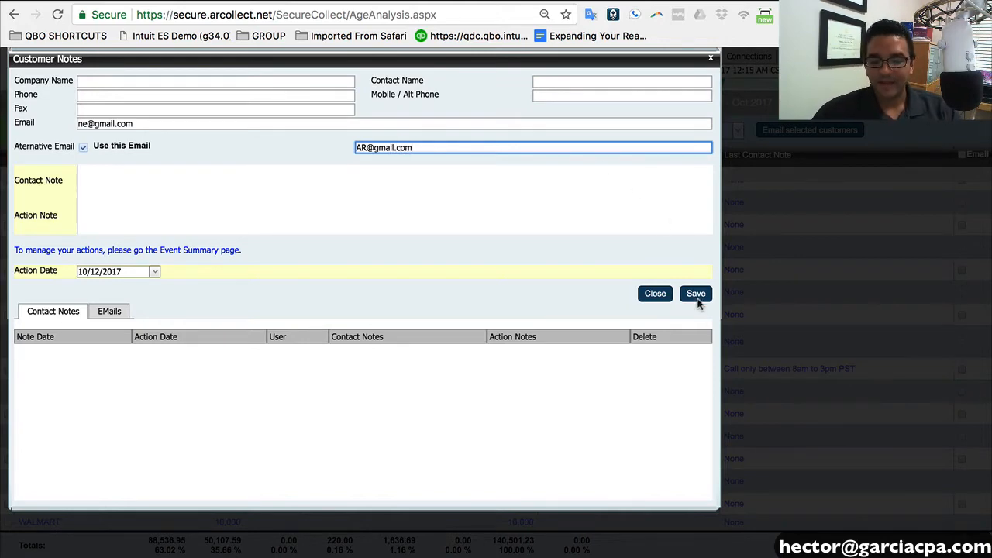
{"action": "left_click", "coordinate": [695, 293]}
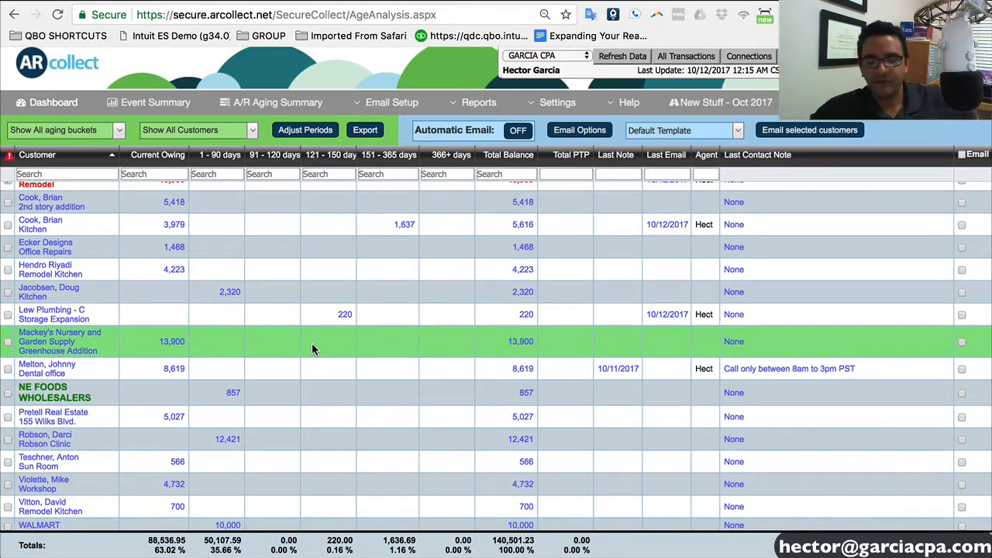
{"action": "mouse_move", "coordinate": [294, 333]}
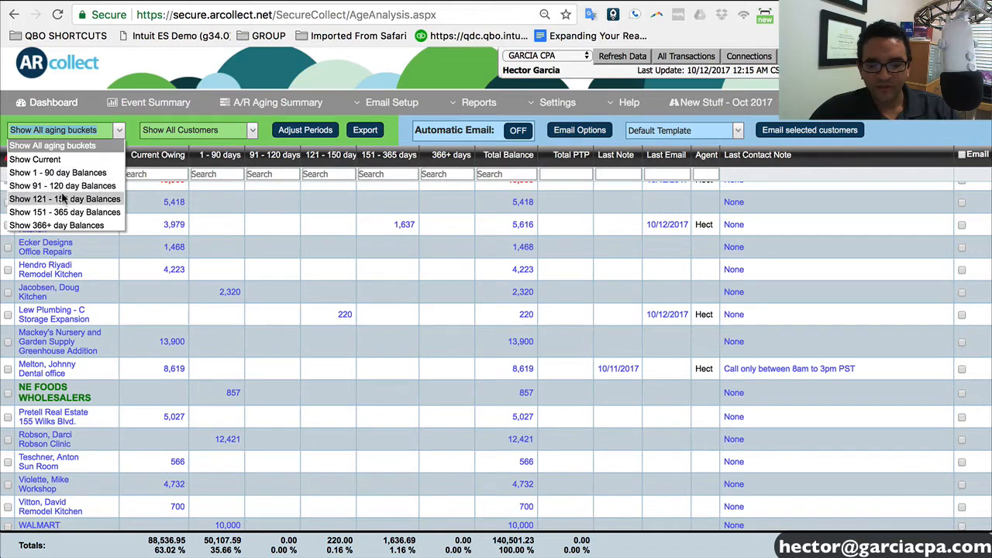
Step: Filter to 1–90 day balances, then save the revised aging periods in Adjust Periods
{"action": "left_click", "coordinate": [58, 172]}
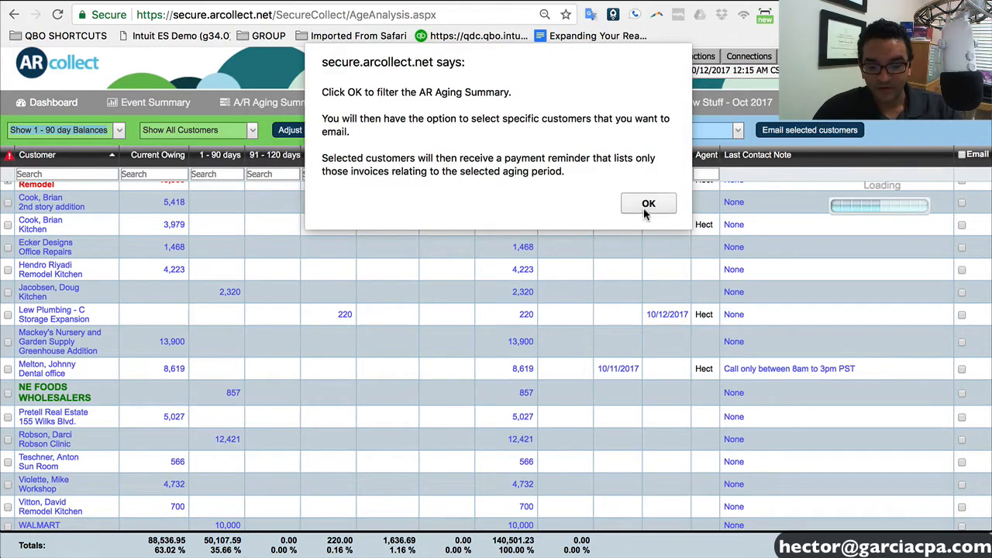
{"action": "left_click", "coordinate": [648, 203]}
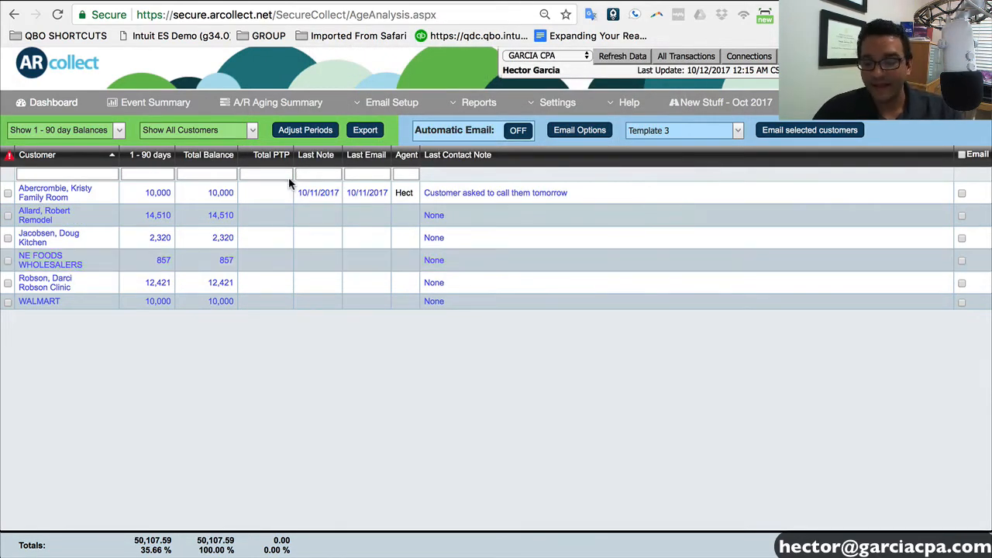
{"action": "left_click", "coordinate": [303, 130]}
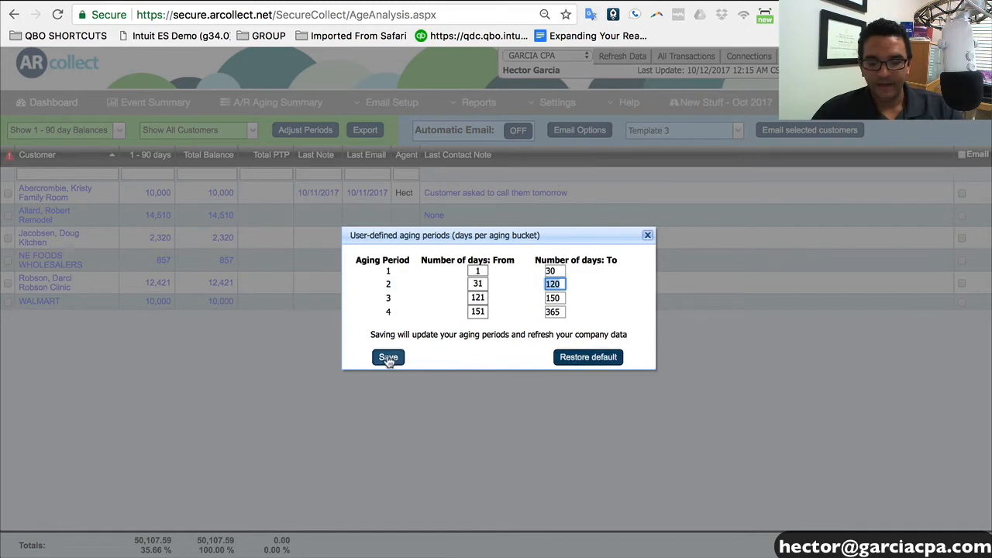
{"action": "left_click", "coordinate": [388, 356]}
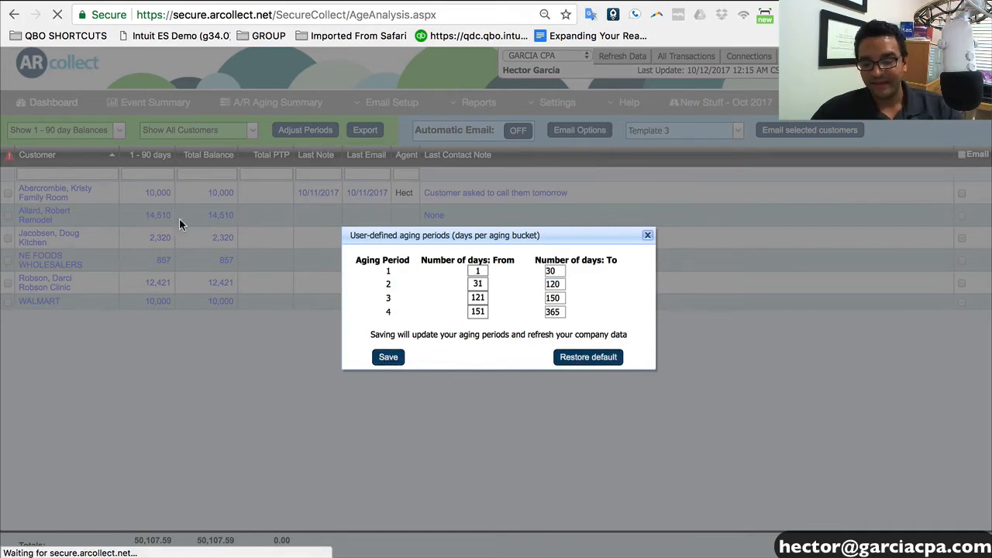
Step: Filter the aging summary to 1–30, then 31–120 day, then current balances
{"action": "left_click", "coordinate": [387, 356]}
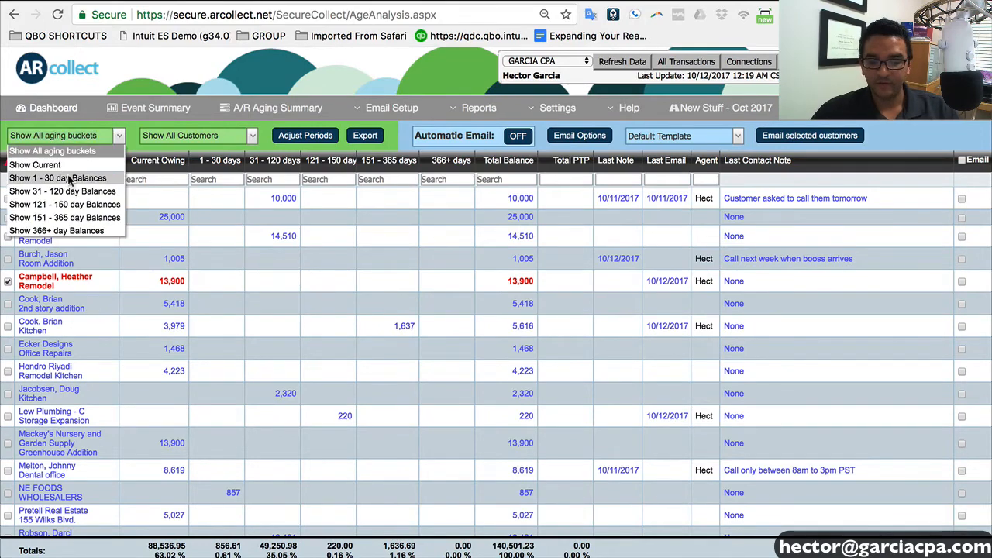
{"action": "left_click", "coordinate": [57, 176]}
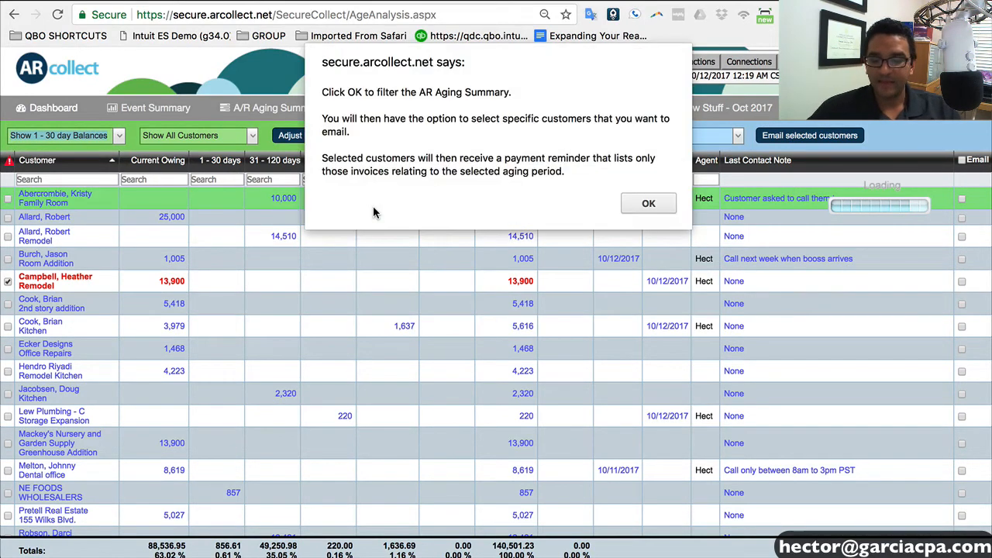
{"action": "left_click", "coordinate": [648, 203]}
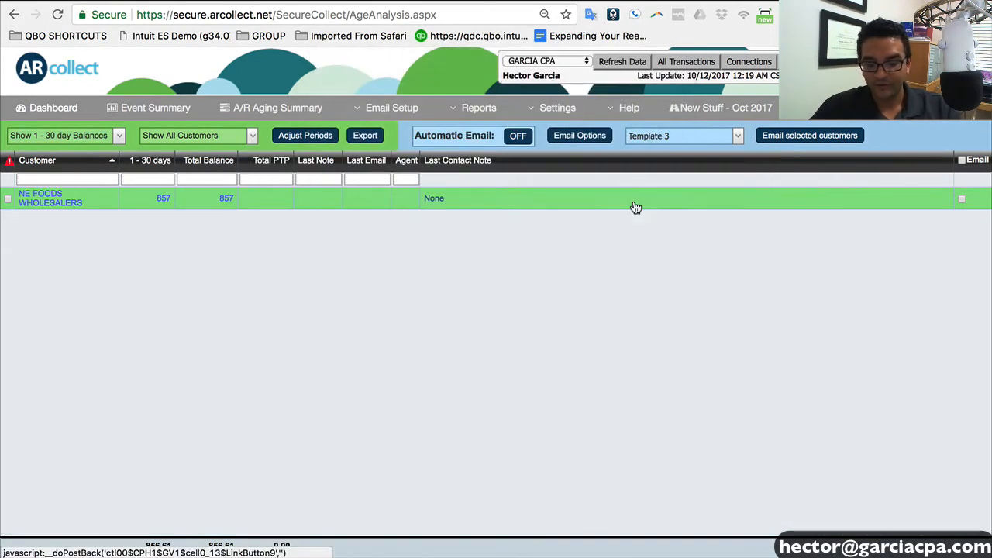
{"action": "left_click", "coordinate": [118, 137]}
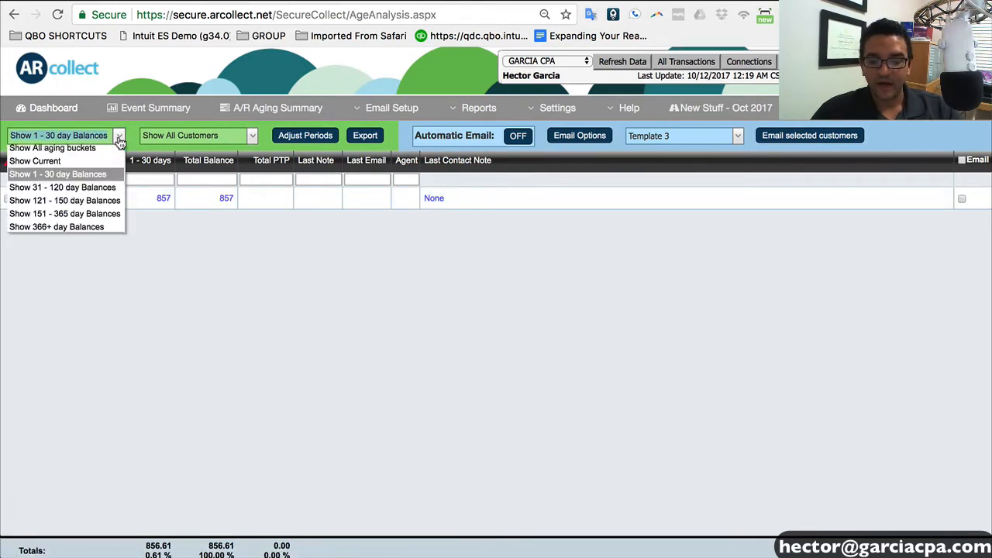
{"action": "left_click", "coordinate": [62, 186]}
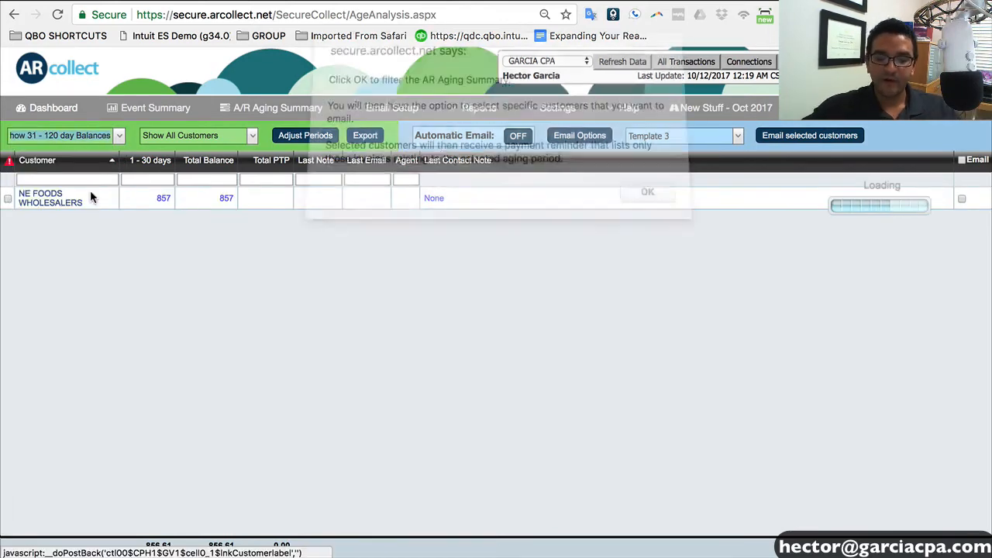
{"action": "left_click", "coordinate": [647, 192]}
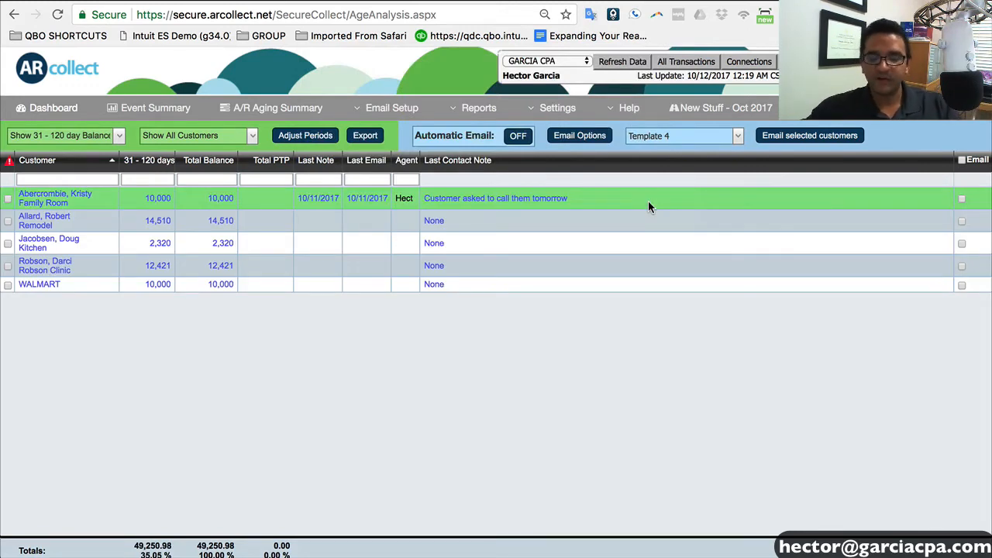
{"action": "mouse_move", "coordinate": [277, 108]}
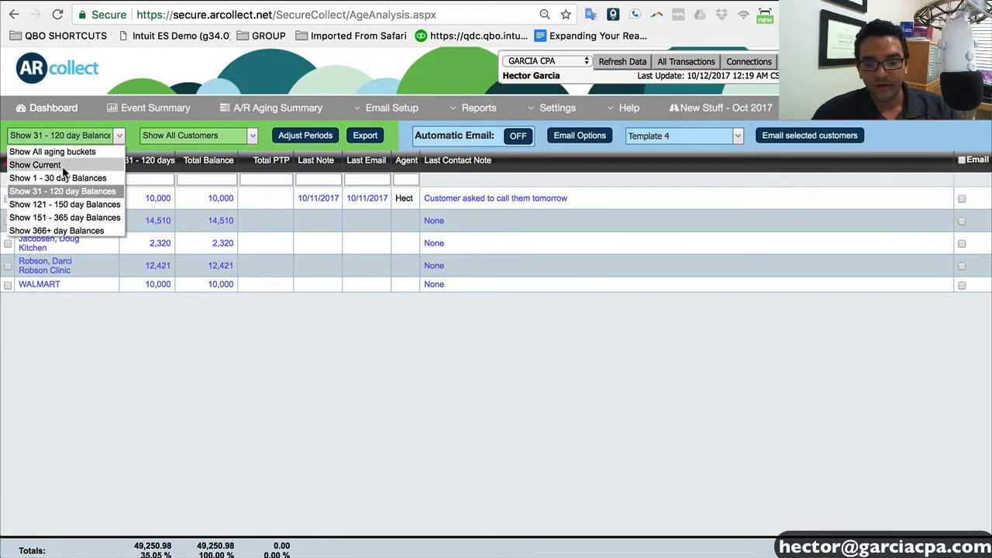
{"action": "left_click", "coordinate": [34, 164]}
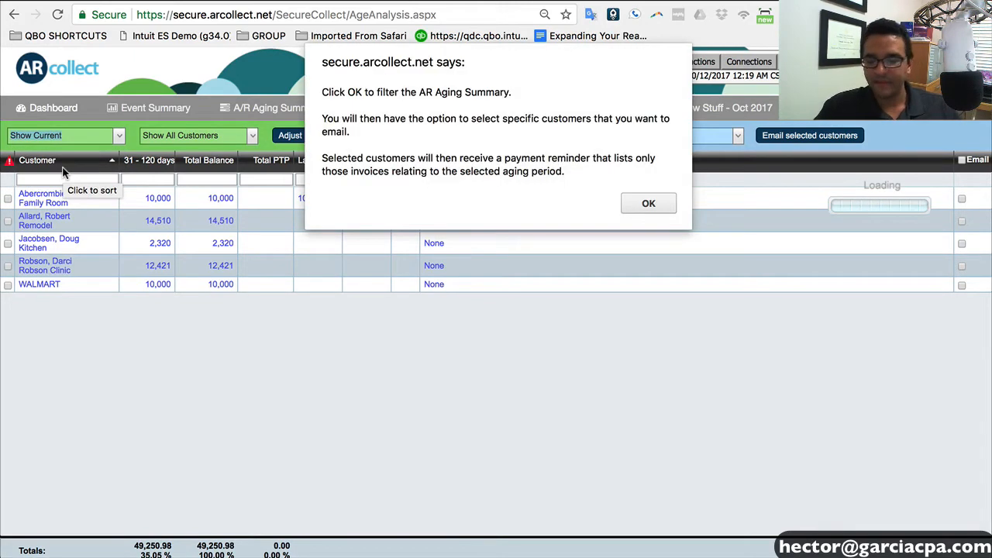
{"action": "left_click", "coordinate": [648, 203]}
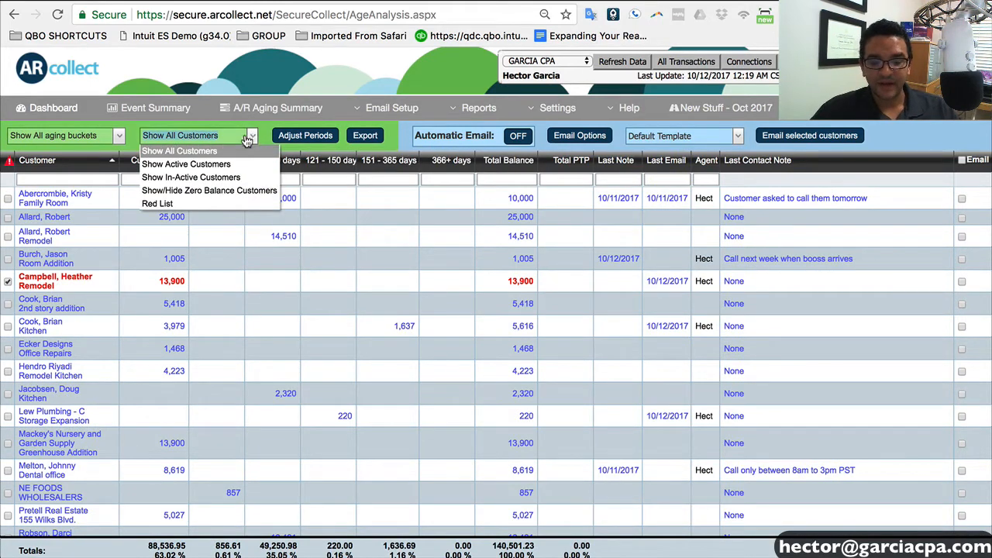
{"action": "mouse_move", "coordinate": [186, 164]}
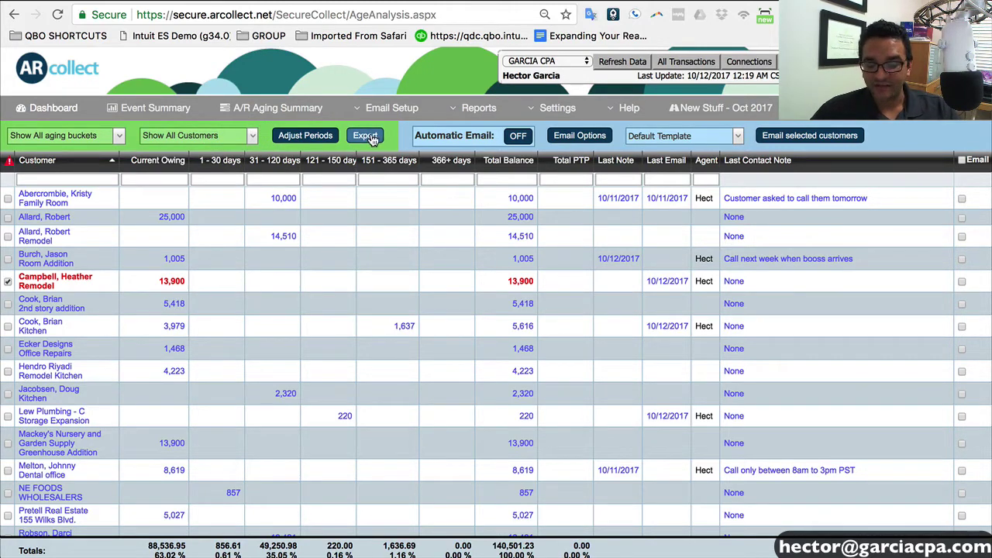
{"action": "mouse_move", "coordinate": [366, 135]}
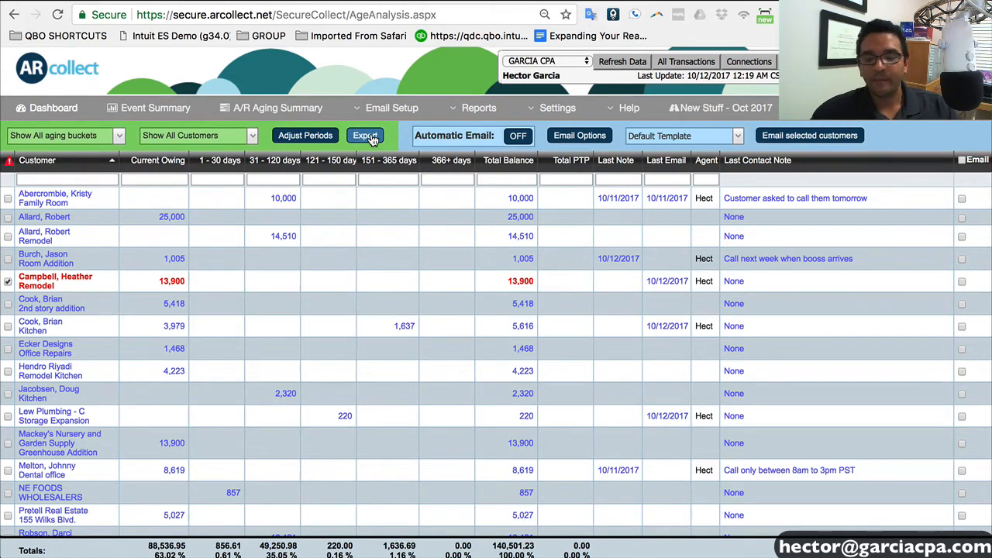
Step: Show the Customer Listing Report from the Reports menu
{"action": "left_click", "coordinate": [477, 109]}
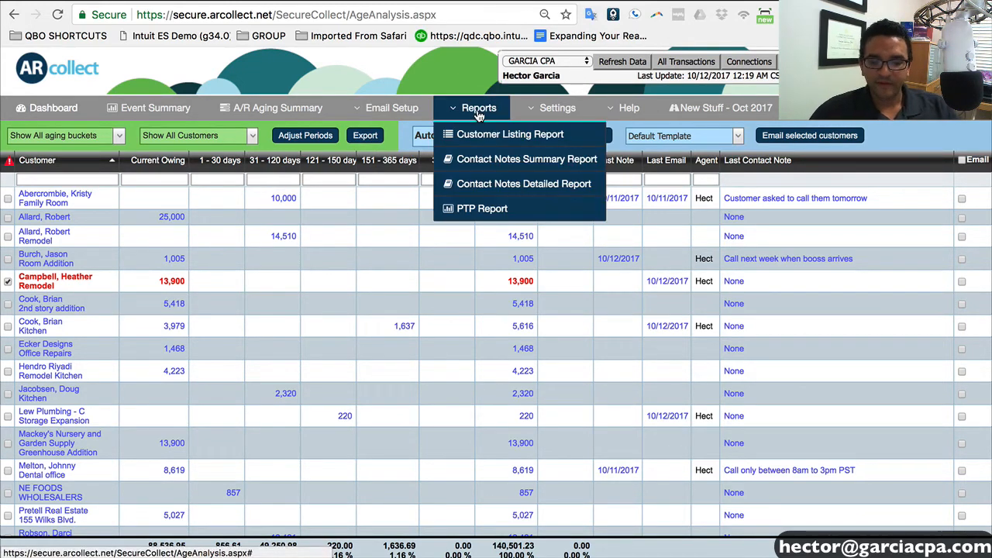
{"action": "left_click", "coordinate": [510, 134]}
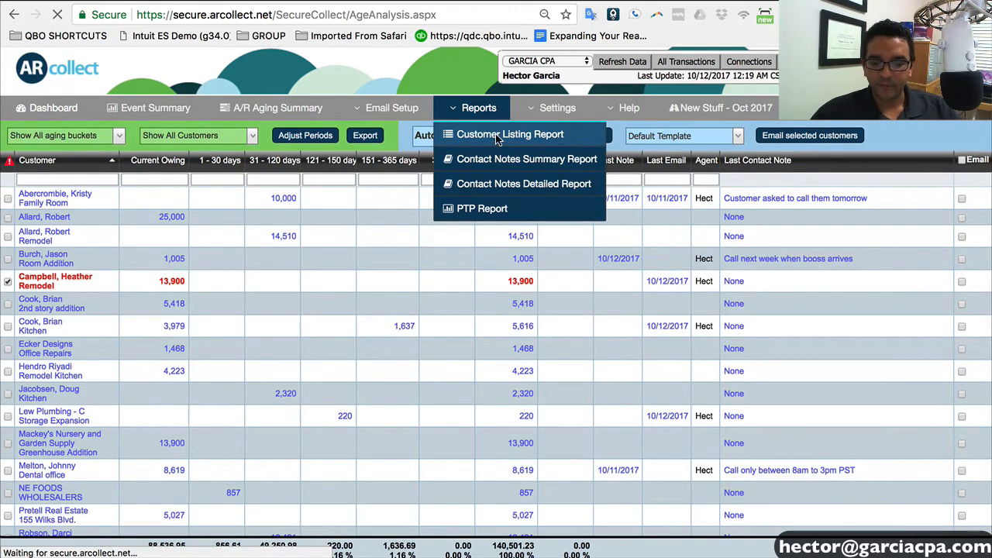
{"action": "left_click", "coordinate": [510, 133]}
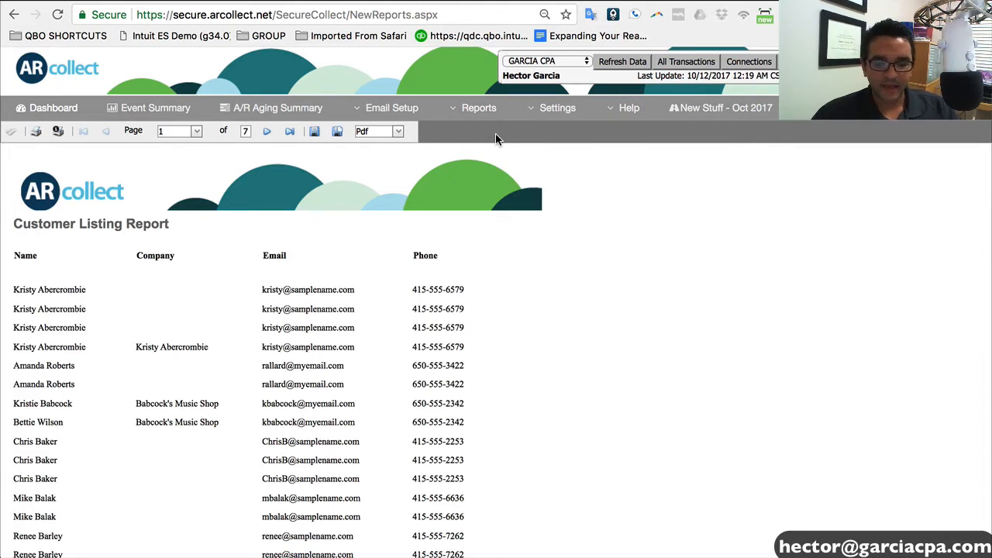
Step: Show the Contact Notes Summary Report and browse its export format choices
{"action": "left_click", "coordinate": [477, 109]}
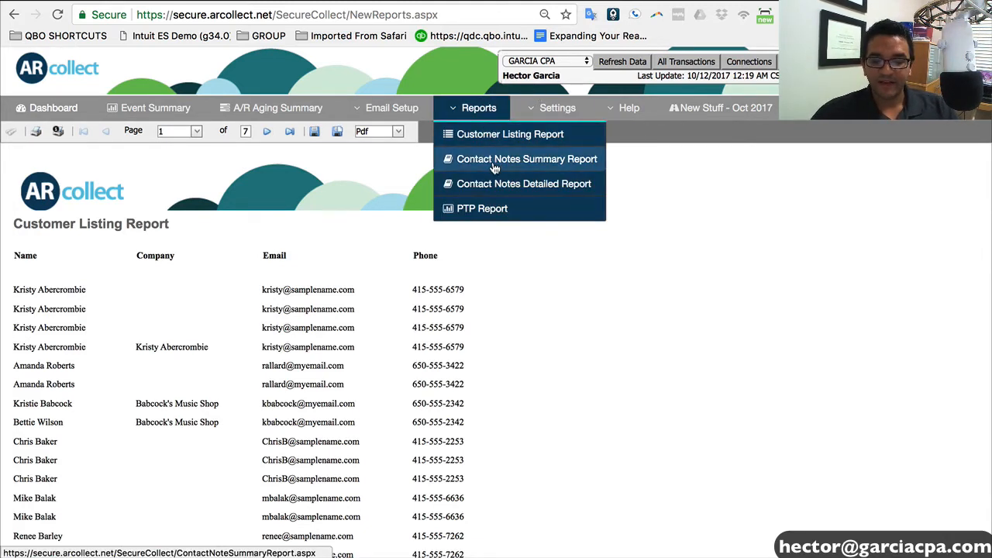
{"action": "left_click", "coordinate": [527, 158]}
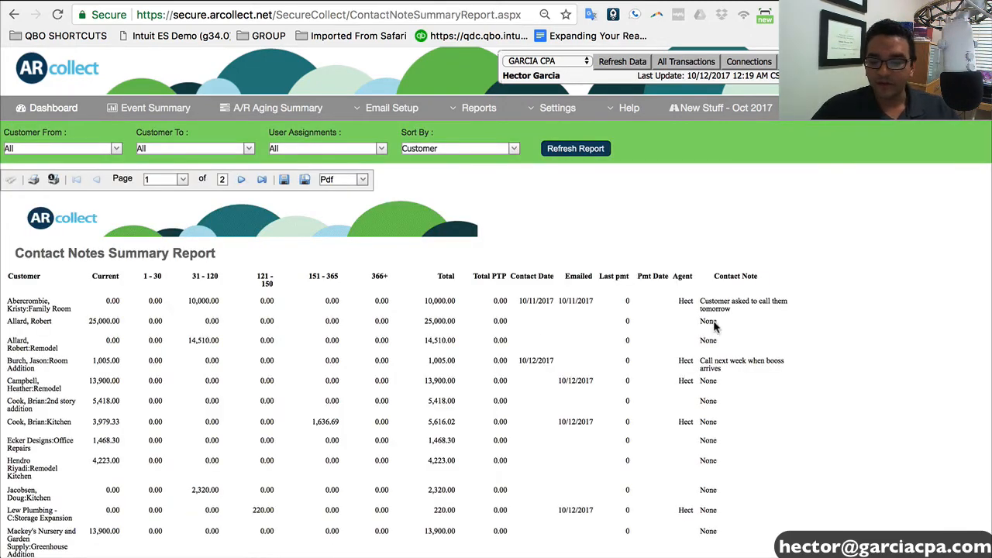
{"action": "double_click", "coordinate": [741, 360]}
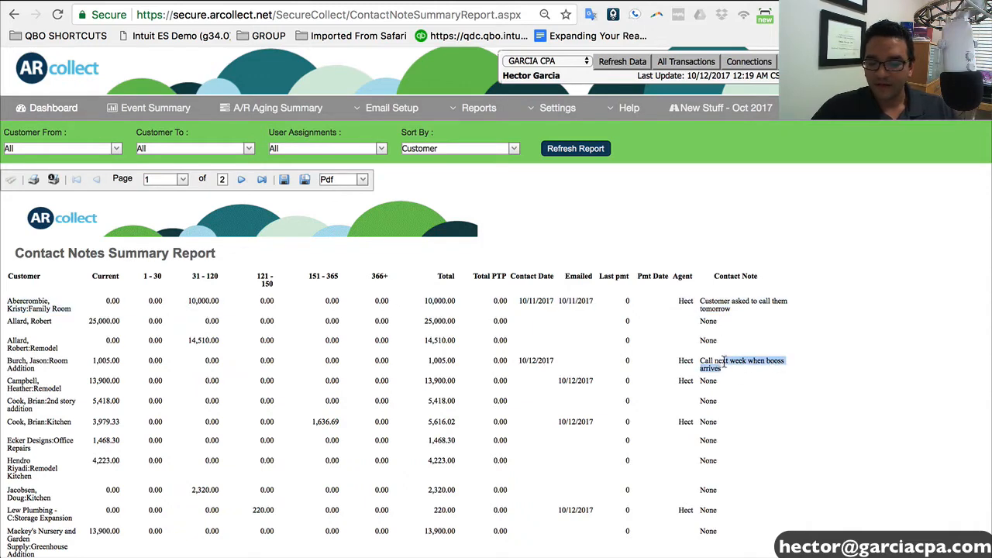
{"action": "scroll", "scroll_direction": "down", "scroll_amount": 3}
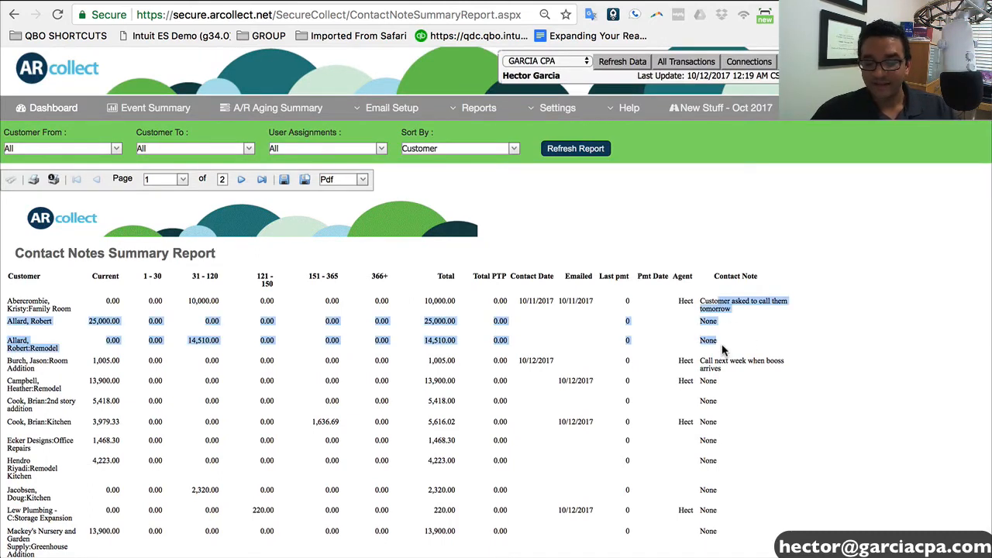
{"action": "left_click", "coordinate": [344, 180]}
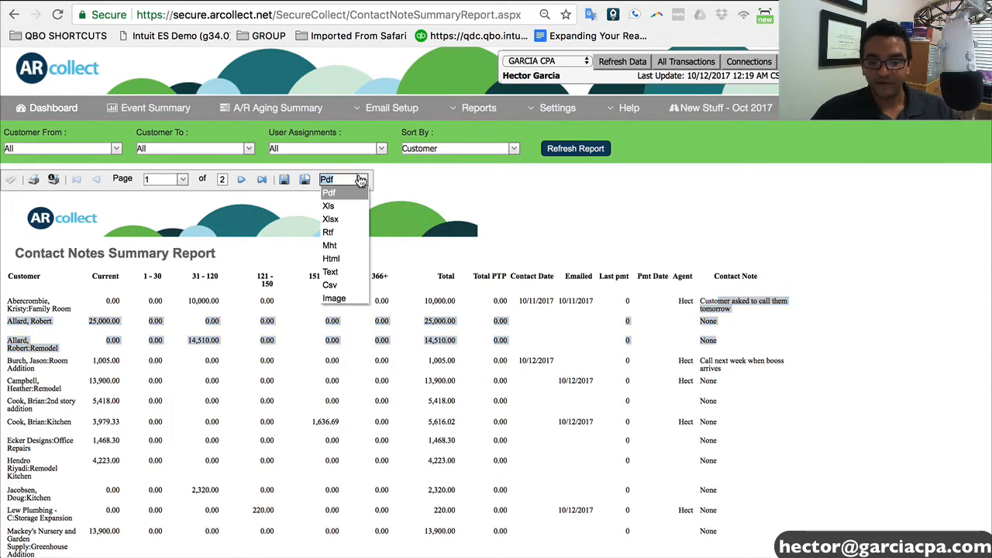
{"action": "mouse_move", "coordinate": [333, 297]}
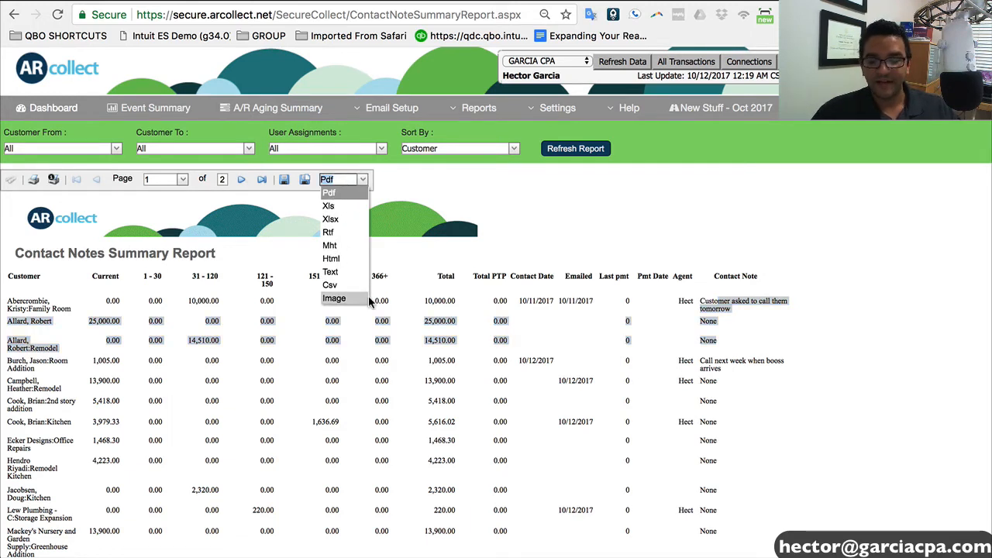
{"action": "mouse_move", "coordinate": [330, 272]}
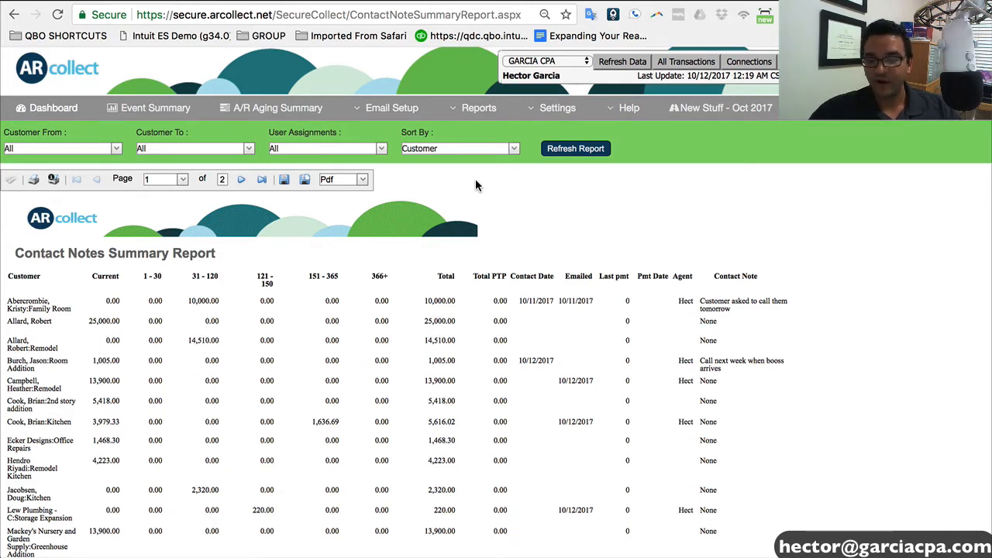
Step: Go to Manage Users from the Settings menu
{"action": "left_click", "coordinate": [558, 109]}
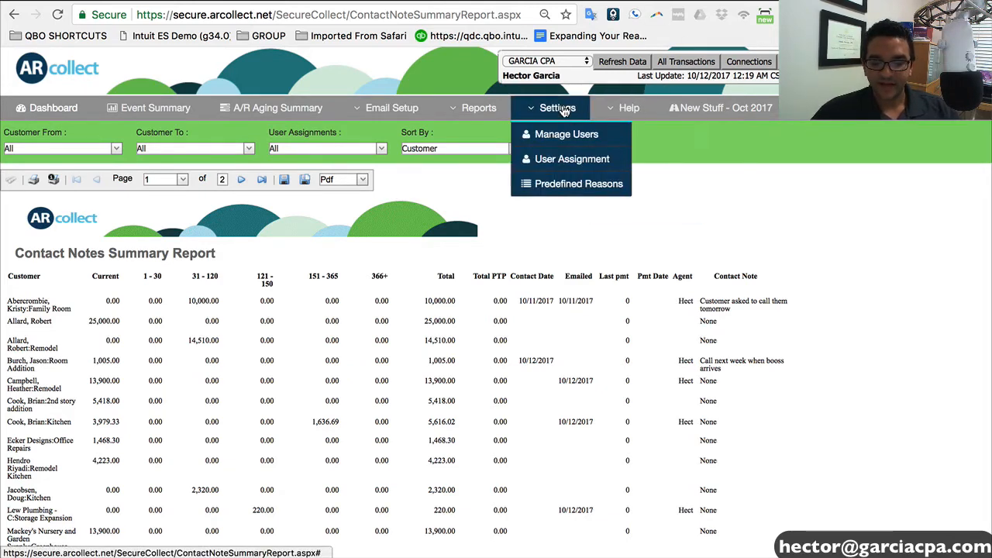
{"action": "left_click", "coordinate": [566, 133]}
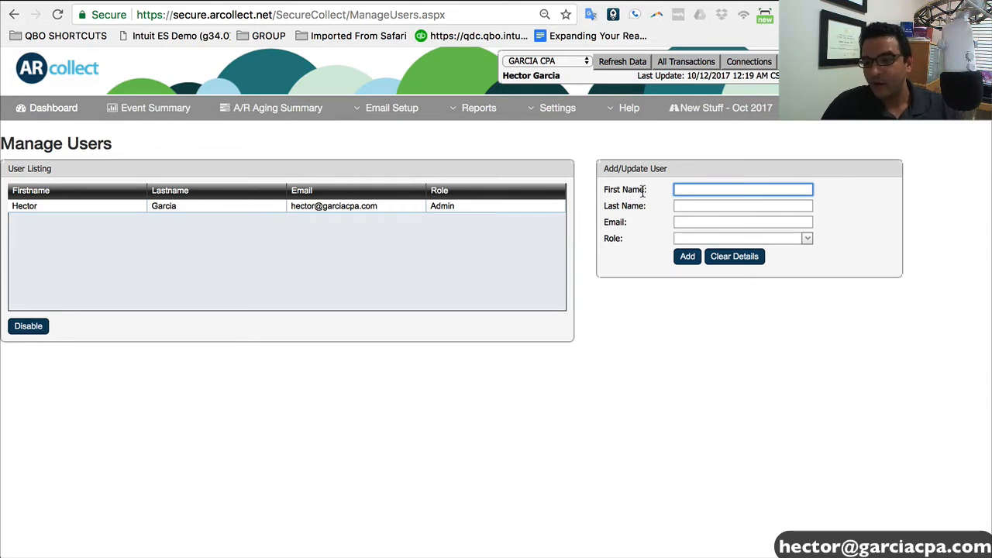
{"action": "mouse_move", "coordinate": [465, 164]}
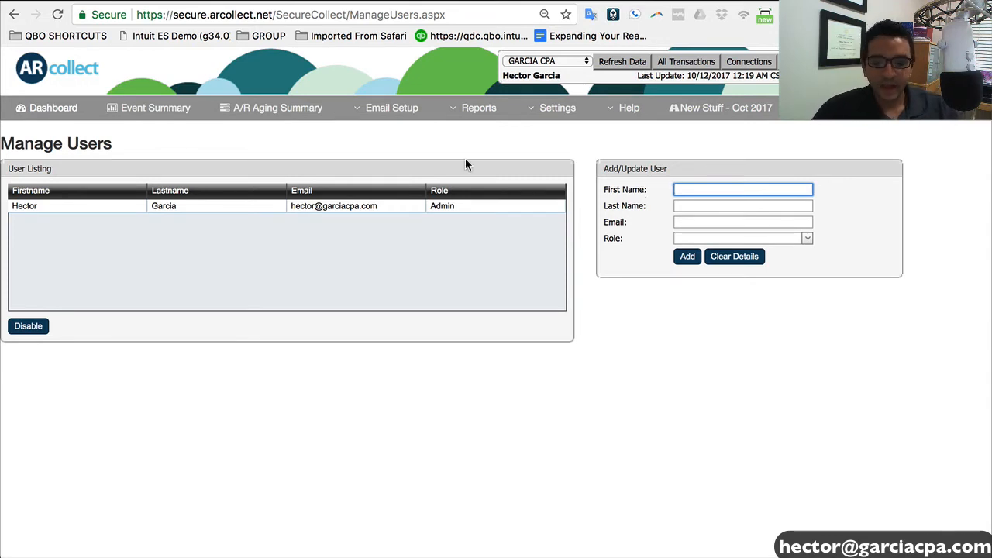
Step: Show the PTP Report from the Reports menu
{"action": "left_click", "coordinate": [477, 108]}
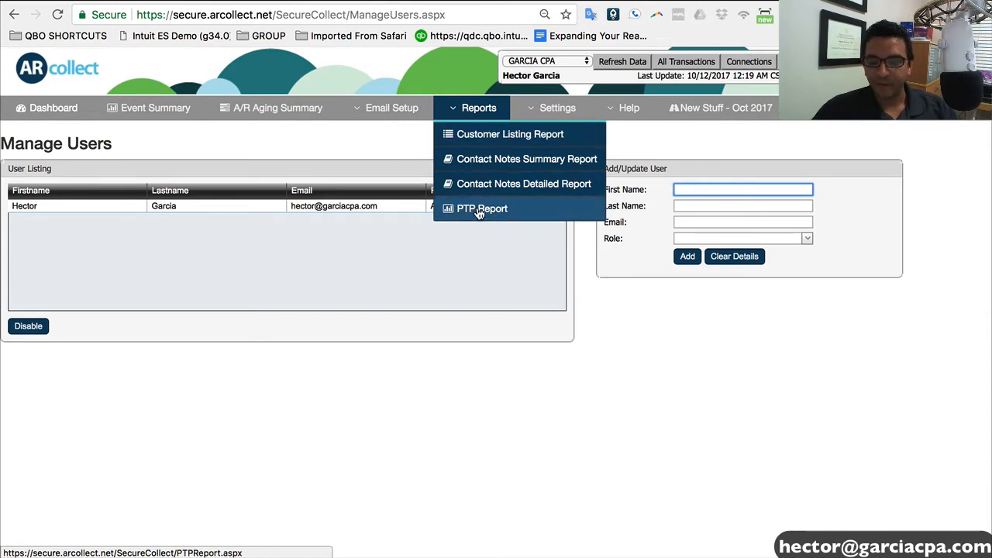
{"action": "mouse_move", "coordinate": [479, 109]}
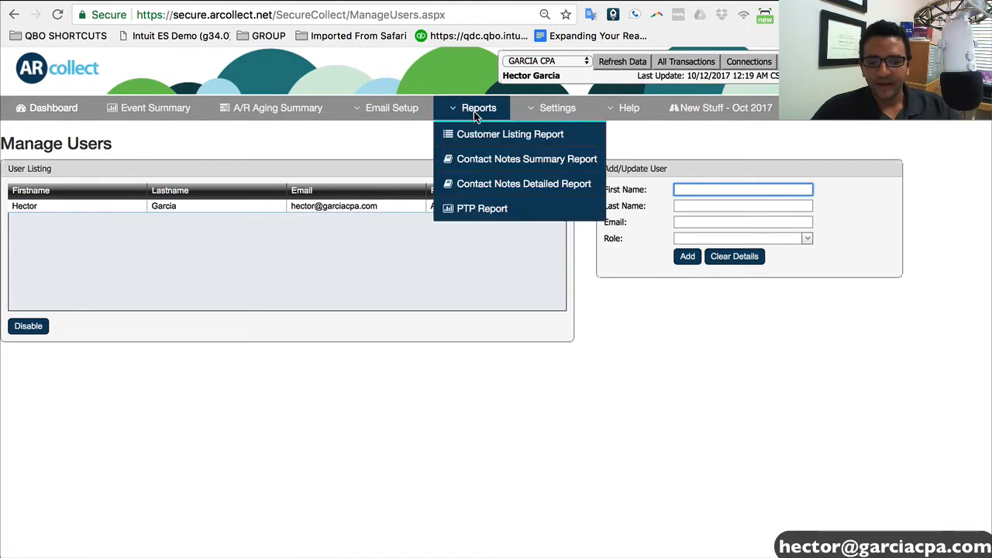
{"action": "left_click", "coordinate": [481, 208]}
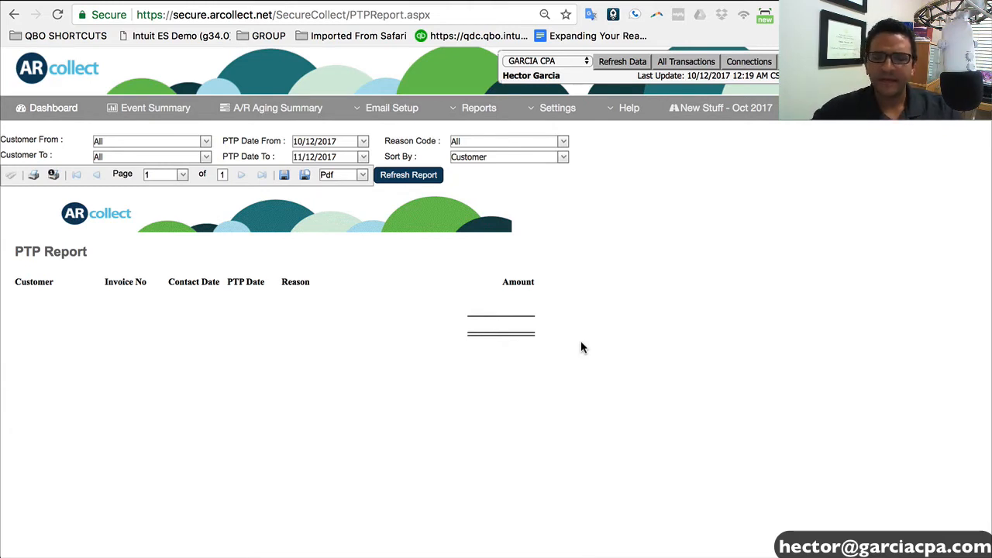
{"action": "mouse_move", "coordinate": [539, 155]}
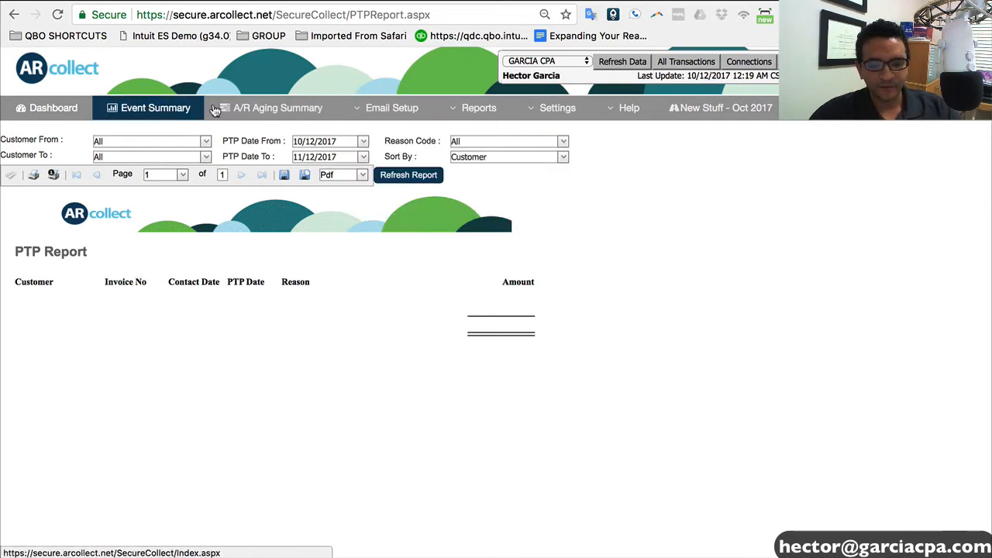
Step: Return to the aging summary and edit the promise to pay on Allard, Robert:Remodel's invoice
{"action": "left_click", "coordinate": [275, 108]}
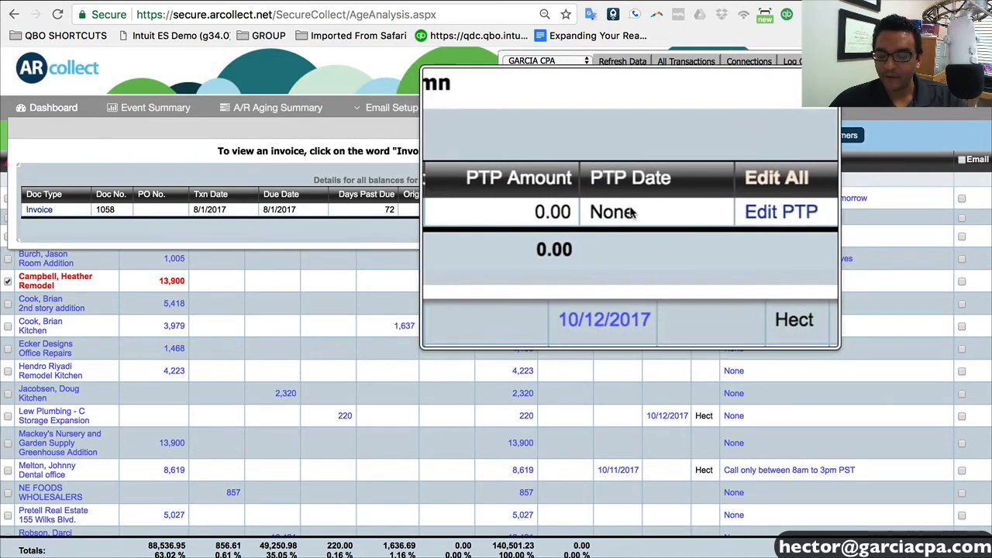
{"action": "left_click", "coordinate": [781, 211]}
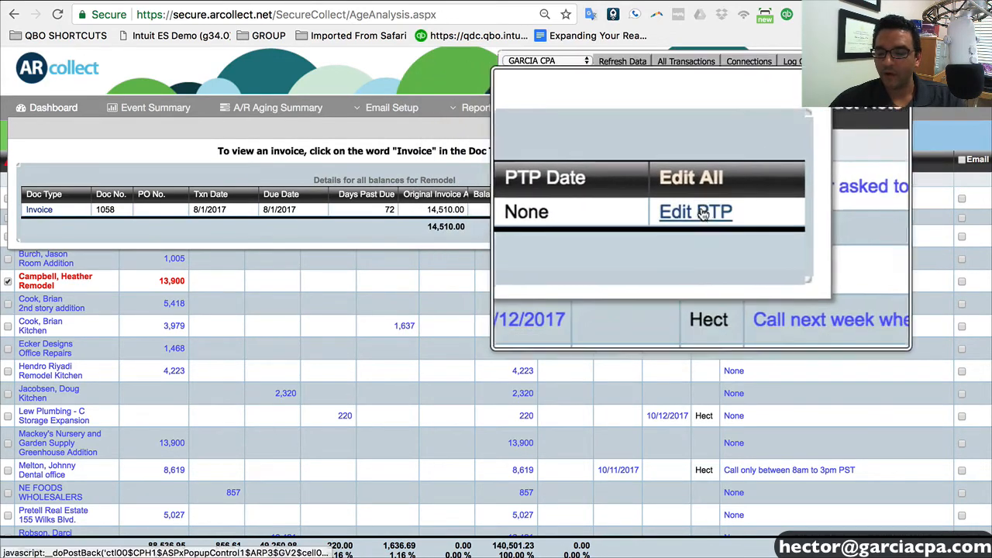
{"action": "left_click", "coordinate": [694, 210]}
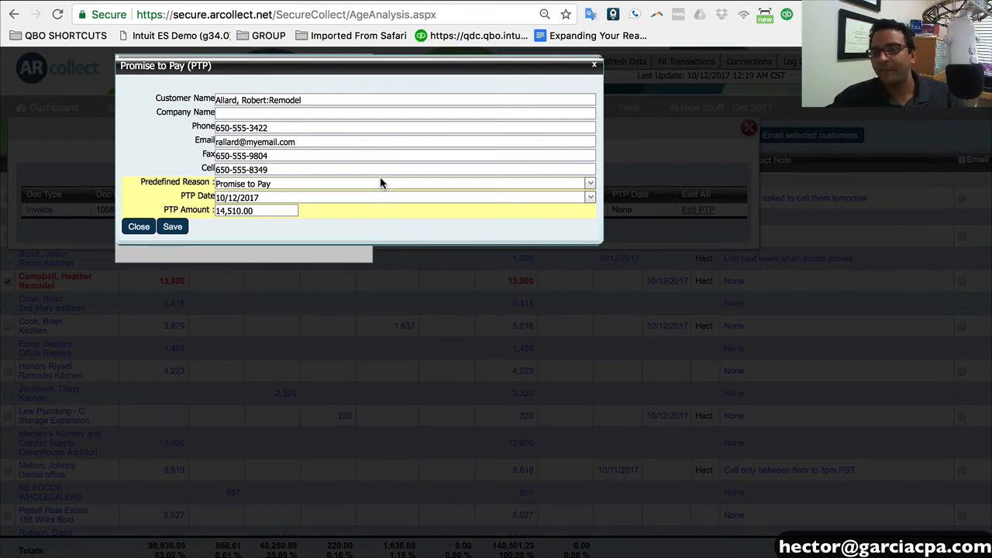
Step: Save Allard, Robert:Remodel's promise of 8,000.00 dated 10/27/2017 with a chosen promise reason
{"action": "left_click", "coordinate": [589, 183]}
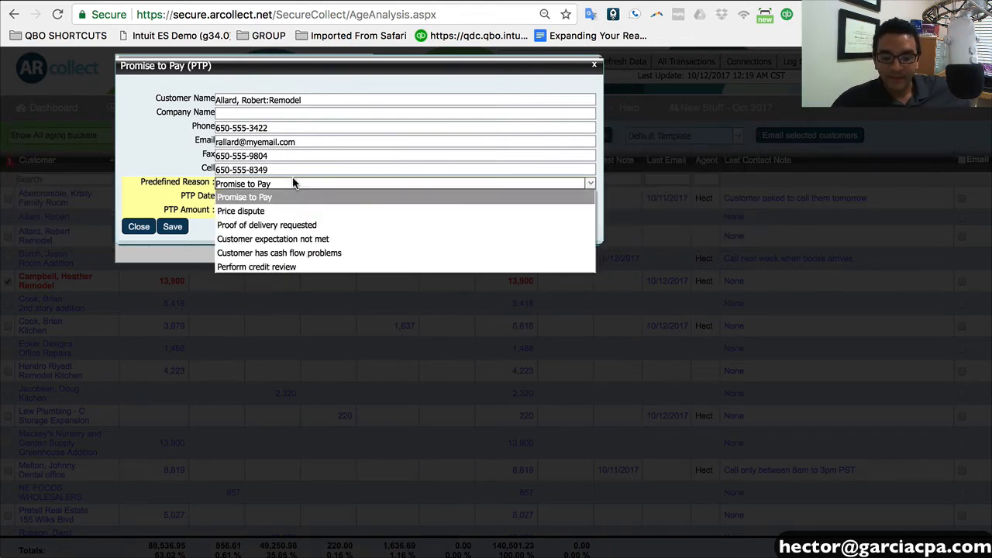
{"action": "mouse_move", "coordinate": [254, 183]}
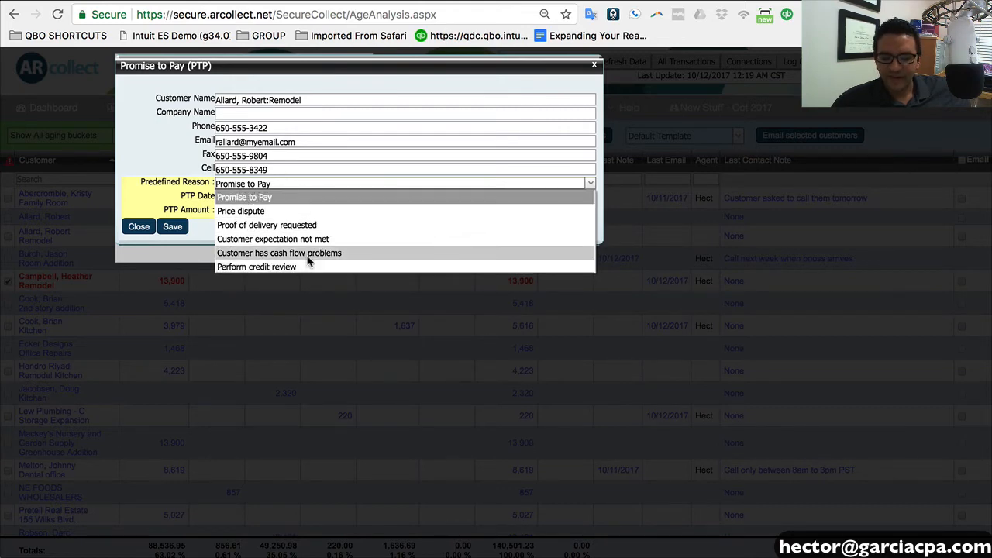
{"action": "left_click", "coordinate": [244, 195]}
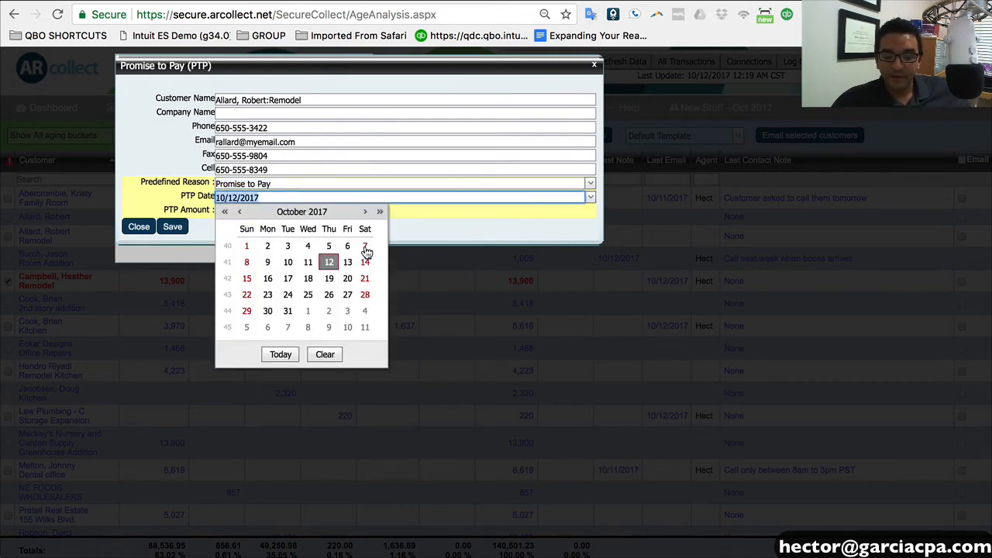
{"action": "mouse_move", "coordinate": [349, 299]}
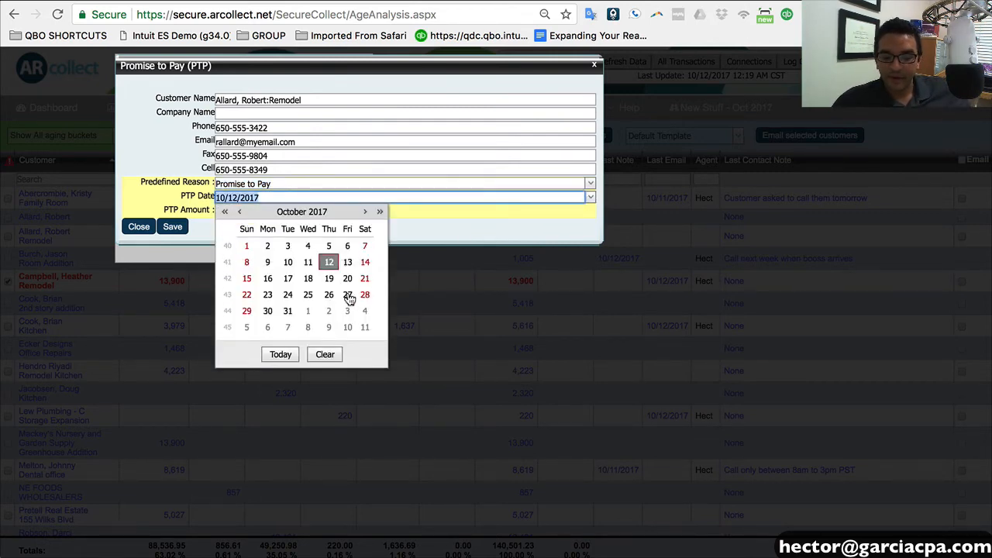
{"action": "left_click", "coordinate": [347, 295]}
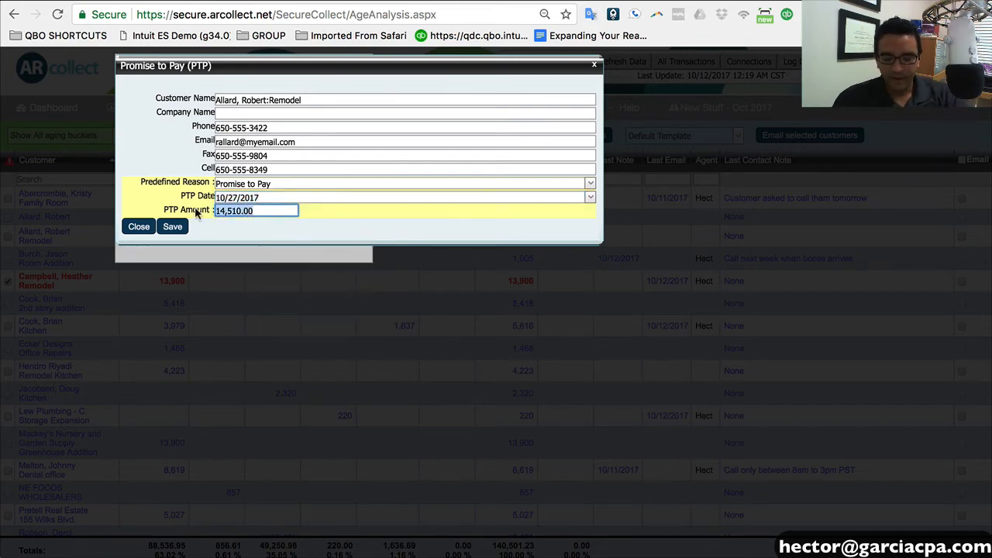
{"action": "type", "text": "8,000.00"}
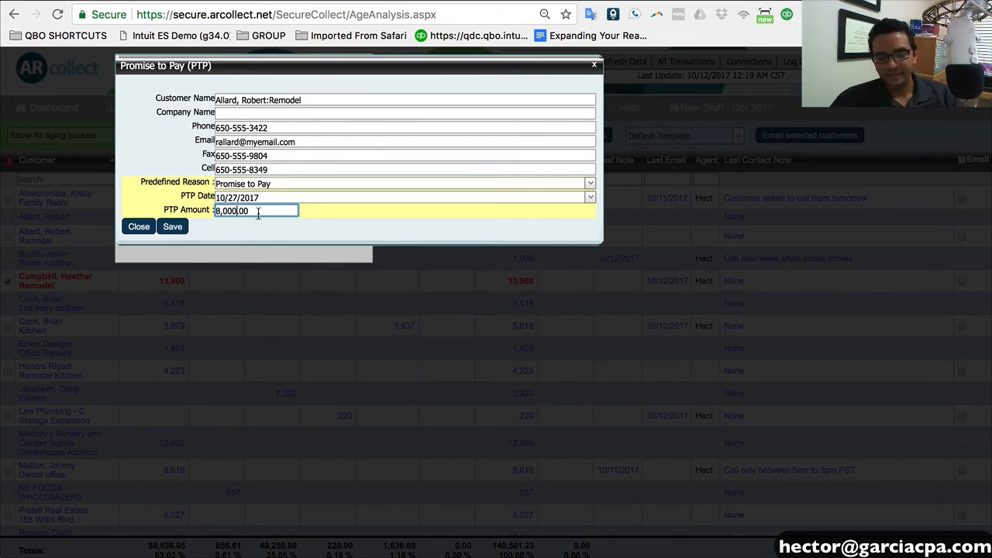
{"action": "left_click", "coordinate": [172, 226]}
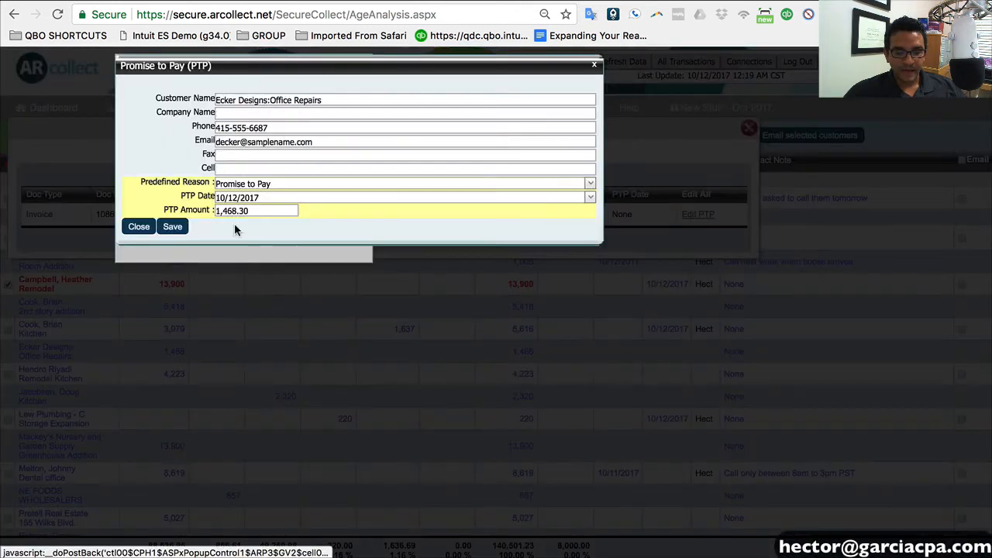
Step: Save Ecker Designs:Office Repairs' 1,468.30 promise dated 10/19/2017, bringing total promised to 9,468.30
{"action": "left_click", "coordinate": [589, 195]}
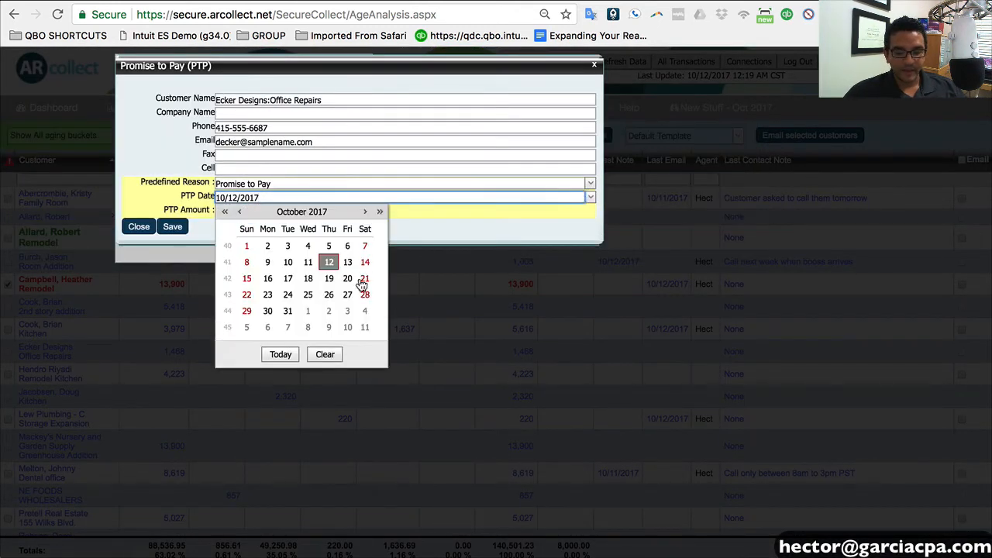
{"action": "left_click", "coordinate": [328, 279]}
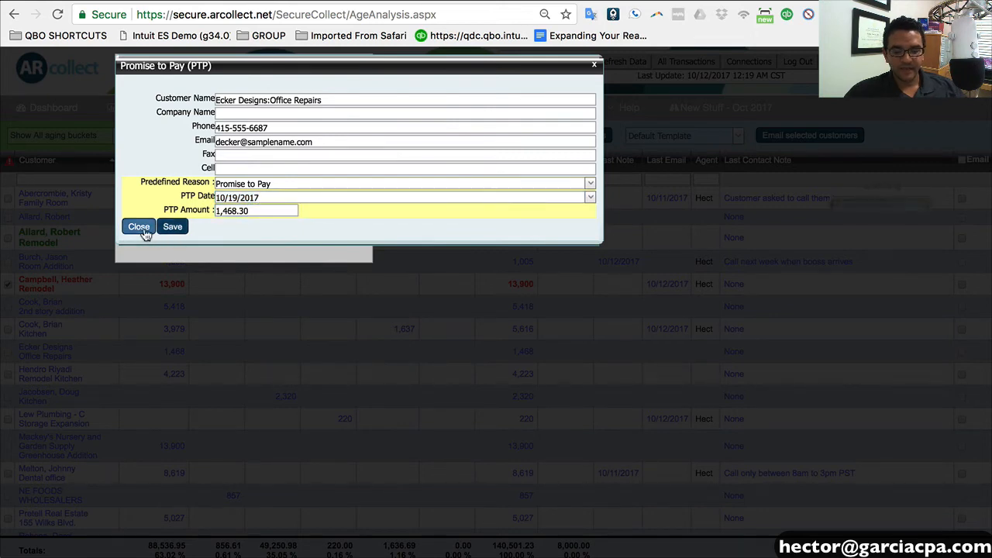
{"action": "left_click", "coordinate": [140, 226]}
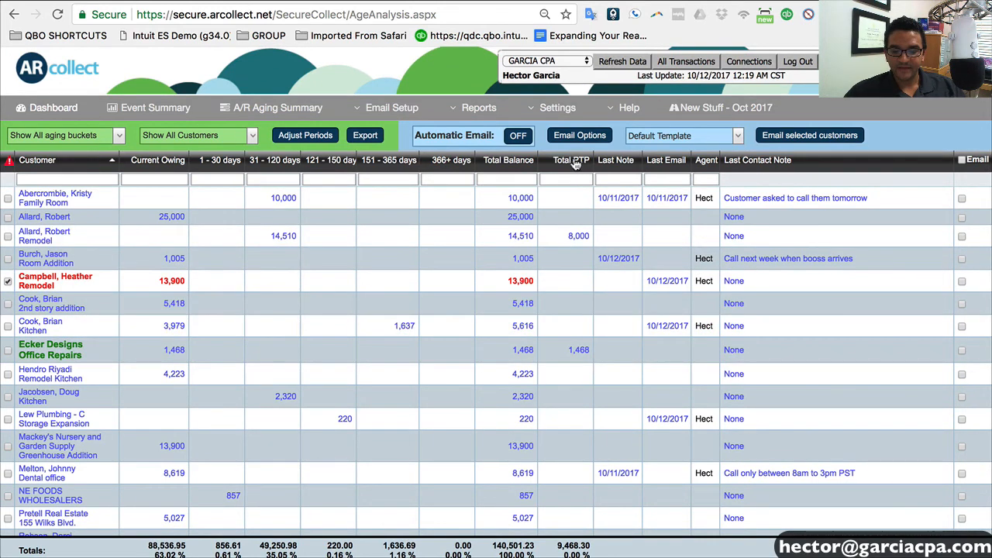
{"action": "mouse_move", "coordinate": [571, 159]}
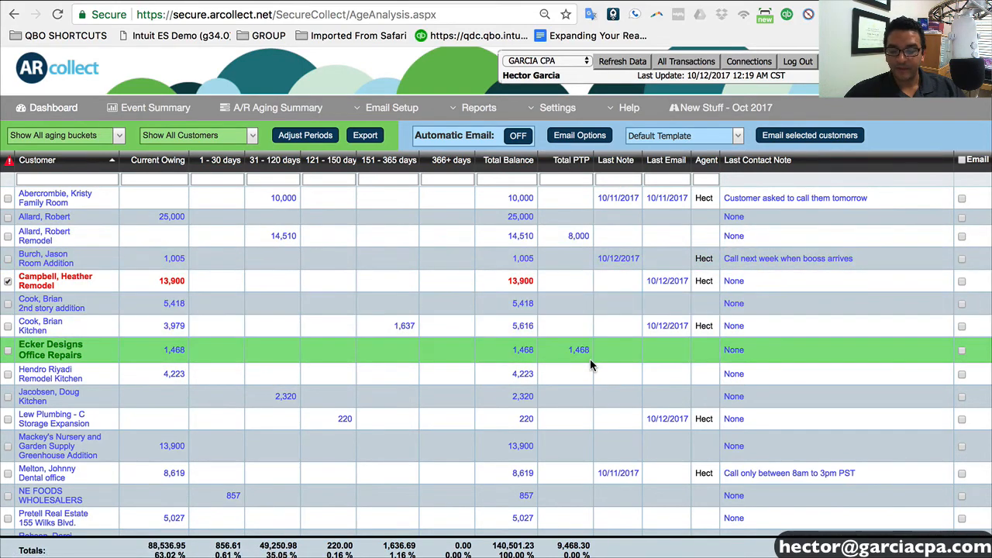
{"action": "scroll", "scroll_direction": "down", "scroll_amount": 3}
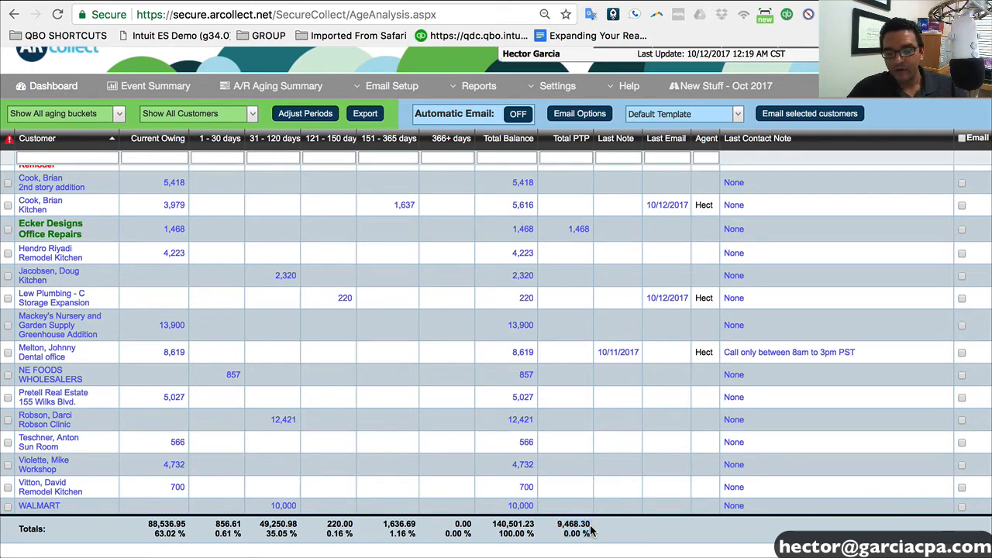
{"action": "scroll", "scroll_direction": "up", "scroll_amount": 3}
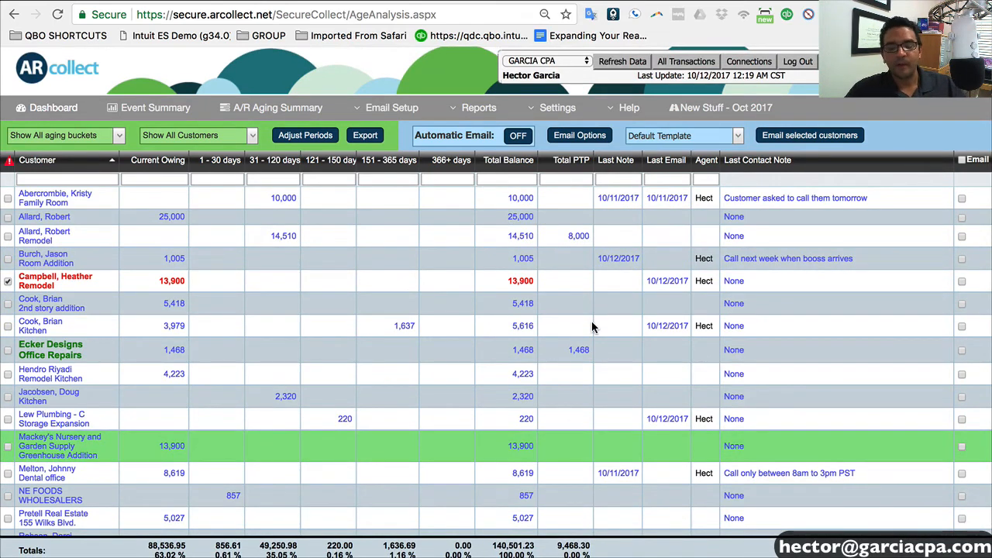
Step: Show the PTP Report from the Reports menu: Allard 8,000.00, Ecker Designs 1,468.30, total 9,468.30
{"action": "left_click", "coordinate": [478, 108]}
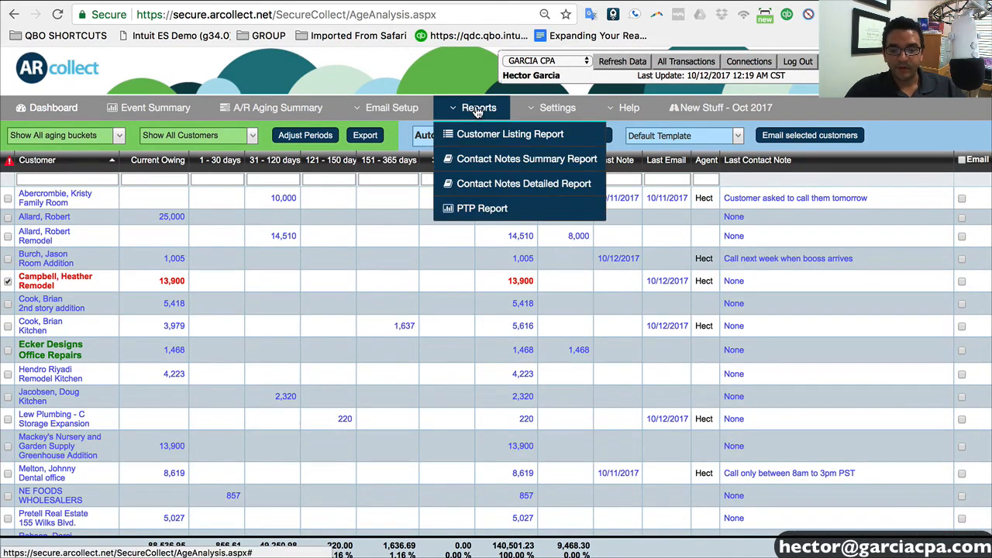
{"action": "left_click", "coordinate": [481, 207]}
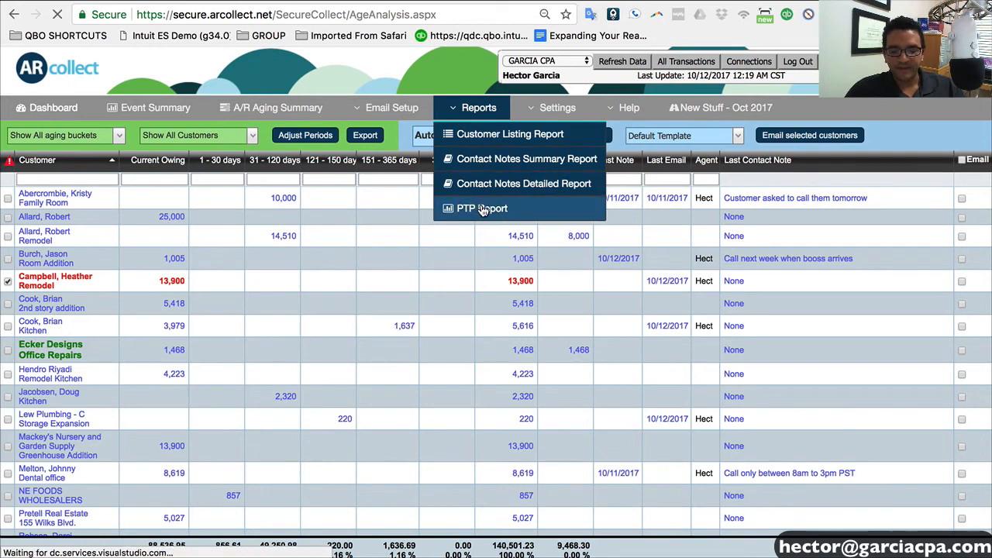
{"action": "left_click", "coordinate": [480, 207]}
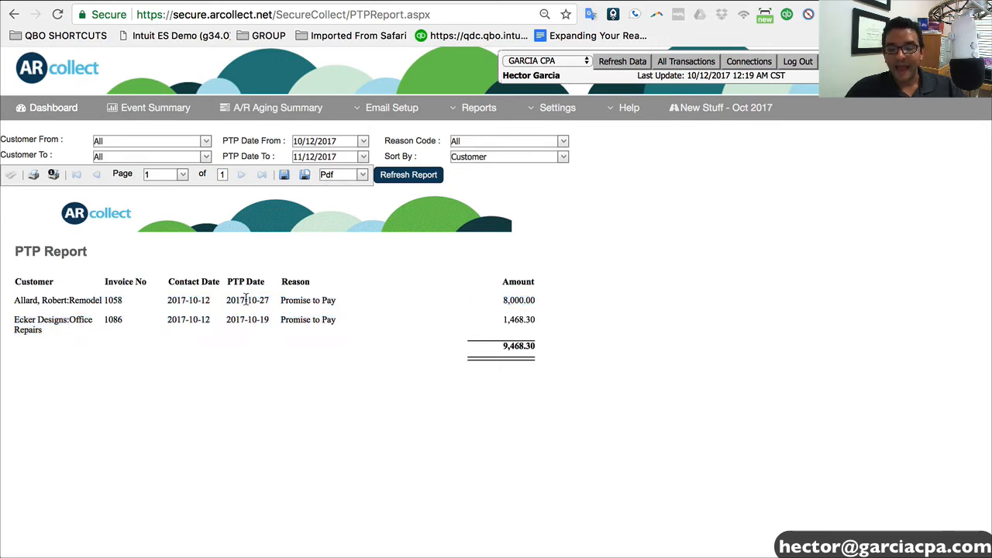
{"action": "mouse_move", "coordinate": [552, 377]}
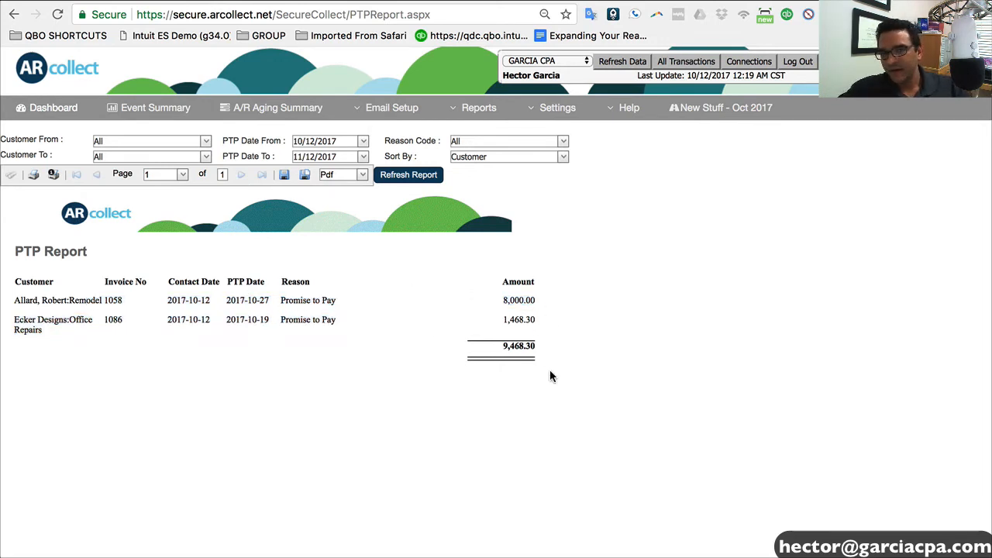